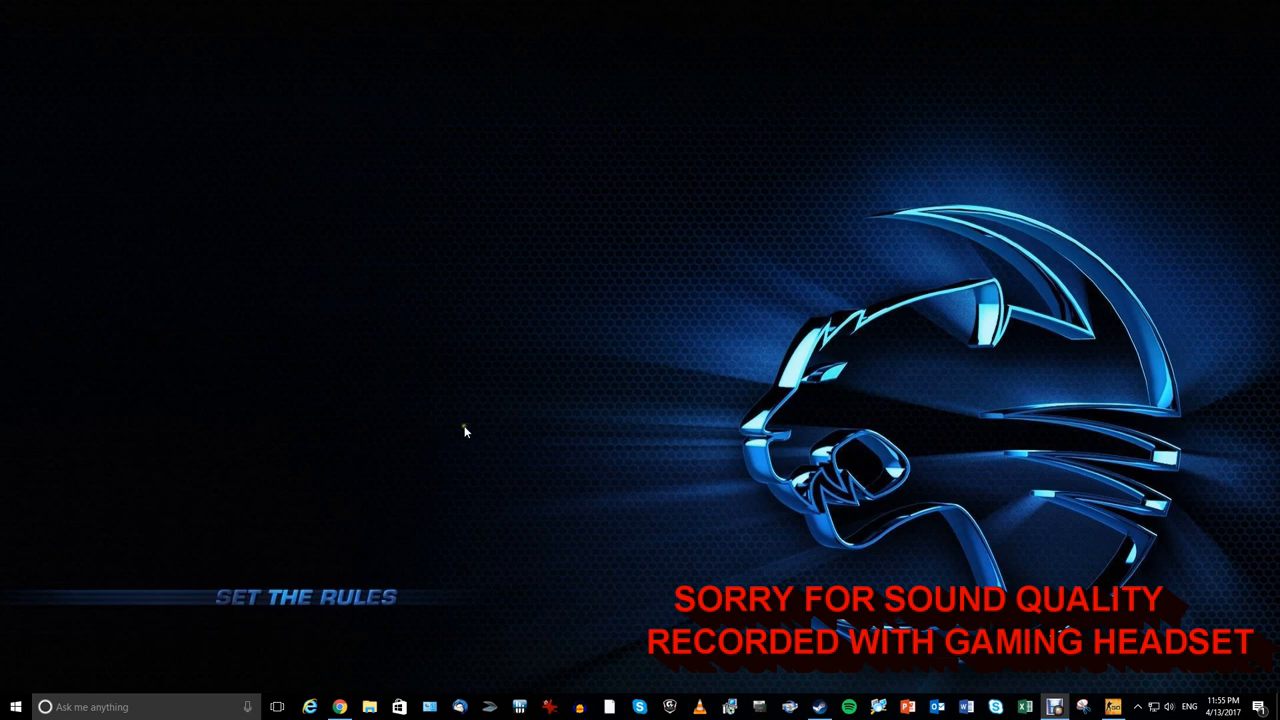
{"action": "mouse_move", "coordinate": [457, 419]}
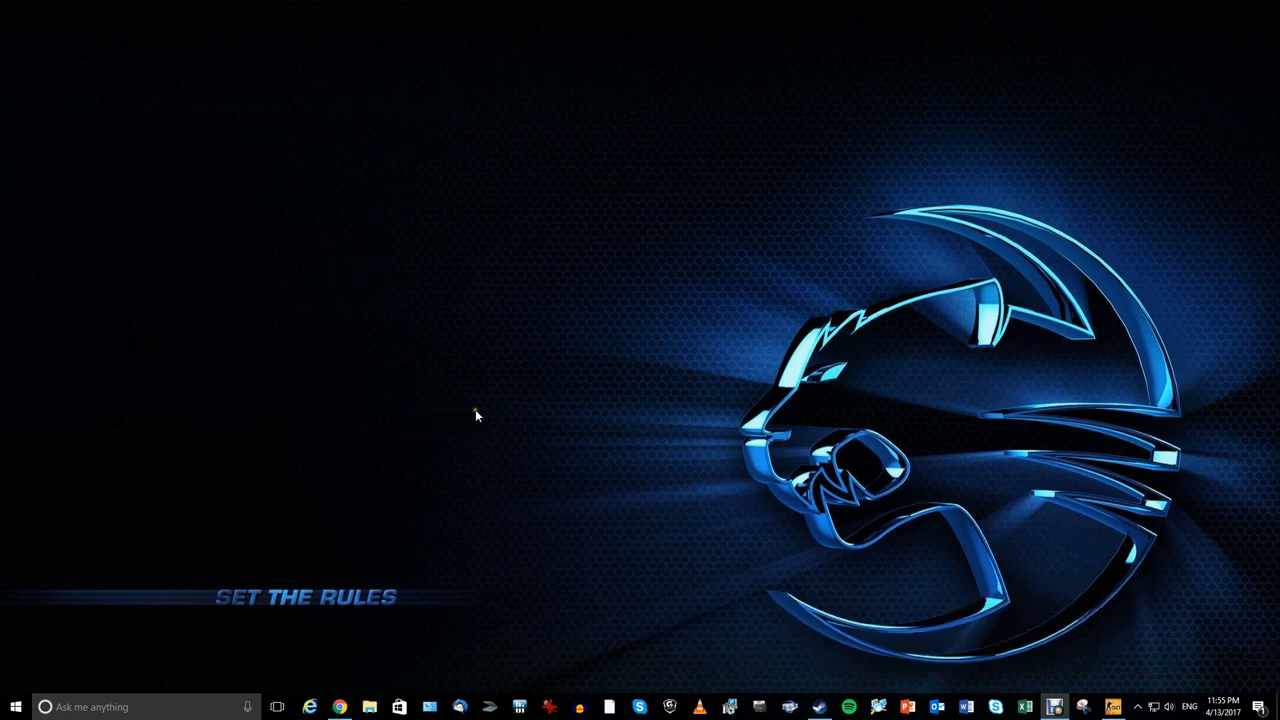
{"action": "mouse_move", "coordinate": [485, 417]}
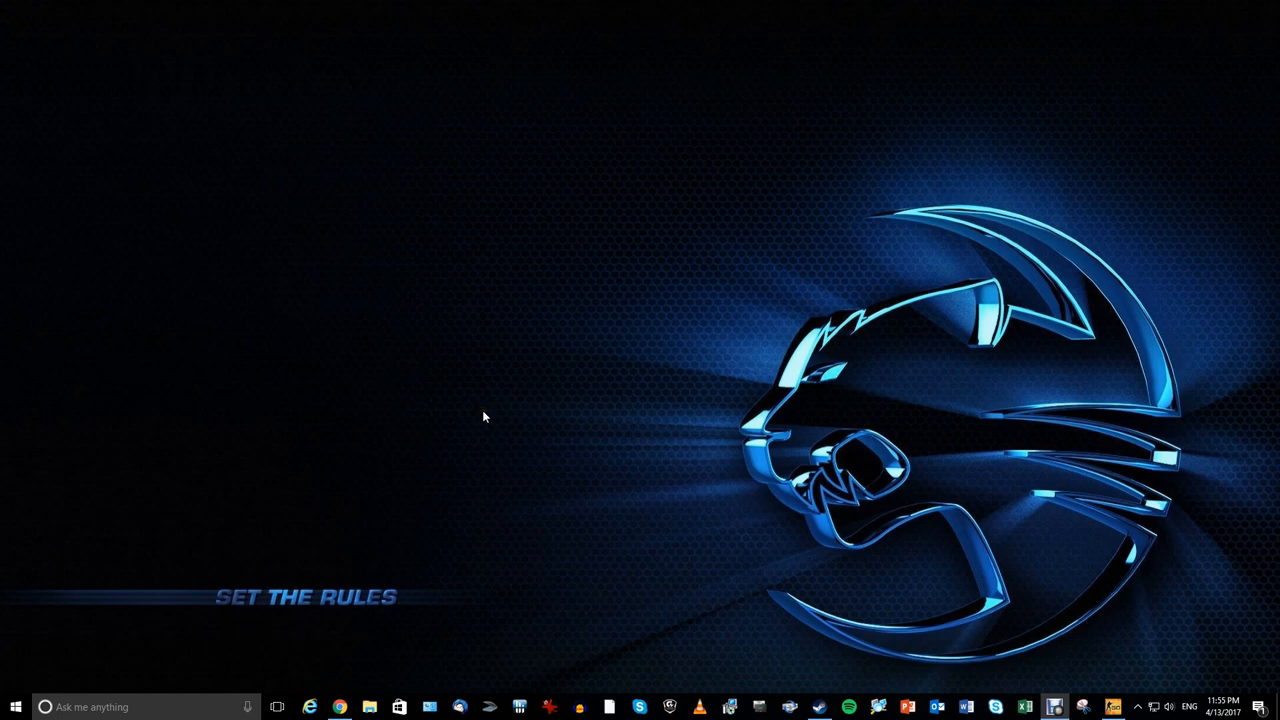
{"action": "mouse_move", "coordinate": [360, 406]}
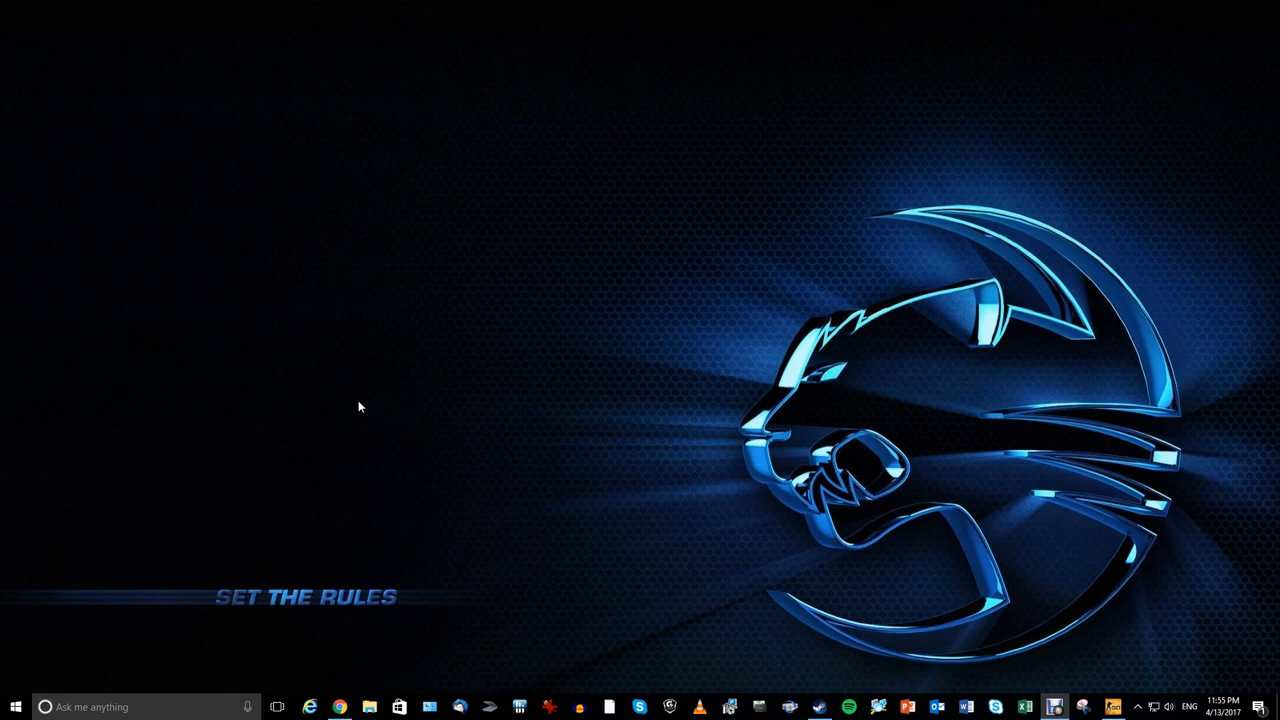
{"action": "mouse_move", "coordinate": [374, 417]}
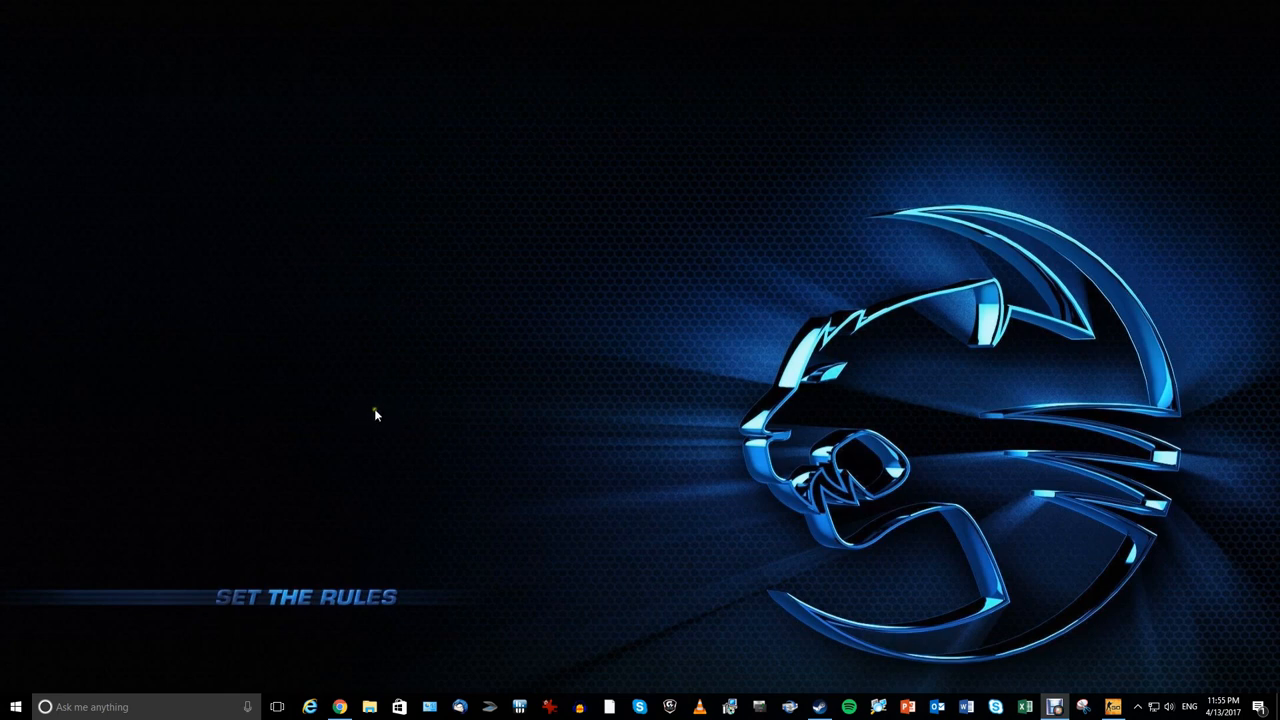
{"action": "mouse_move", "coordinate": [416, 404]}
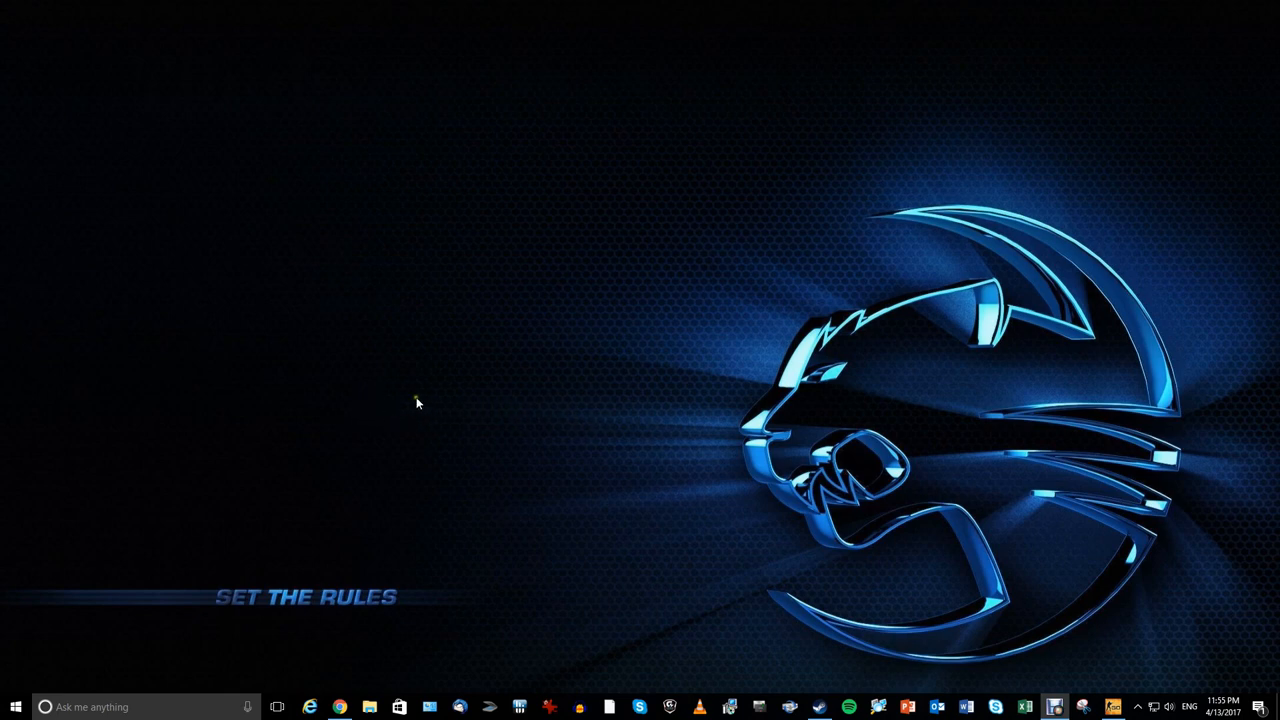
{"action": "mouse_move", "coordinate": [530, 405]}
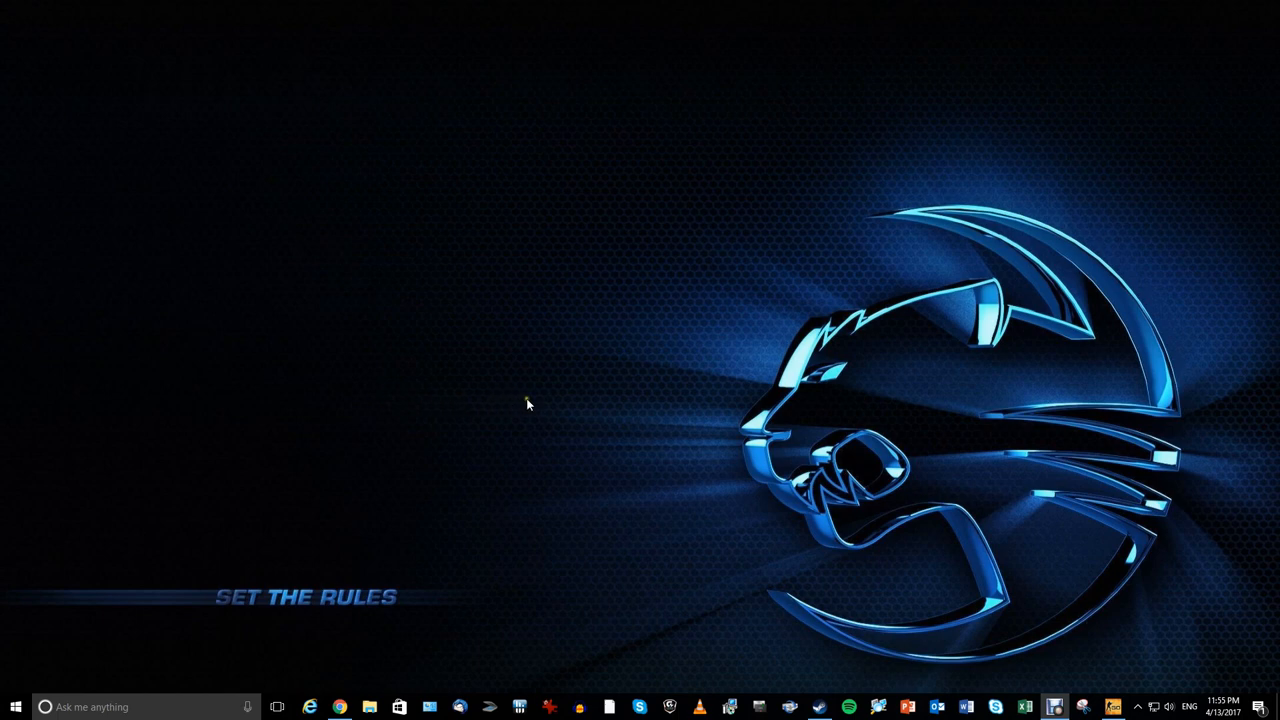
{"action": "mouse_move", "coordinate": [402, 403]}
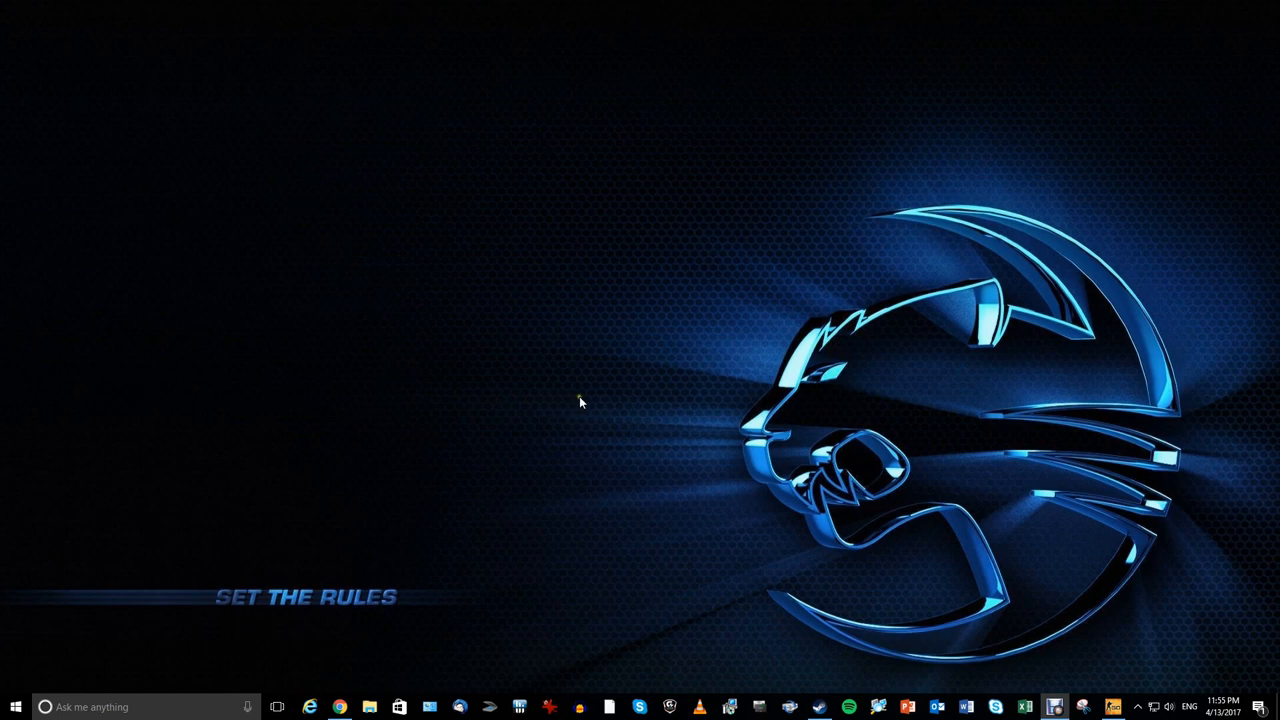
{"action": "mouse_move", "coordinate": [523, 403]}
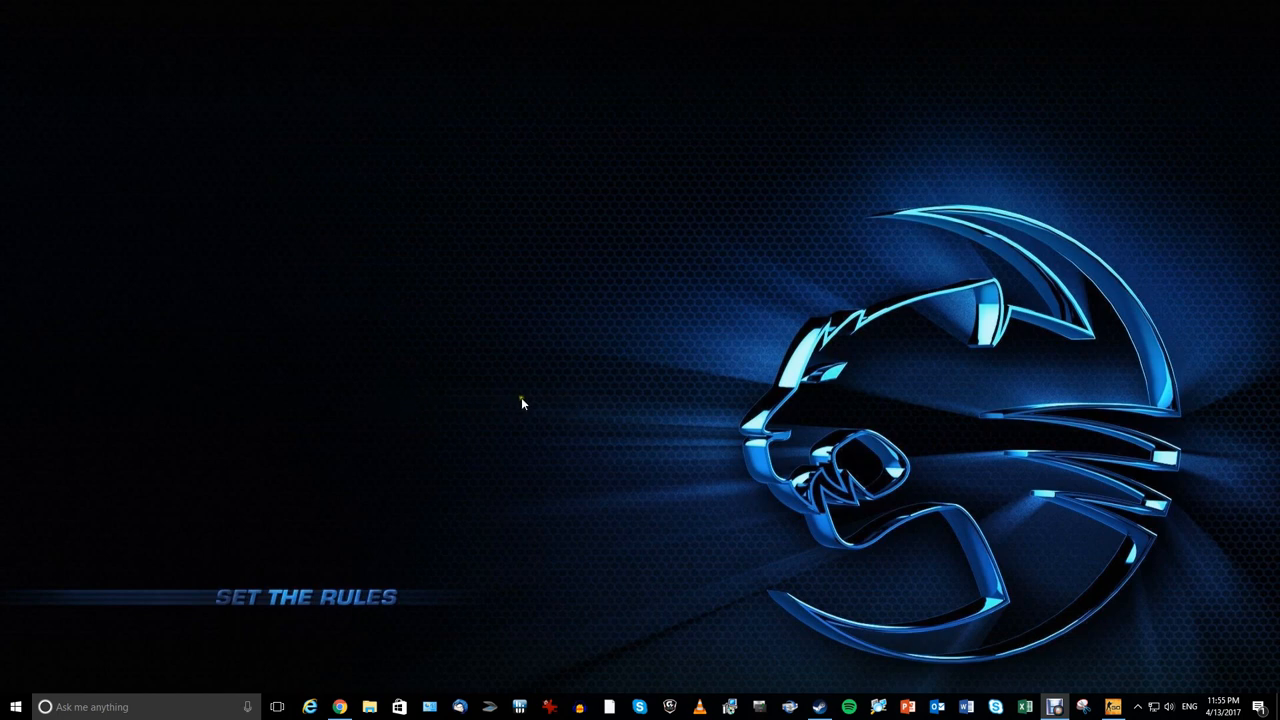
{"action": "mouse_move", "coordinate": [502, 426]}
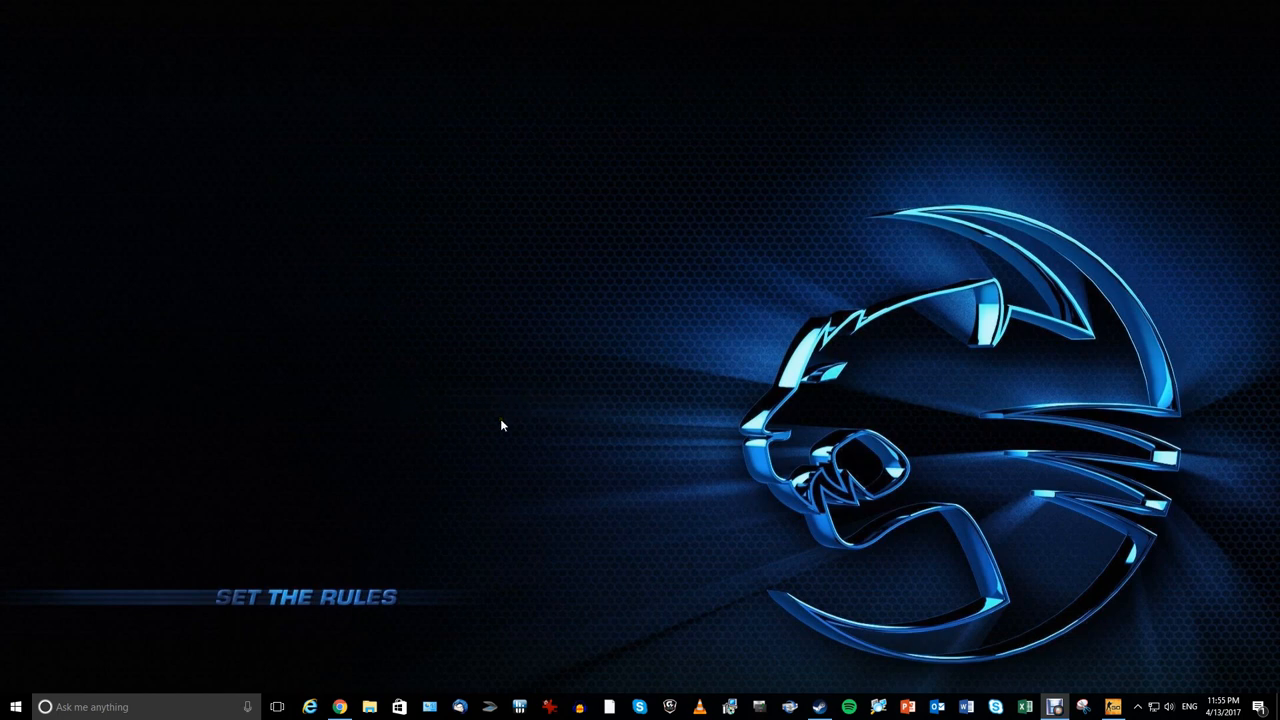
{"action": "mouse_move", "coordinate": [418, 417]}
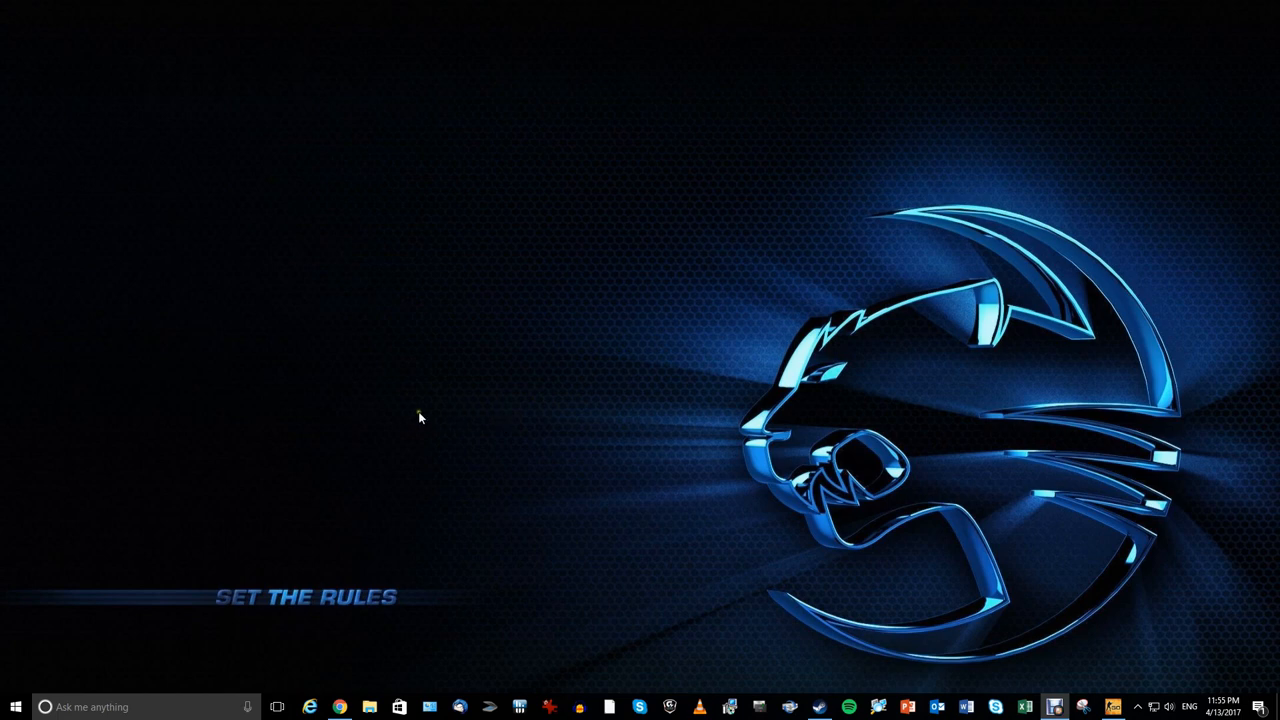
{"action": "mouse_move", "coordinate": [463, 420]}
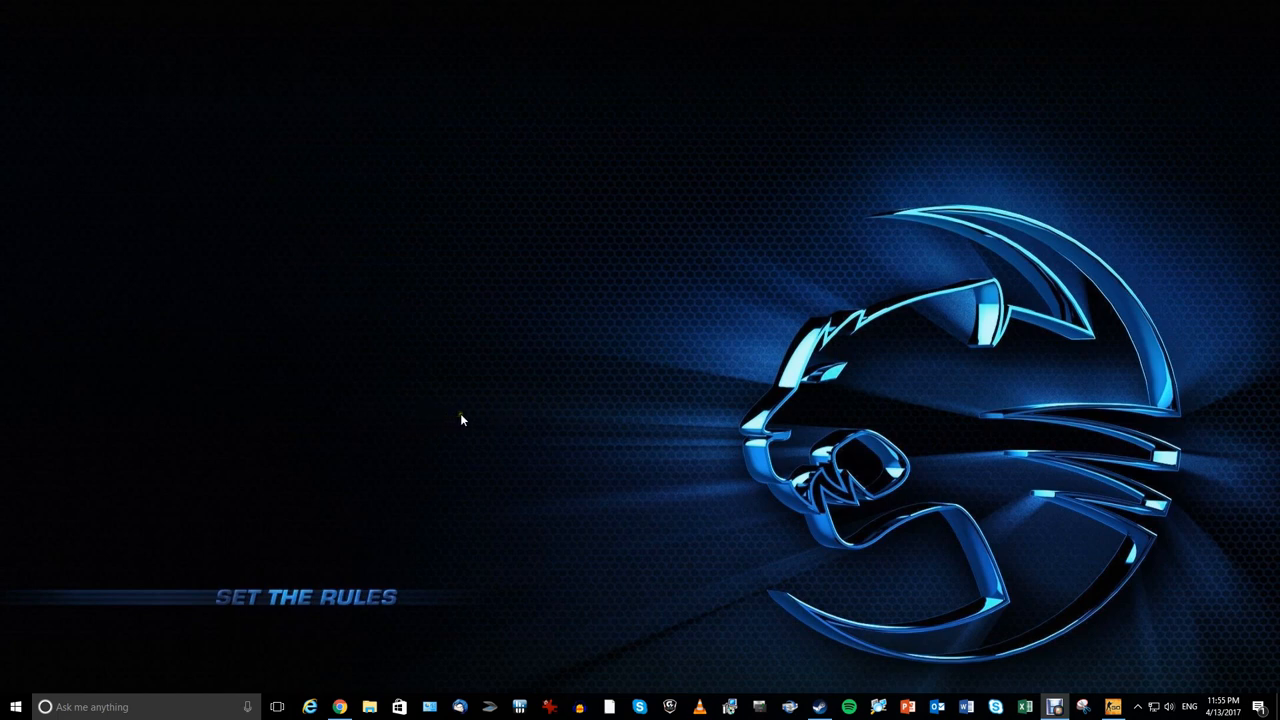
{"action": "mouse_move", "coordinate": [505, 416]}
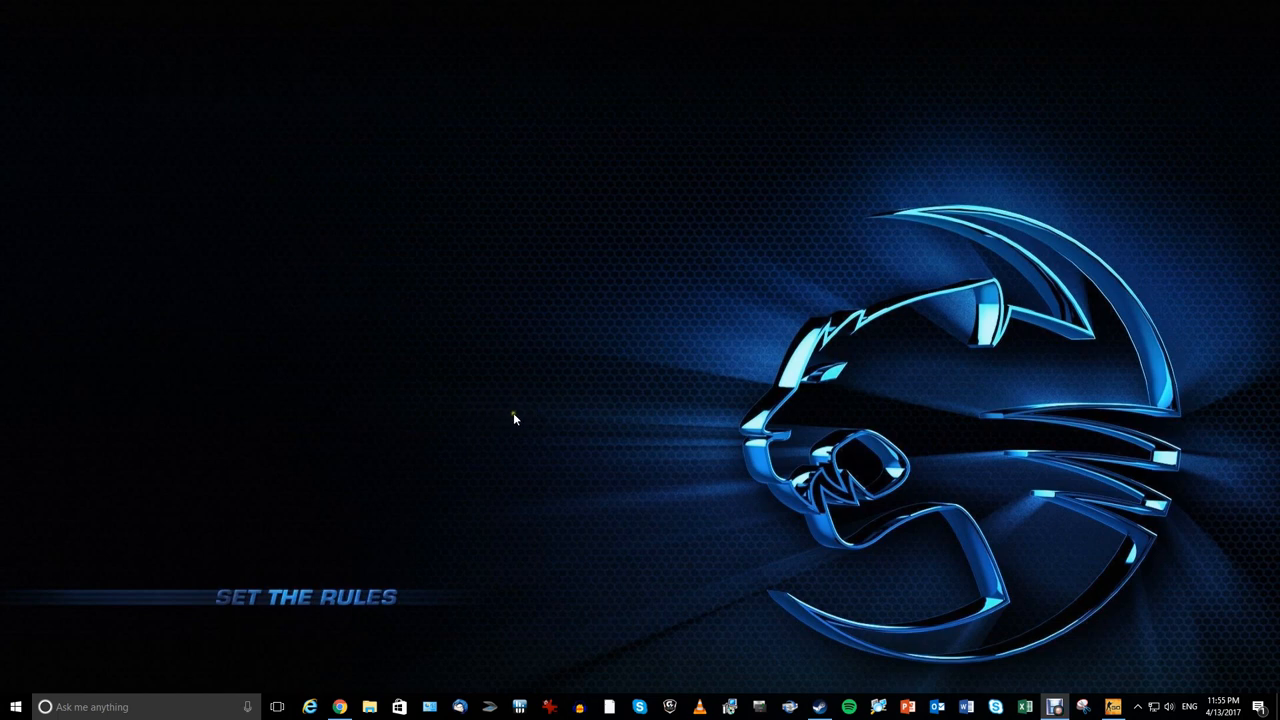
{"action": "mouse_move", "coordinate": [615, 416]}
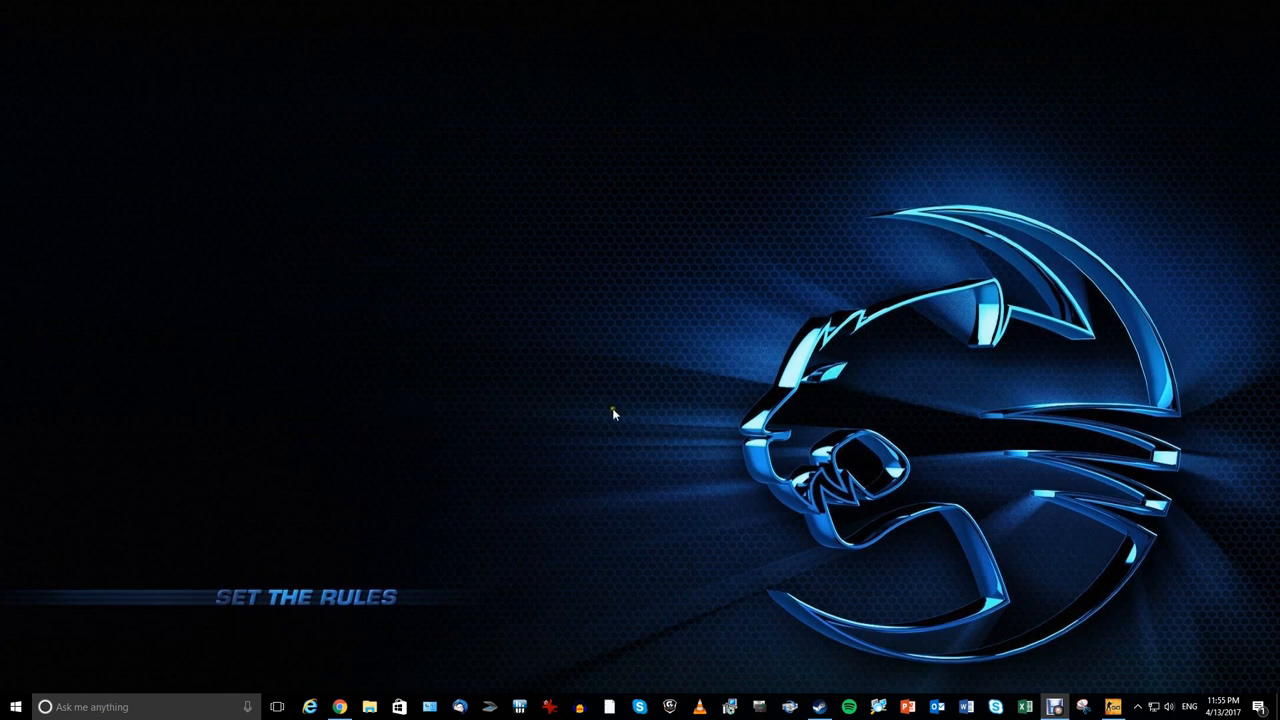
{"action": "mouse_move", "coordinate": [478, 422]}
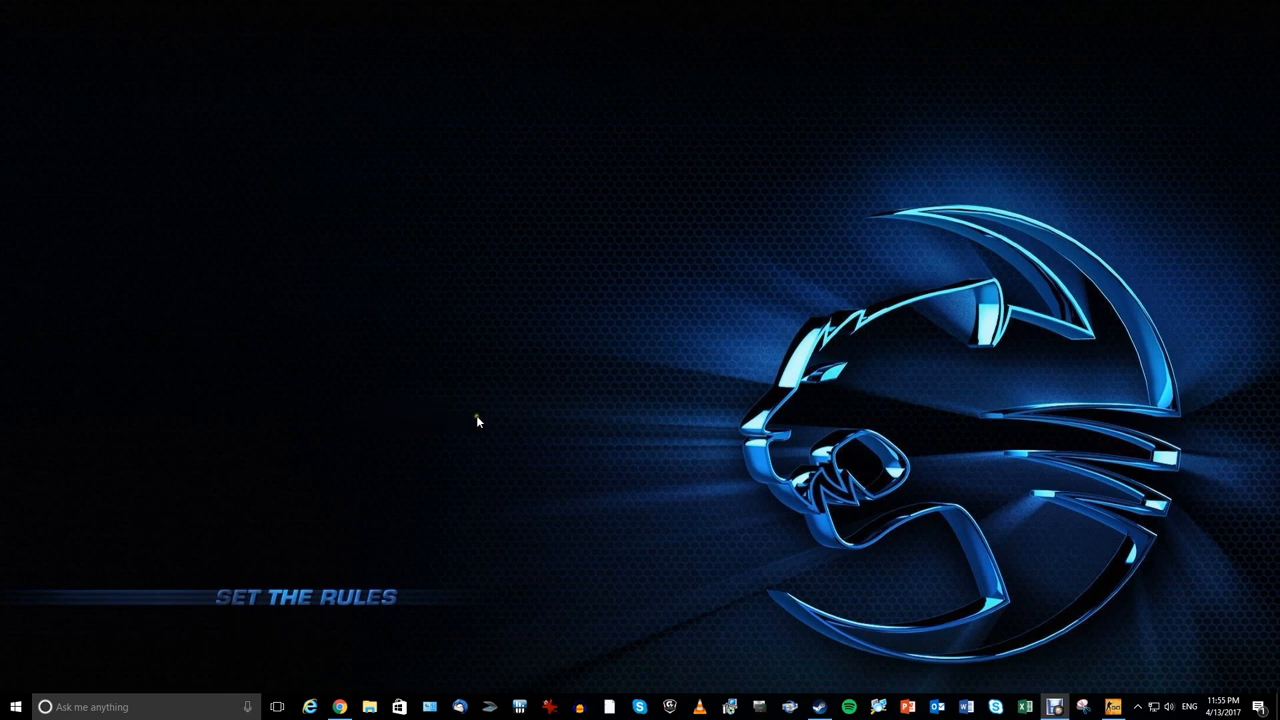
{"action": "mouse_move", "coordinate": [482, 423]}
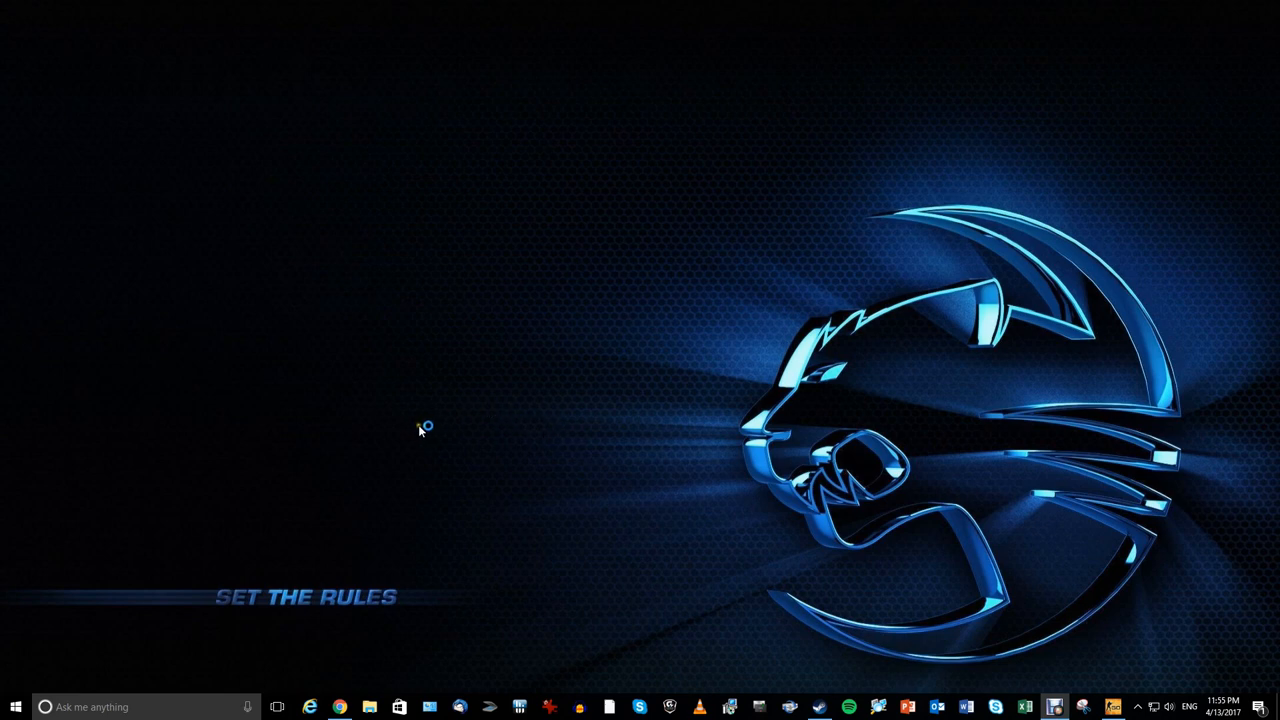
{"action": "mouse_move", "coordinate": [434, 433]}
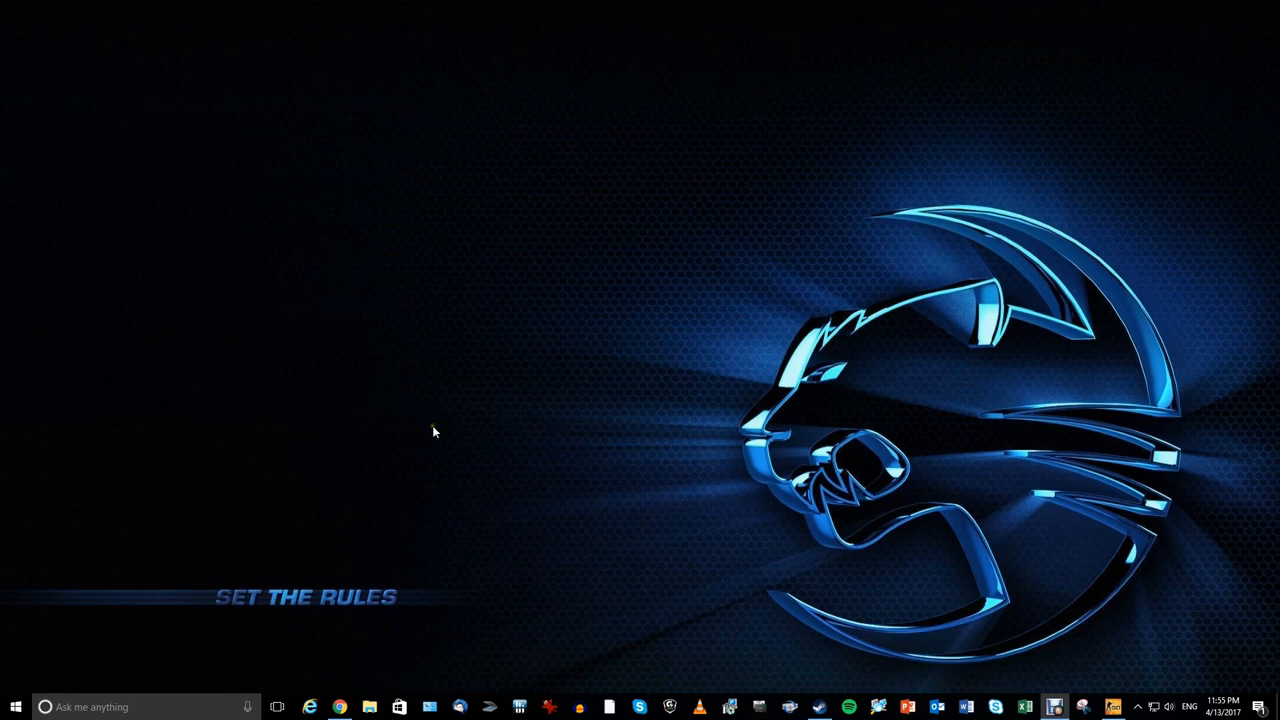
{"action": "mouse_move", "coordinate": [419, 441]}
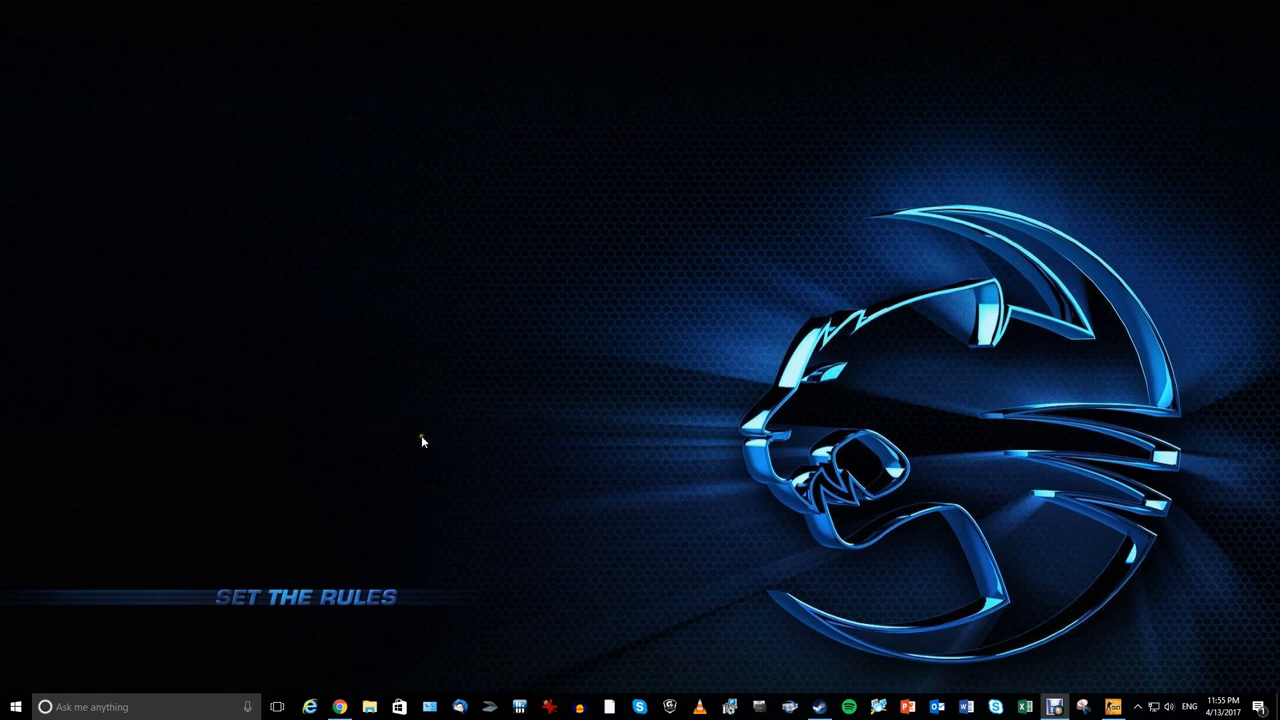
{"action": "mouse_move", "coordinate": [378, 460]}
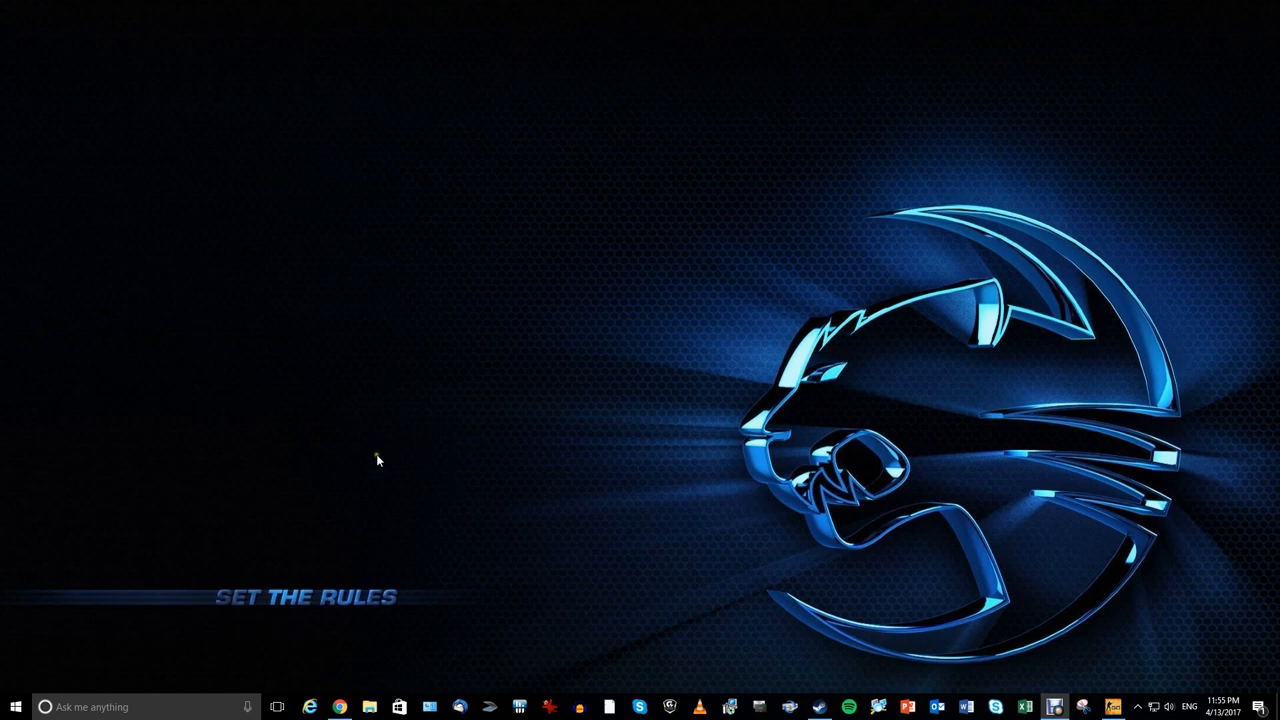
{"action": "mouse_move", "coordinate": [438, 447]}
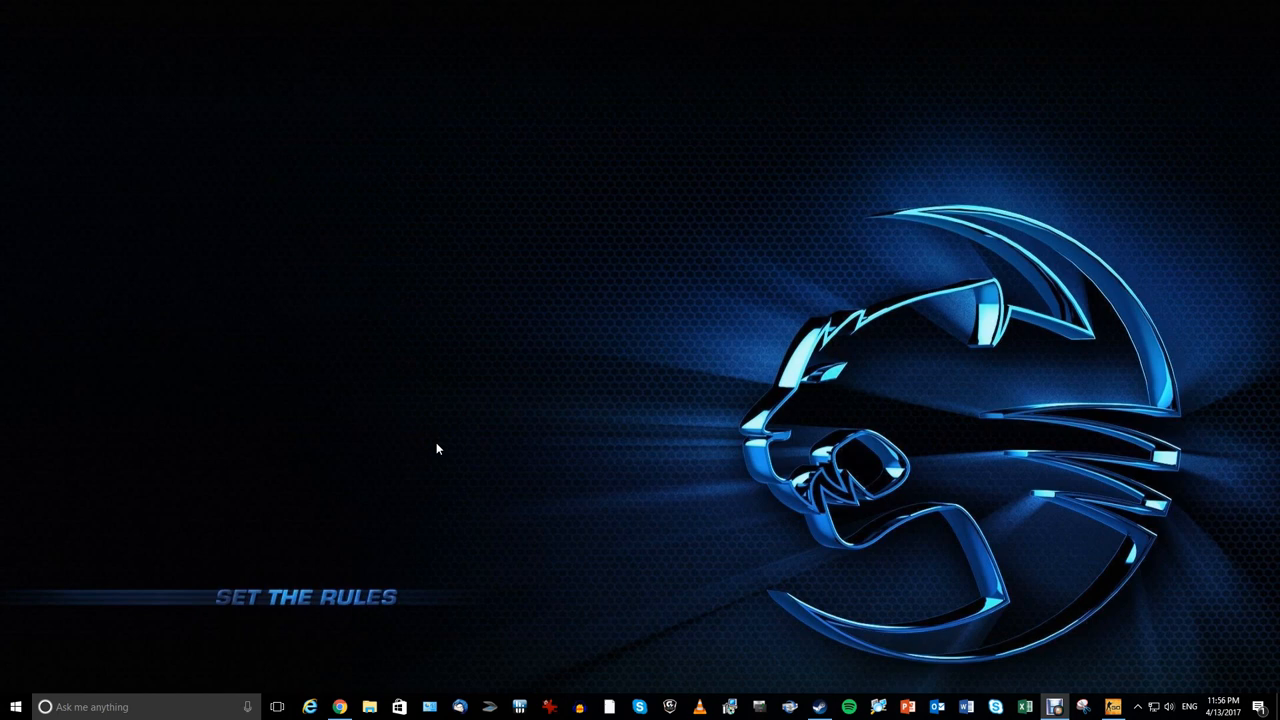
{"action": "mouse_move", "coordinate": [499, 476]}
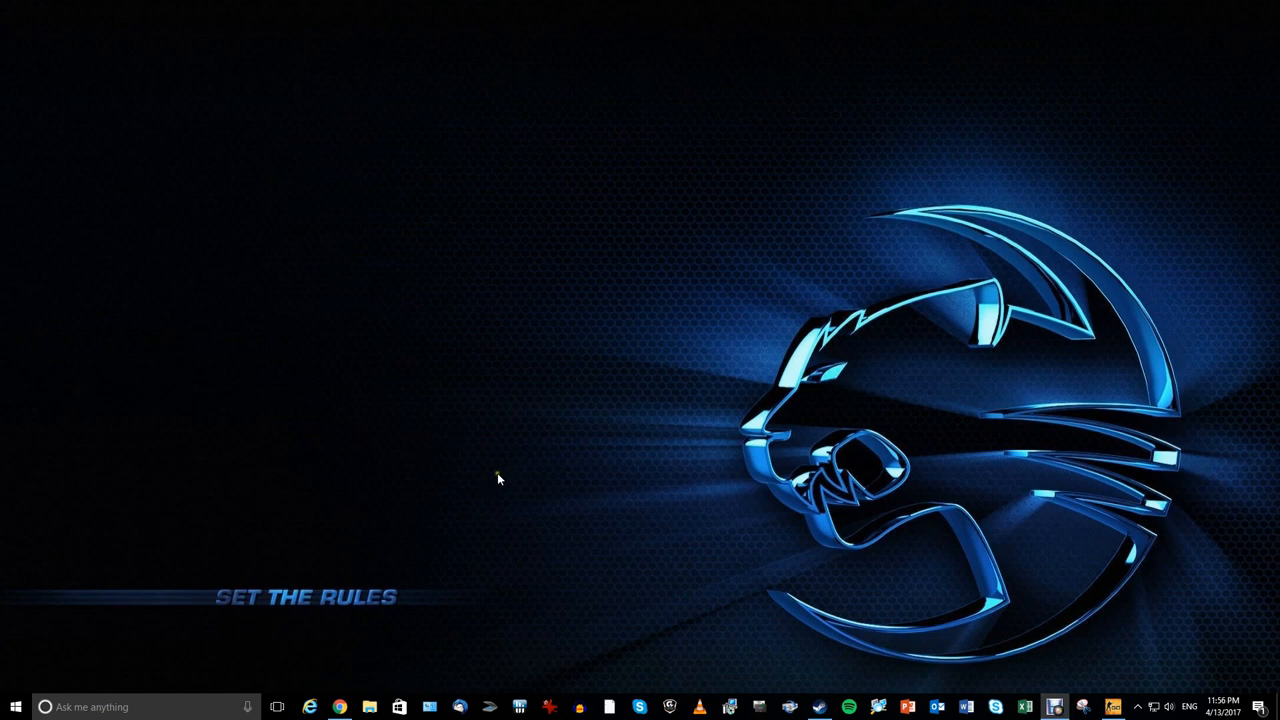
{"action": "mouse_move", "coordinate": [476, 467]}
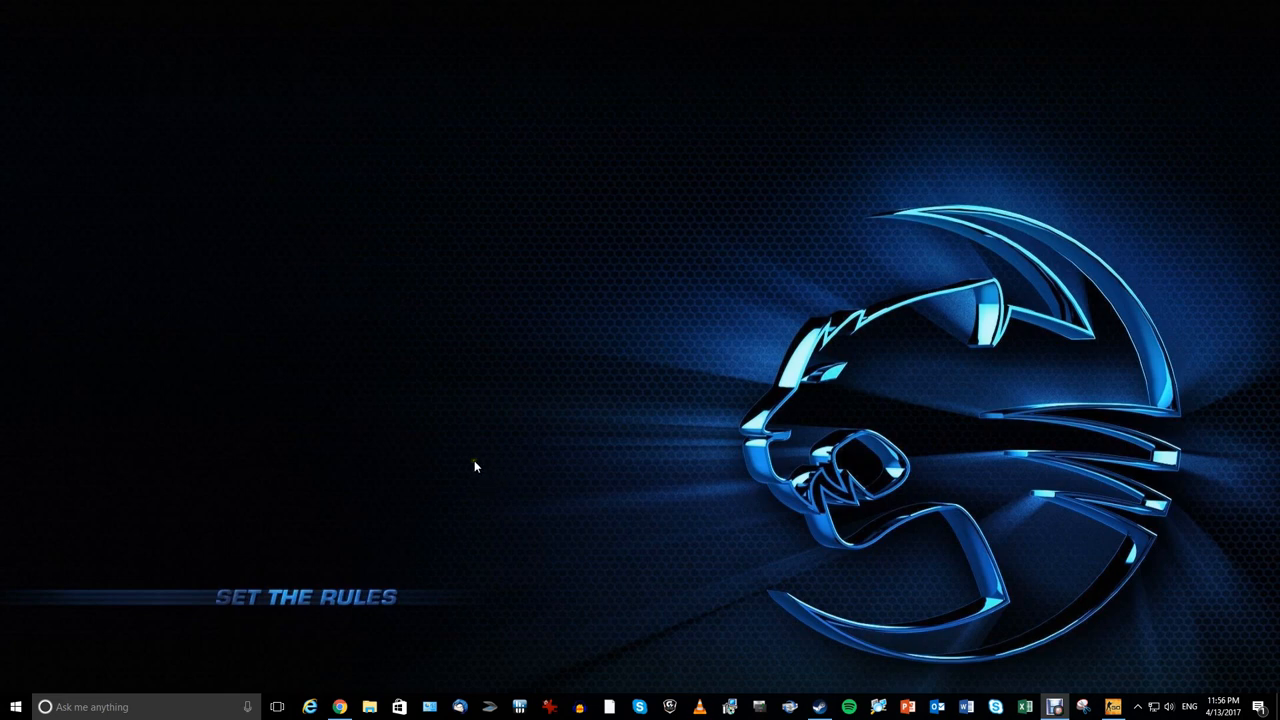
{"action": "mouse_move", "coordinate": [446, 472]}
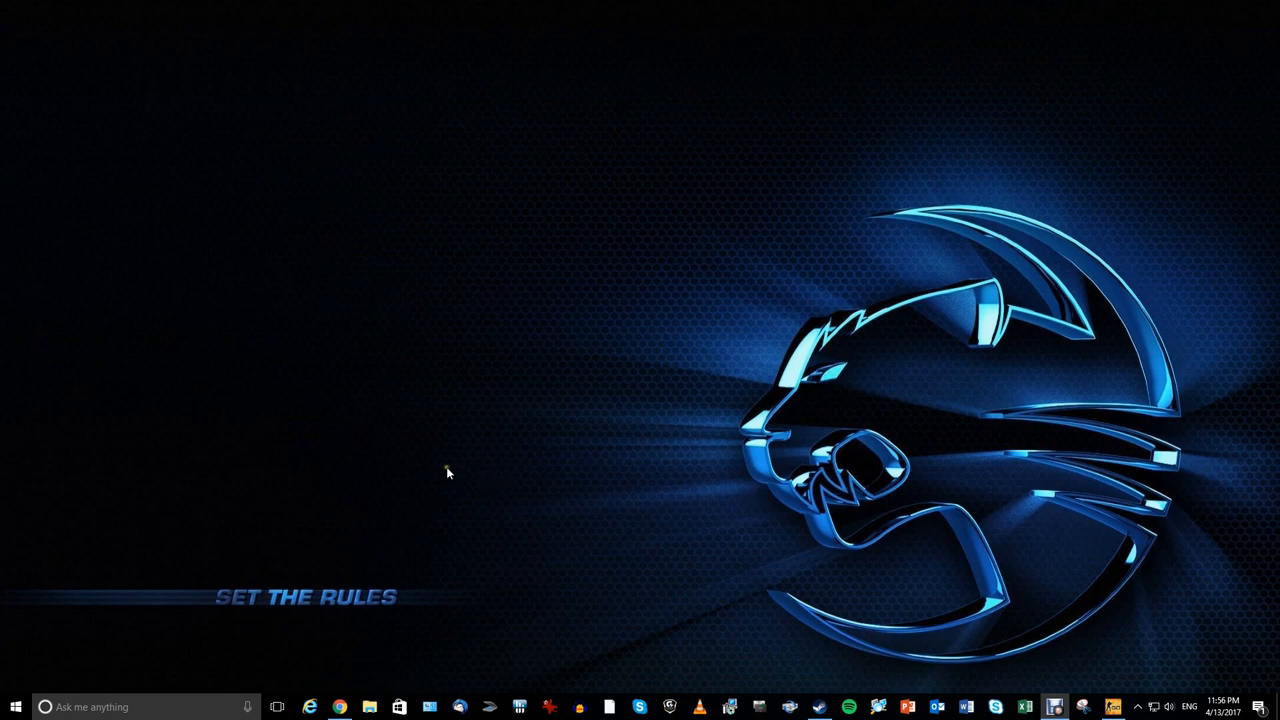
{"action": "mouse_move", "coordinate": [449, 489]}
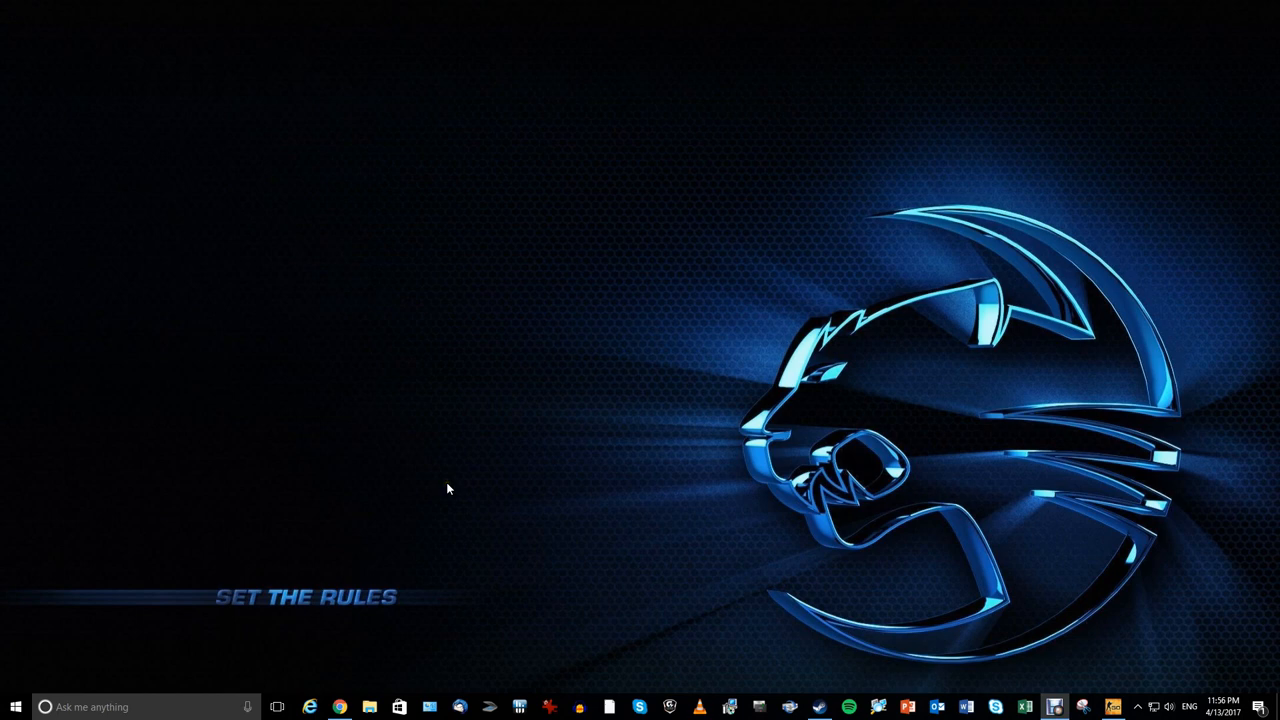
{"action": "mouse_move", "coordinate": [485, 492]}
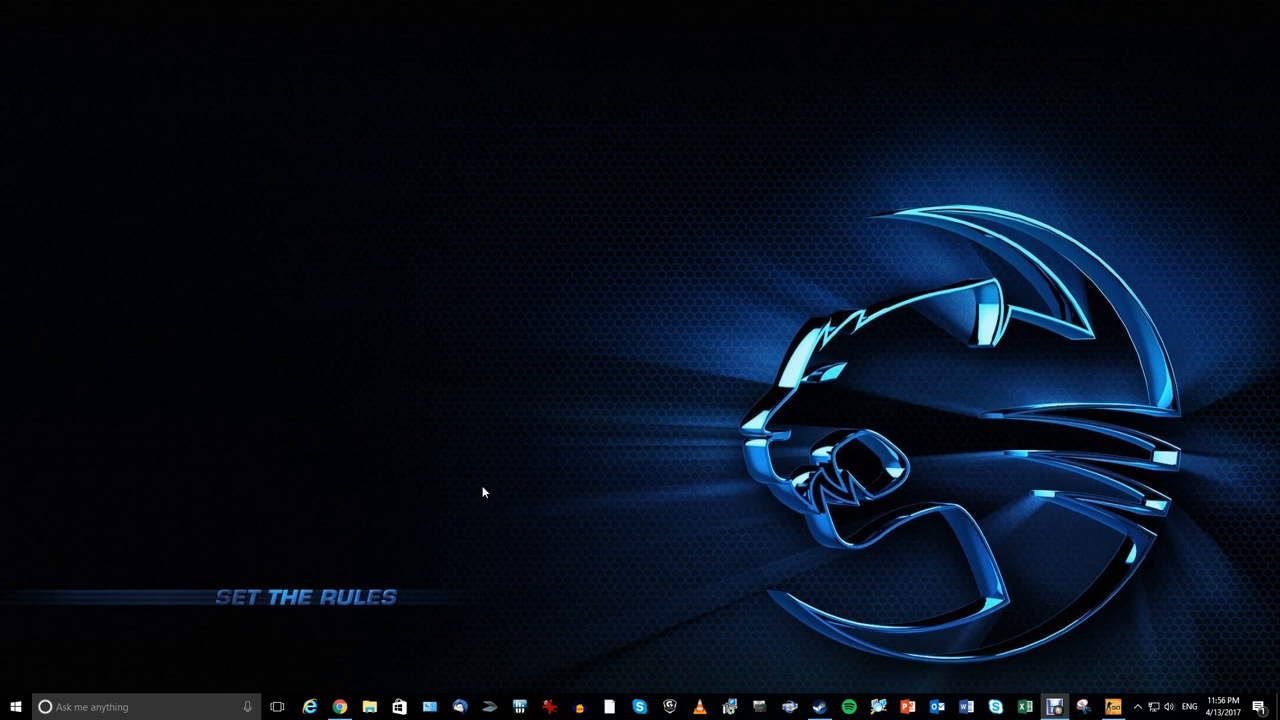
{"action": "mouse_move", "coordinate": [411, 473]}
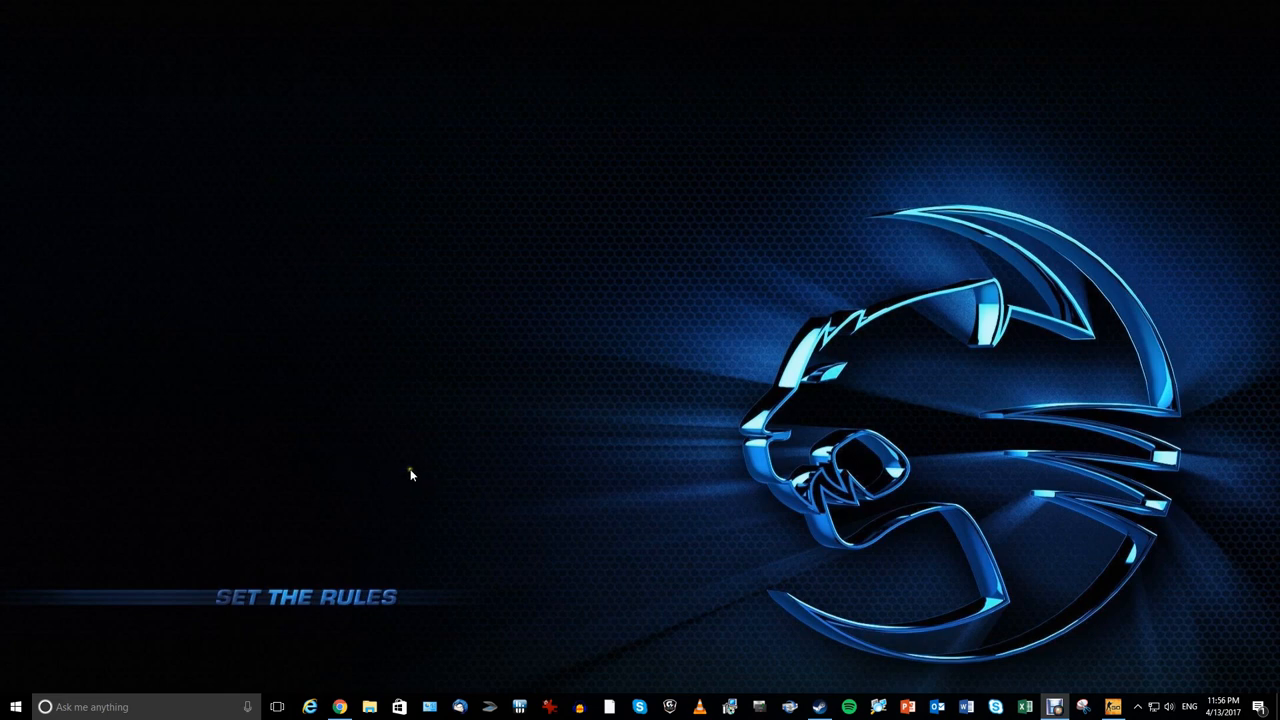
{"action": "mouse_move", "coordinate": [444, 472]}
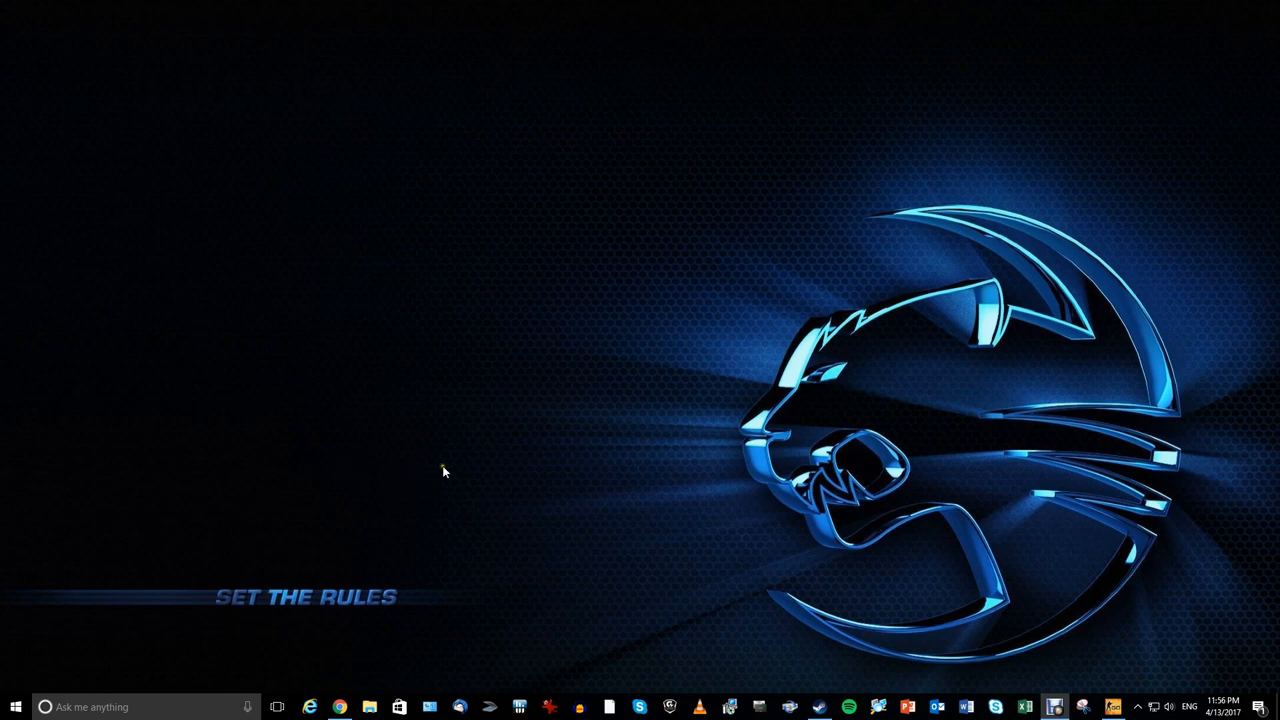
{"action": "mouse_move", "coordinate": [430, 465]}
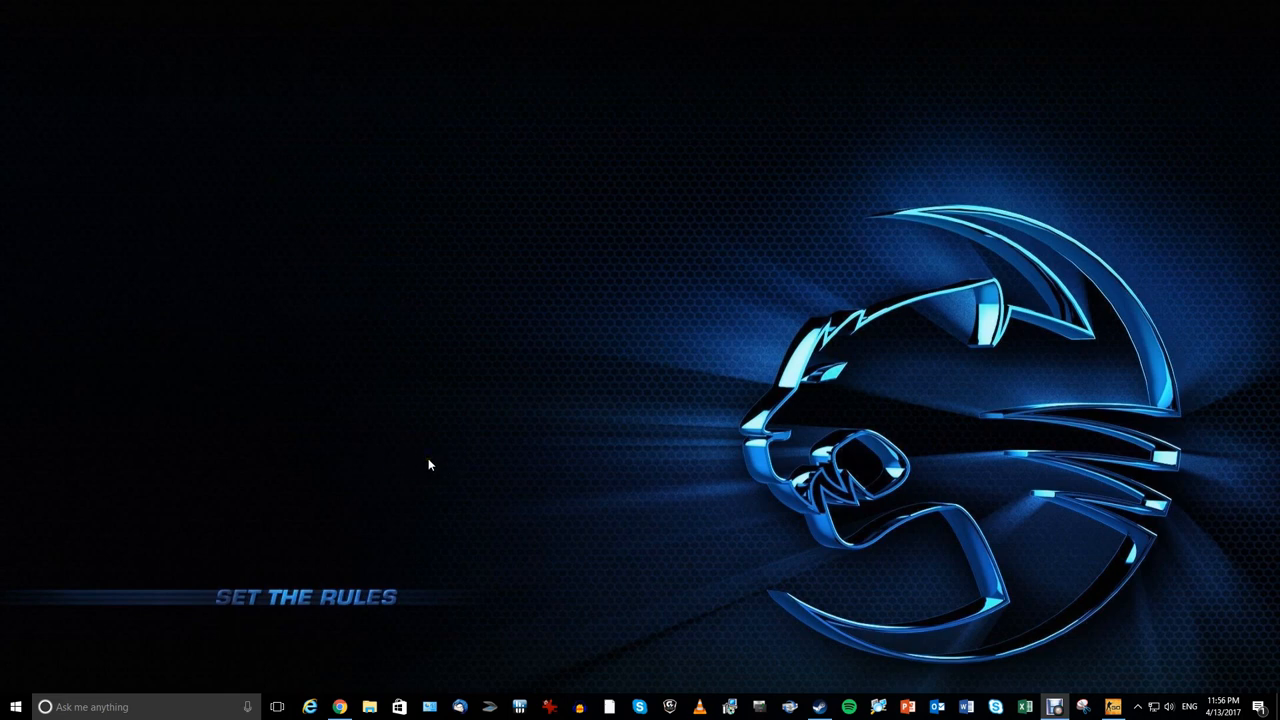
{"action": "mouse_move", "coordinate": [1127, 650]}
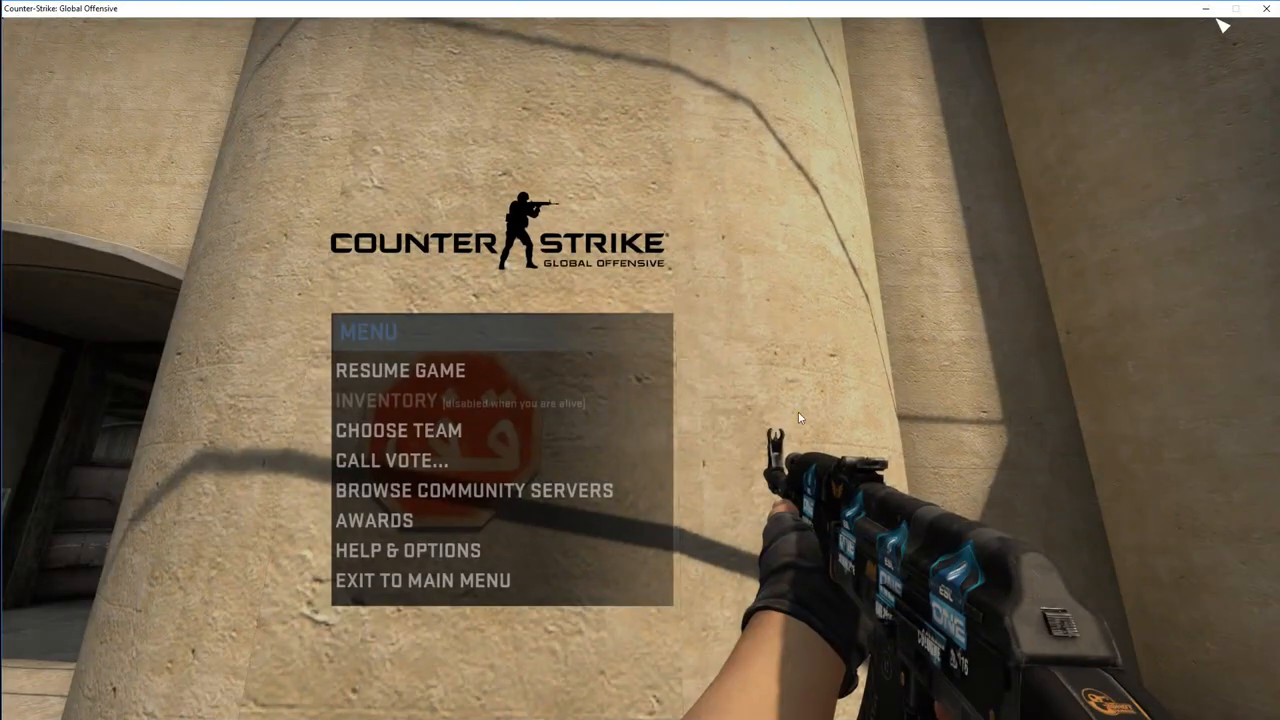
{"action": "mouse_move", "coordinate": [435, 402]}
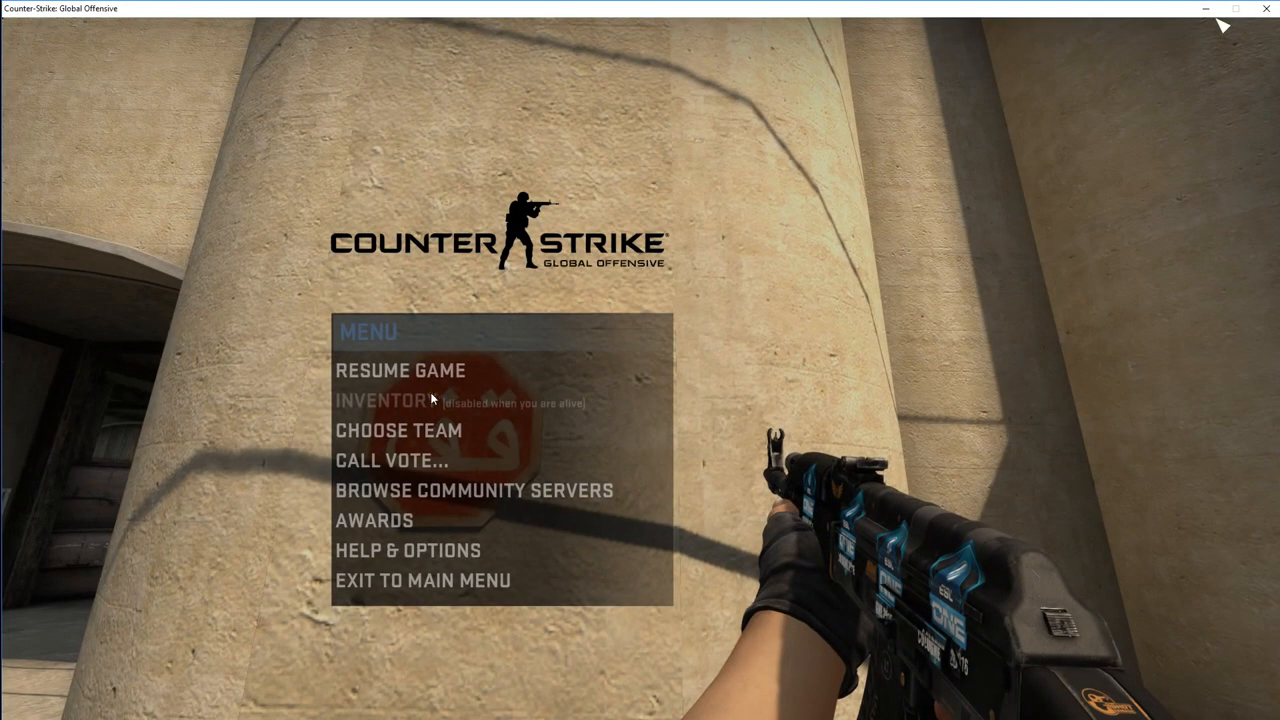
Resume the CS:GO match, shoot the enemies on the tunnel stairs, then exit to the desktop.
{"action": "left_click", "coordinate": [403, 370]}
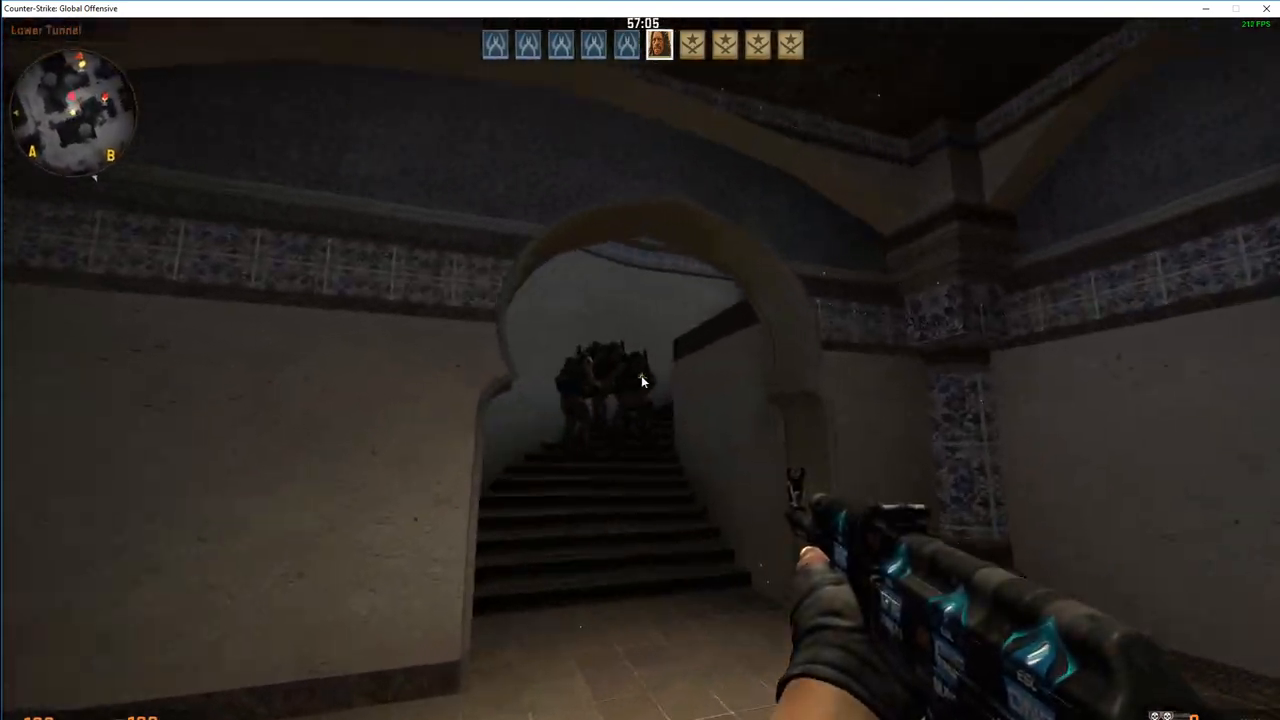
{"action": "left_click", "coordinate": [642, 380]}
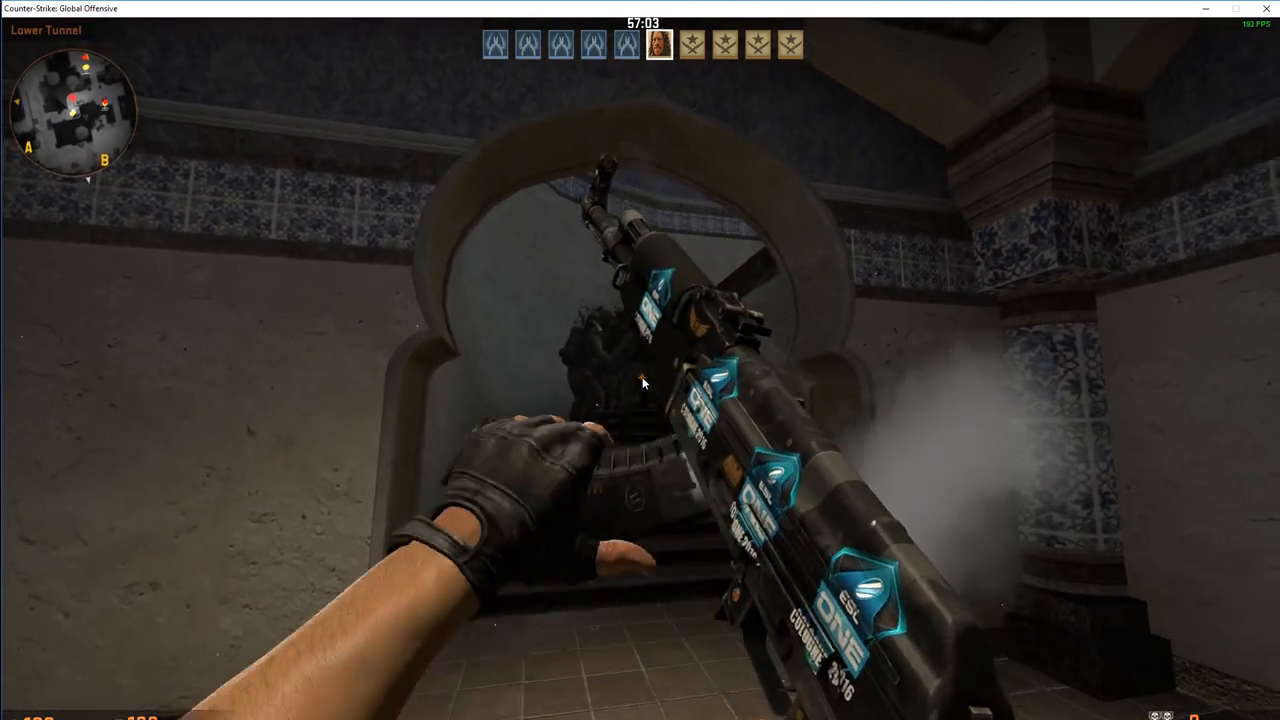
{"action": "left_click", "coordinate": [642, 382]}
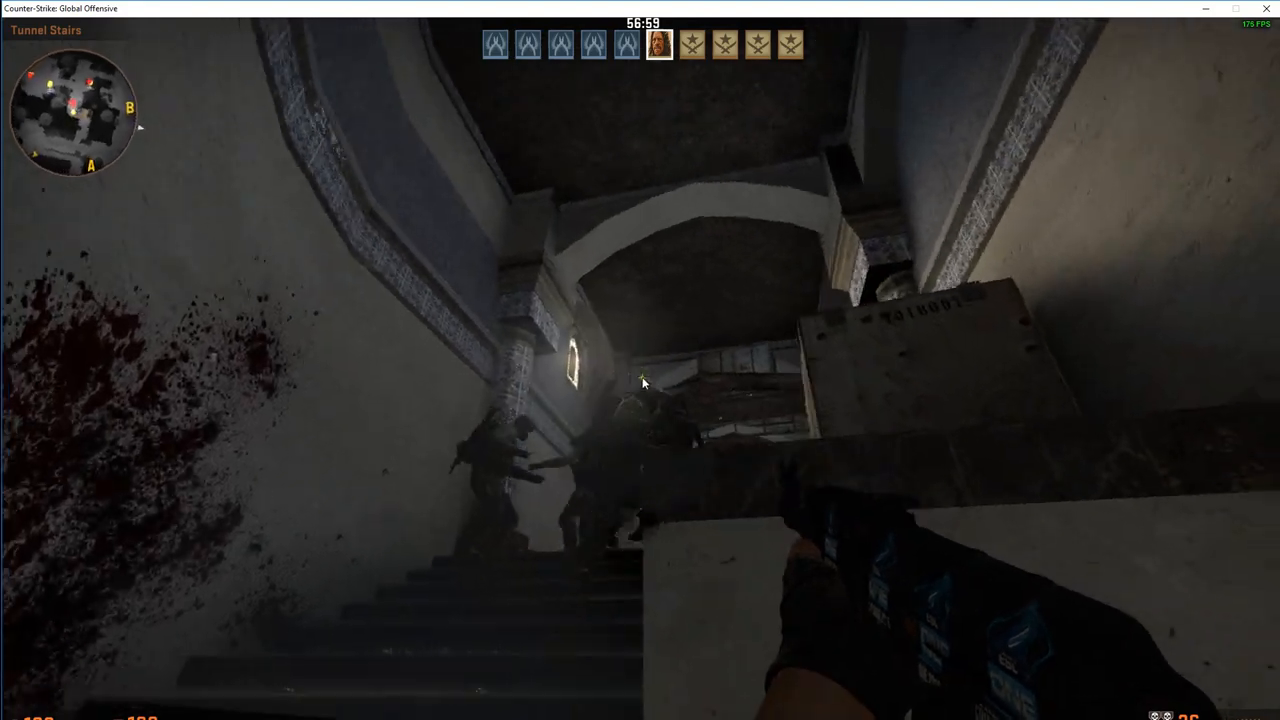
{"action": "left_click", "coordinate": [645, 385]}
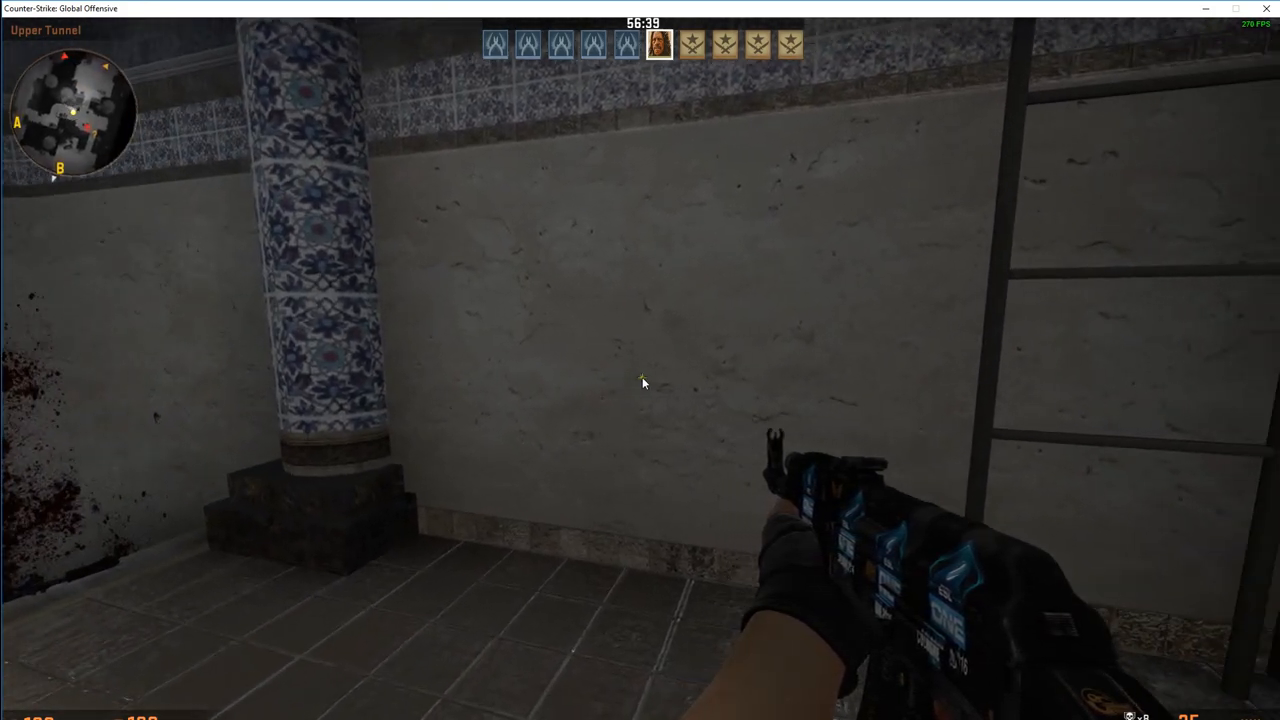
{"action": "mouse_move", "coordinate": [645, 384]}
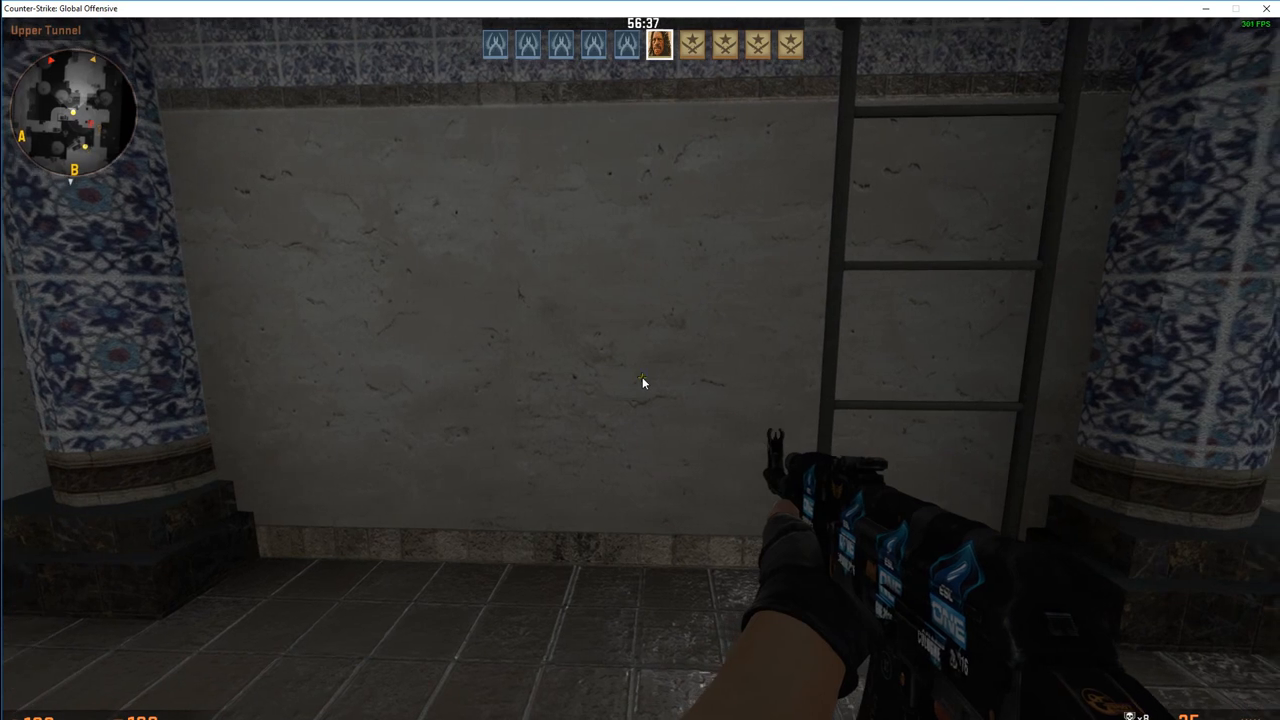
{"action": "key", "text": "Escape"}
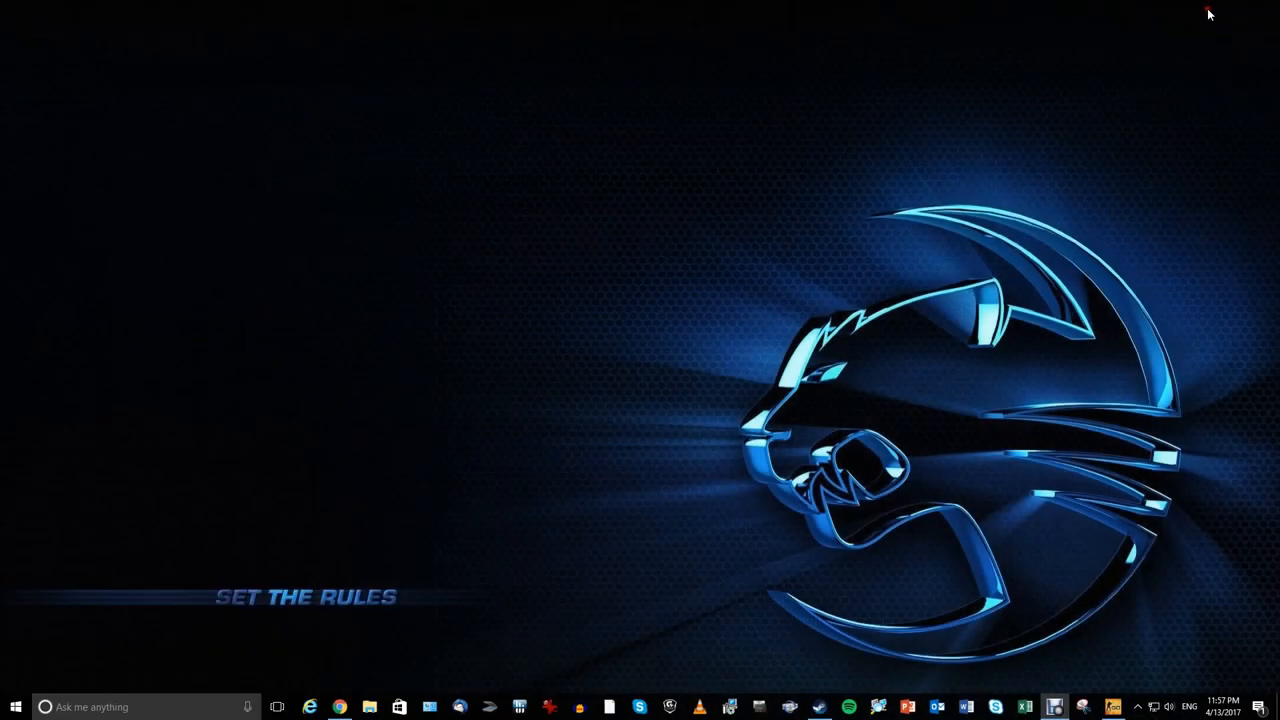
{"action": "mouse_move", "coordinate": [389, 609]}
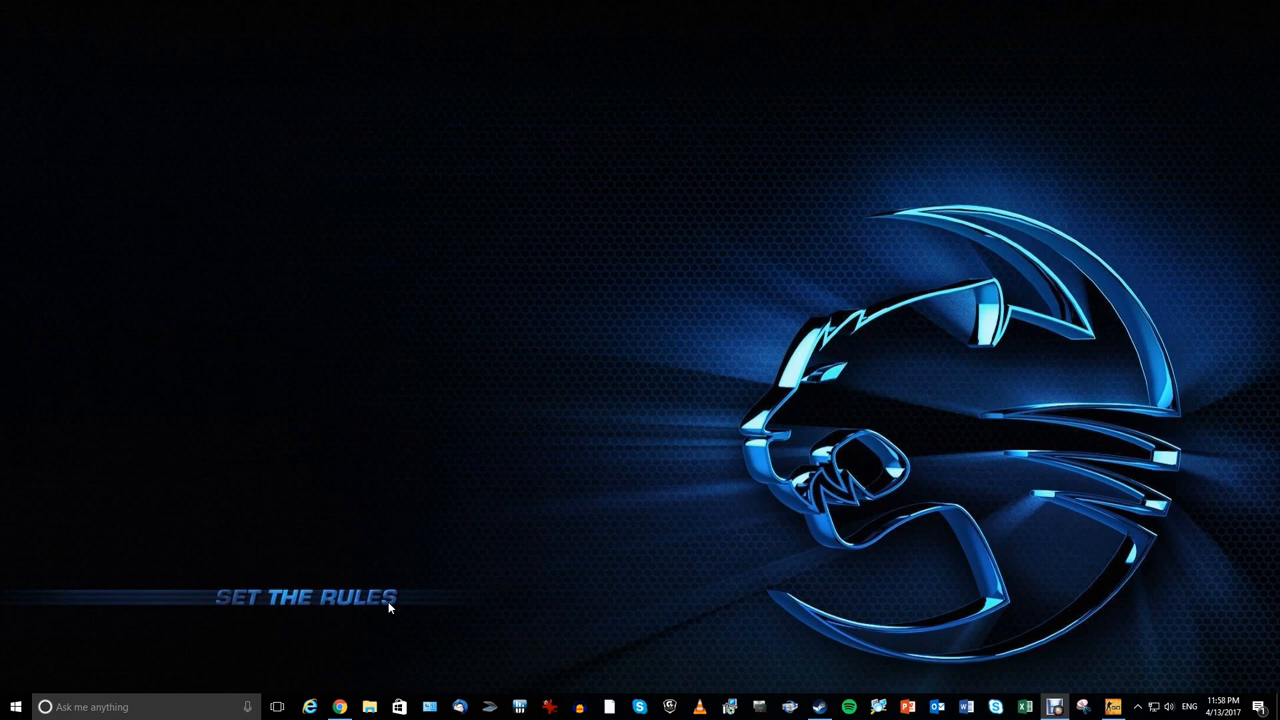
{"action": "mouse_move", "coordinate": [298, 614]}
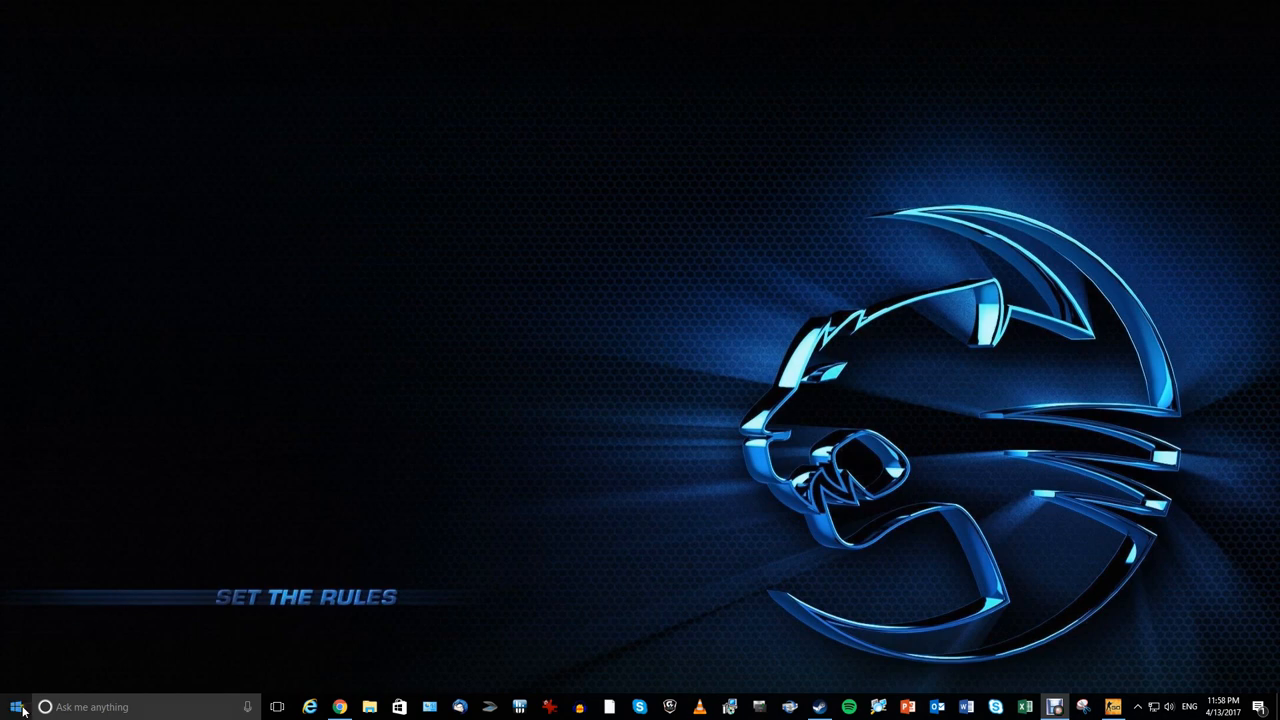
Go to Start > Settings > Update & security > Recovery.
{"action": "left_click", "coordinate": [14, 707]}
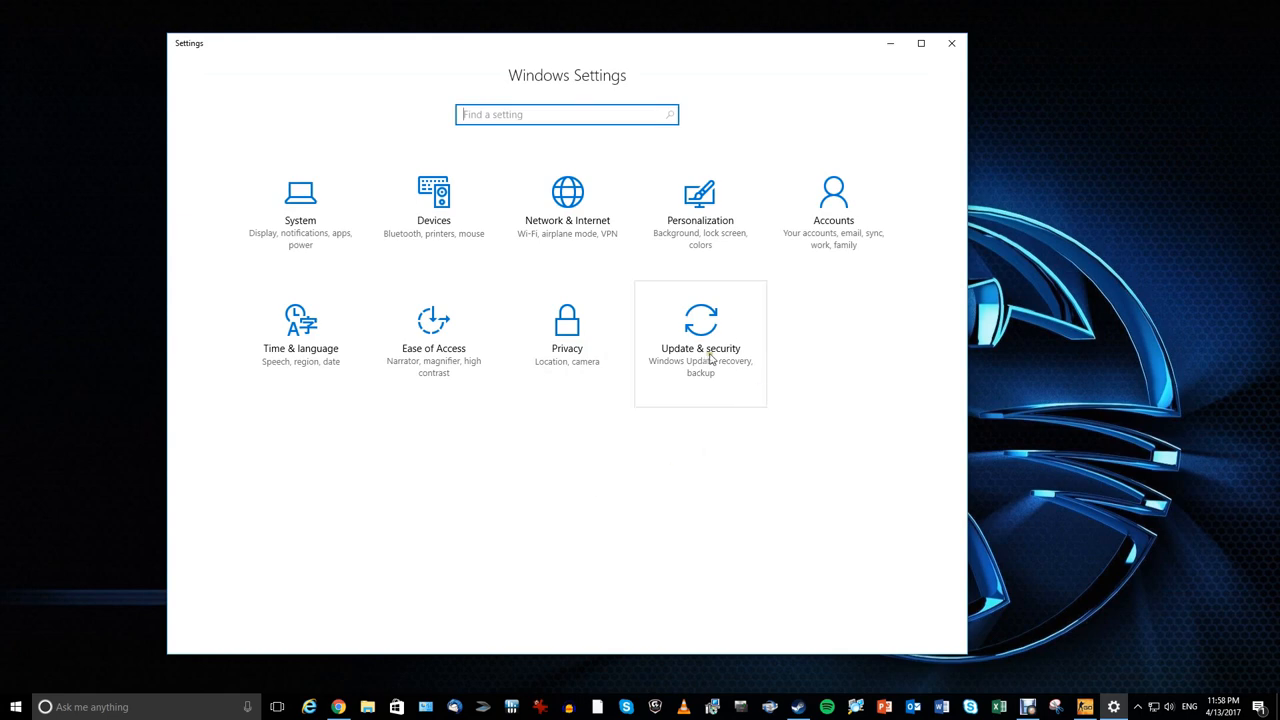
{"action": "left_click", "coordinate": [700, 347]}
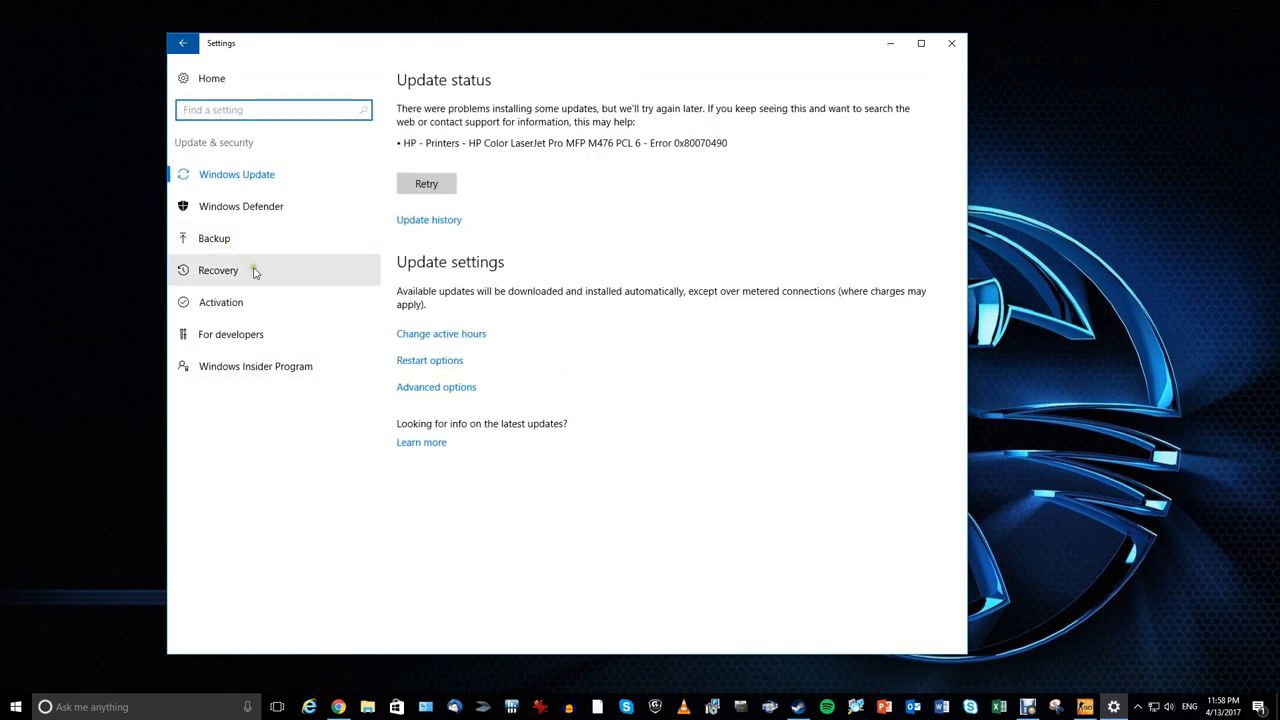
{"action": "left_click", "coordinate": [217, 270]}
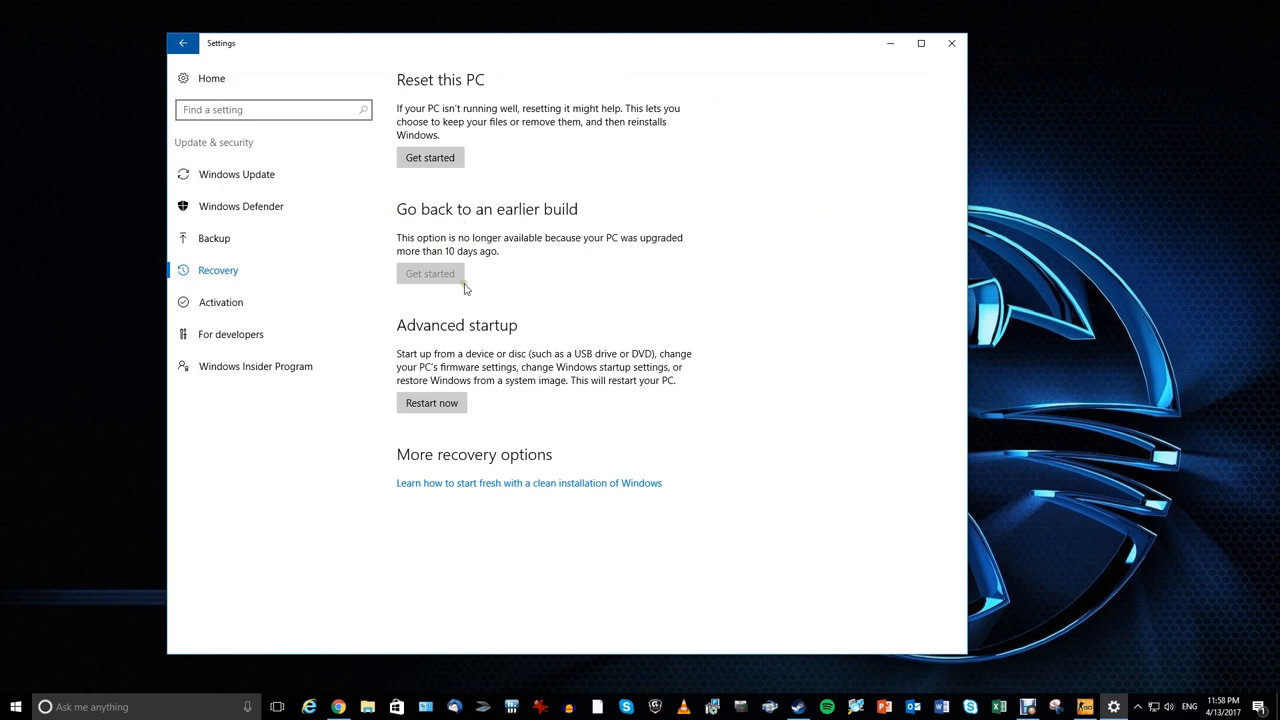
{"action": "mouse_move", "coordinate": [573, 281]}
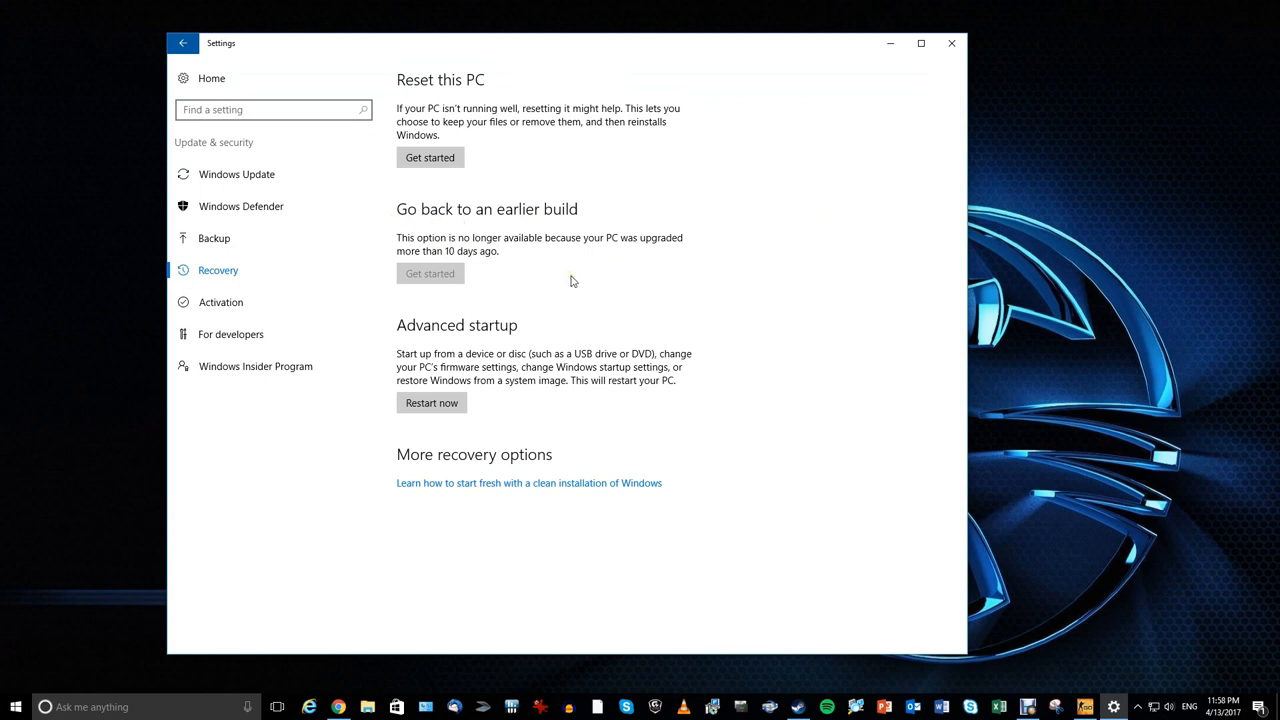
{"action": "mouse_move", "coordinate": [556, 235]}
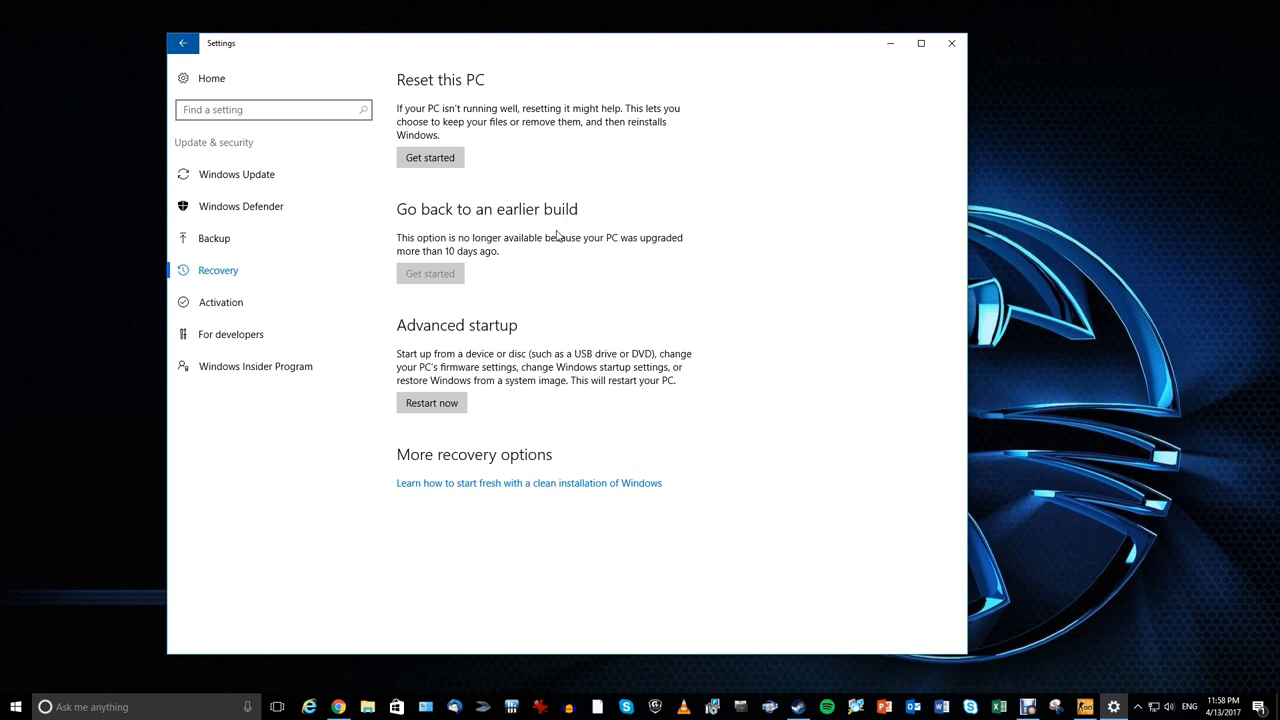
{"action": "mouse_move", "coordinate": [547, 256]}
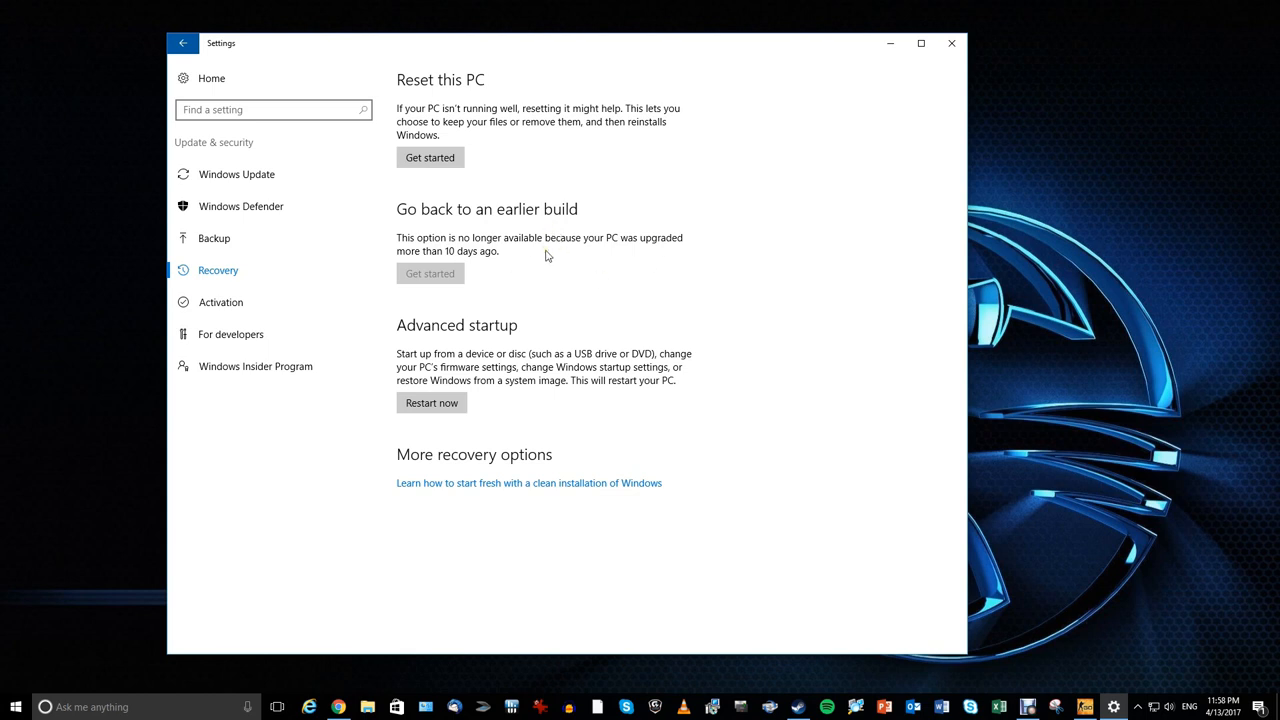
{"action": "mouse_move", "coordinate": [507, 289]}
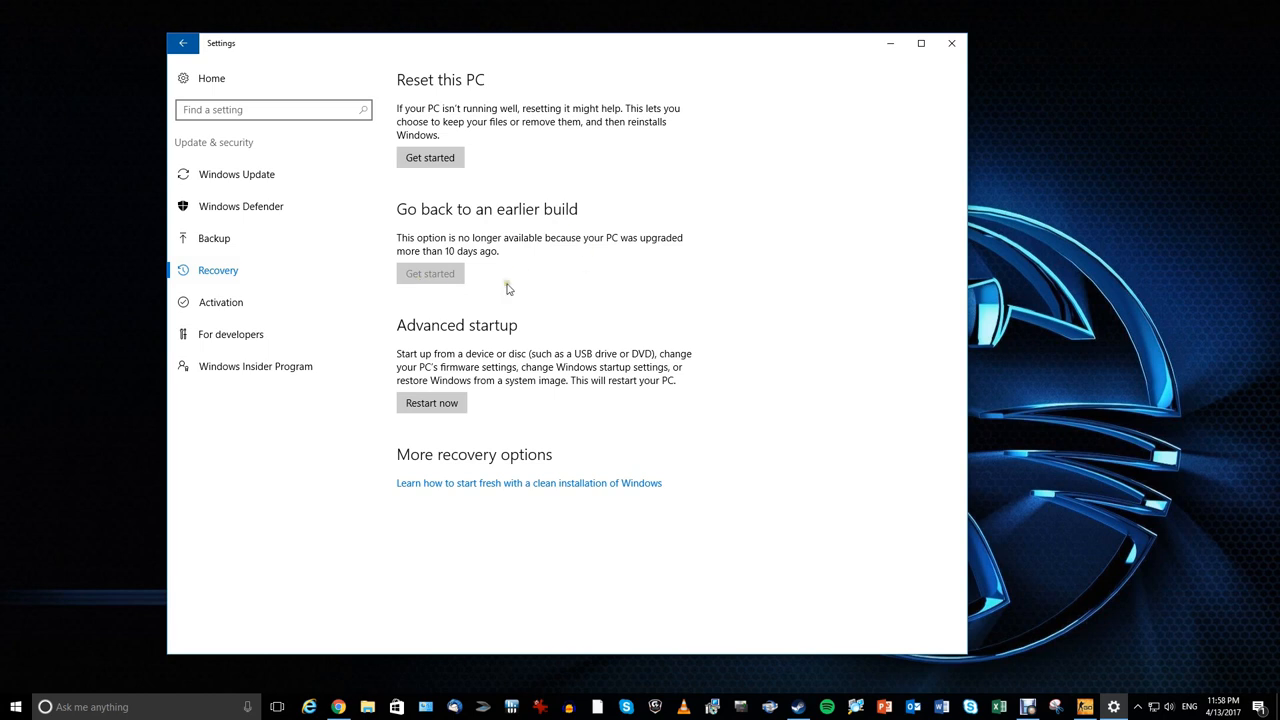
{"action": "mouse_move", "coordinate": [464, 272]}
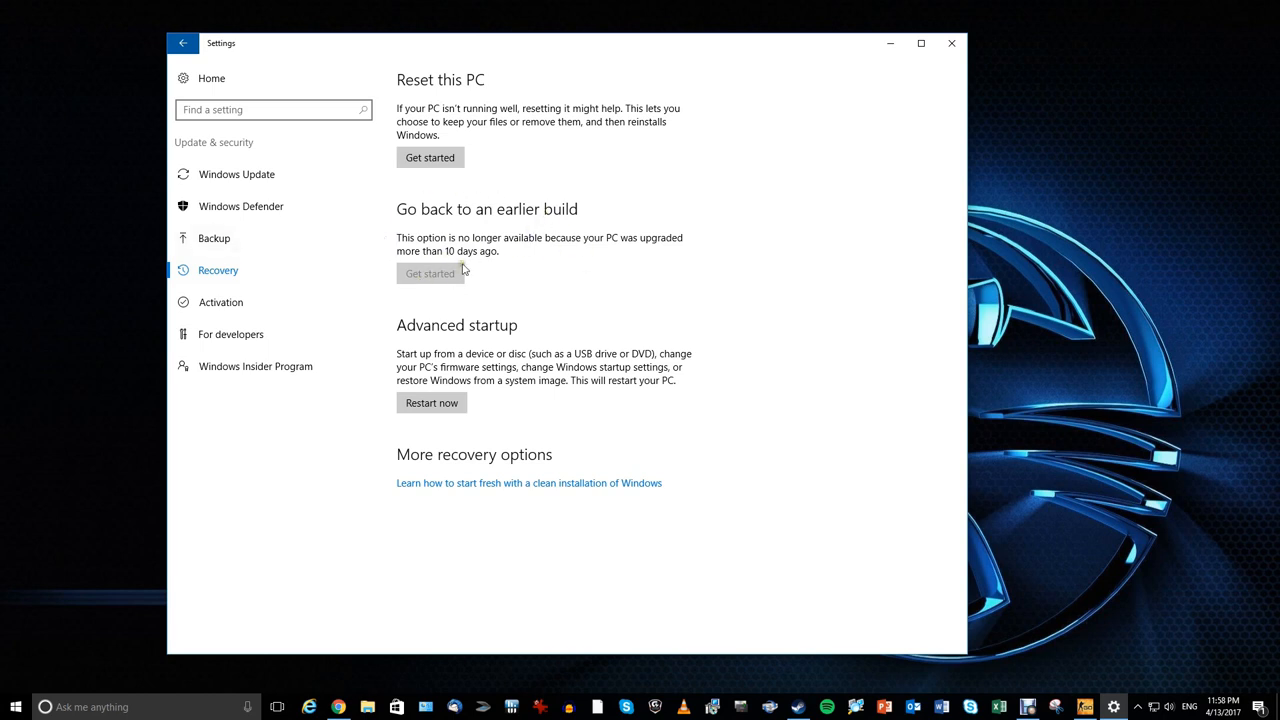
{"action": "mouse_move", "coordinate": [466, 286]}
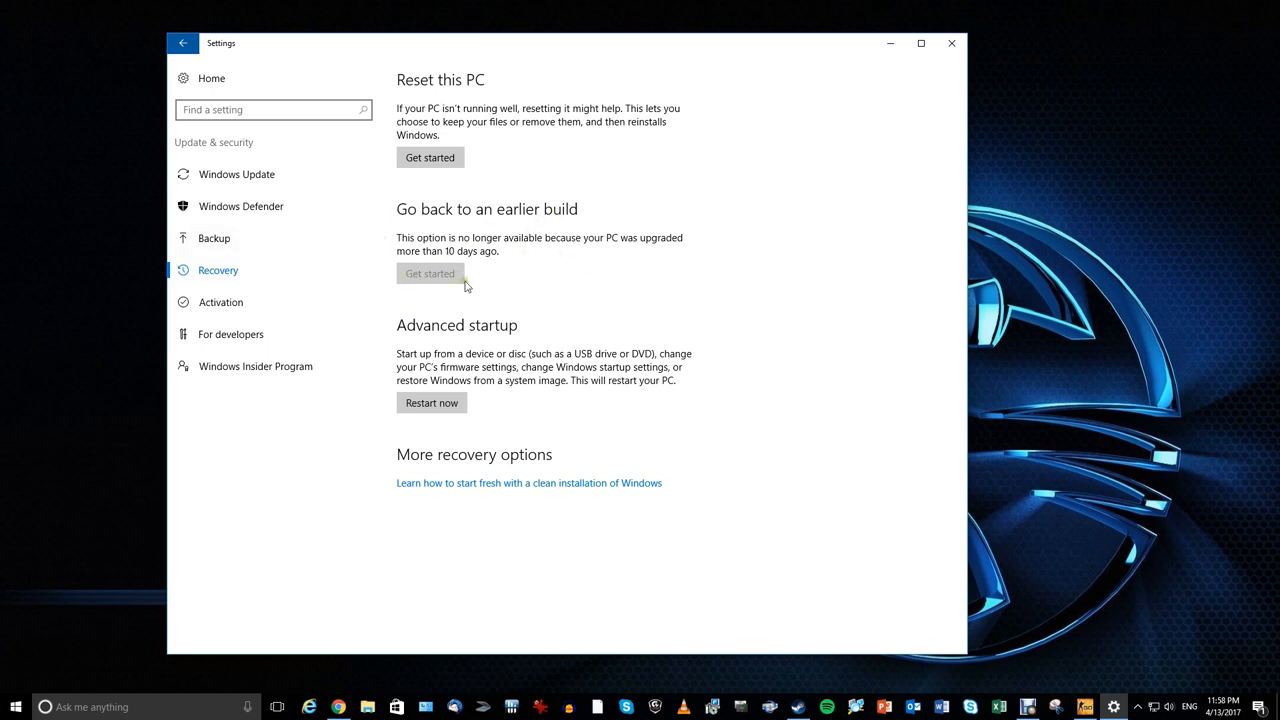
{"action": "mouse_move", "coordinate": [449, 277]}
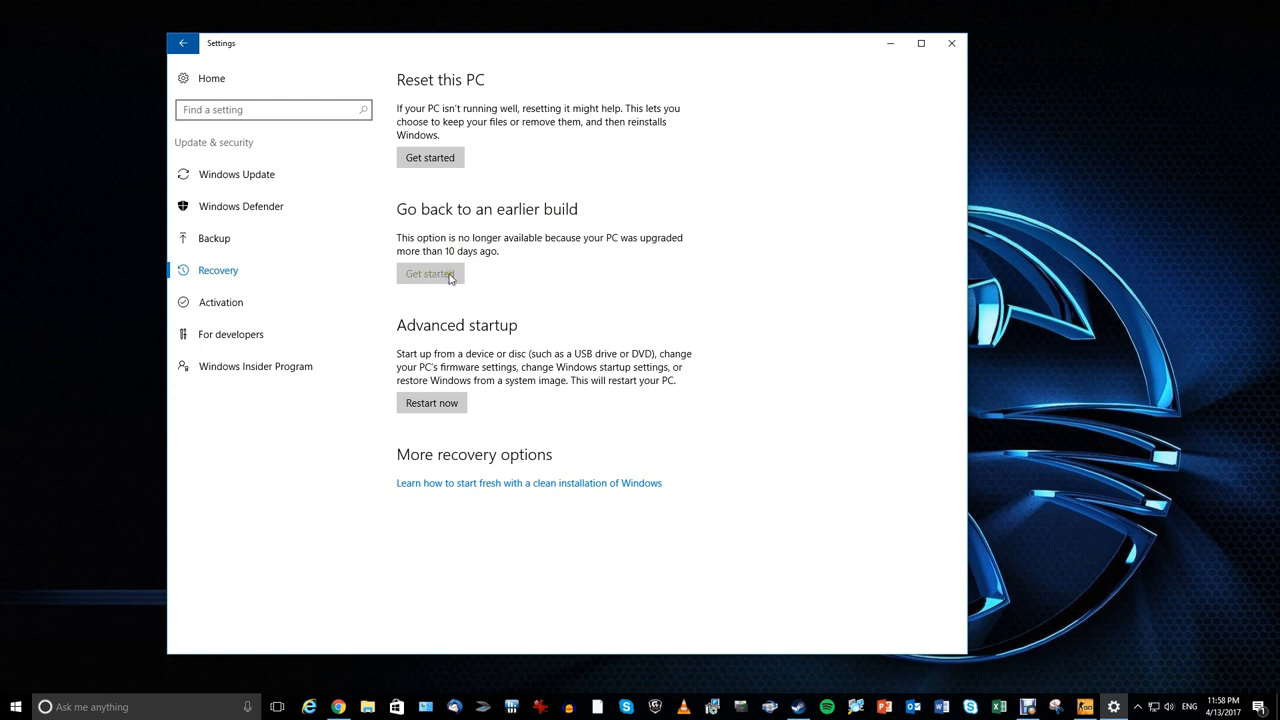
{"action": "mouse_move", "coordinate": [532, 305]}
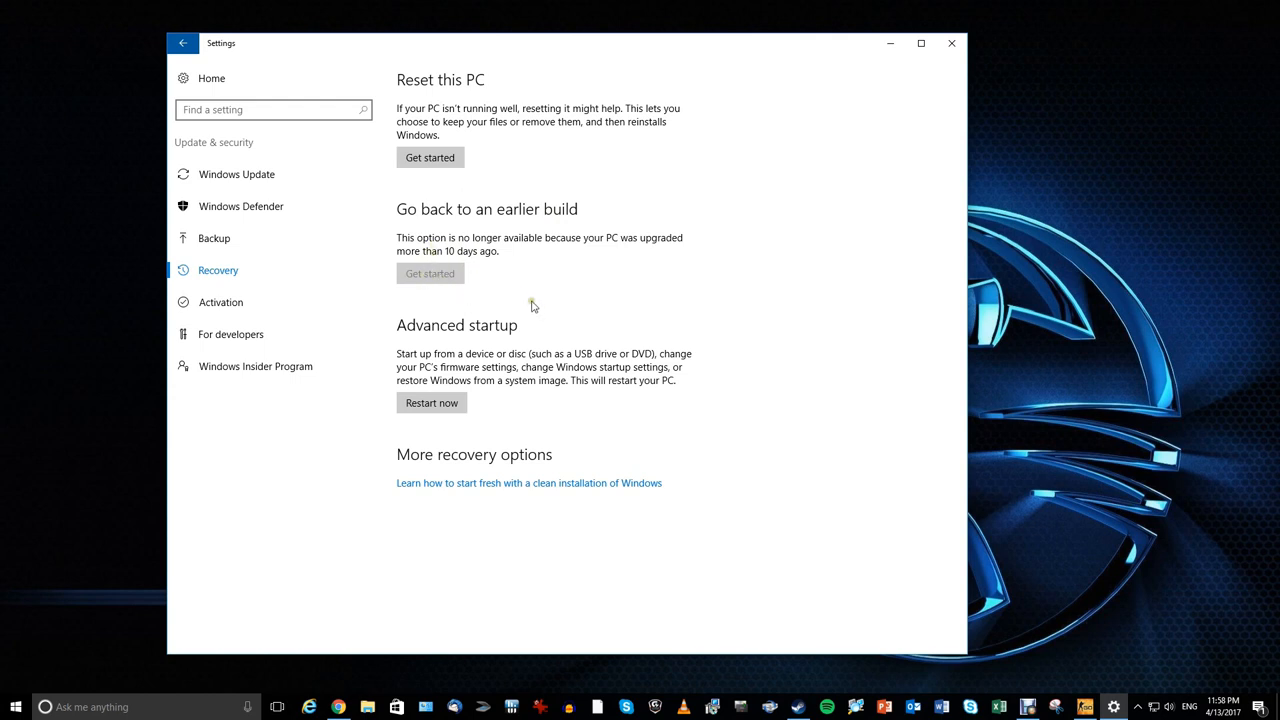
{"action": "mouse_move", "coordinate": [467, 290]}
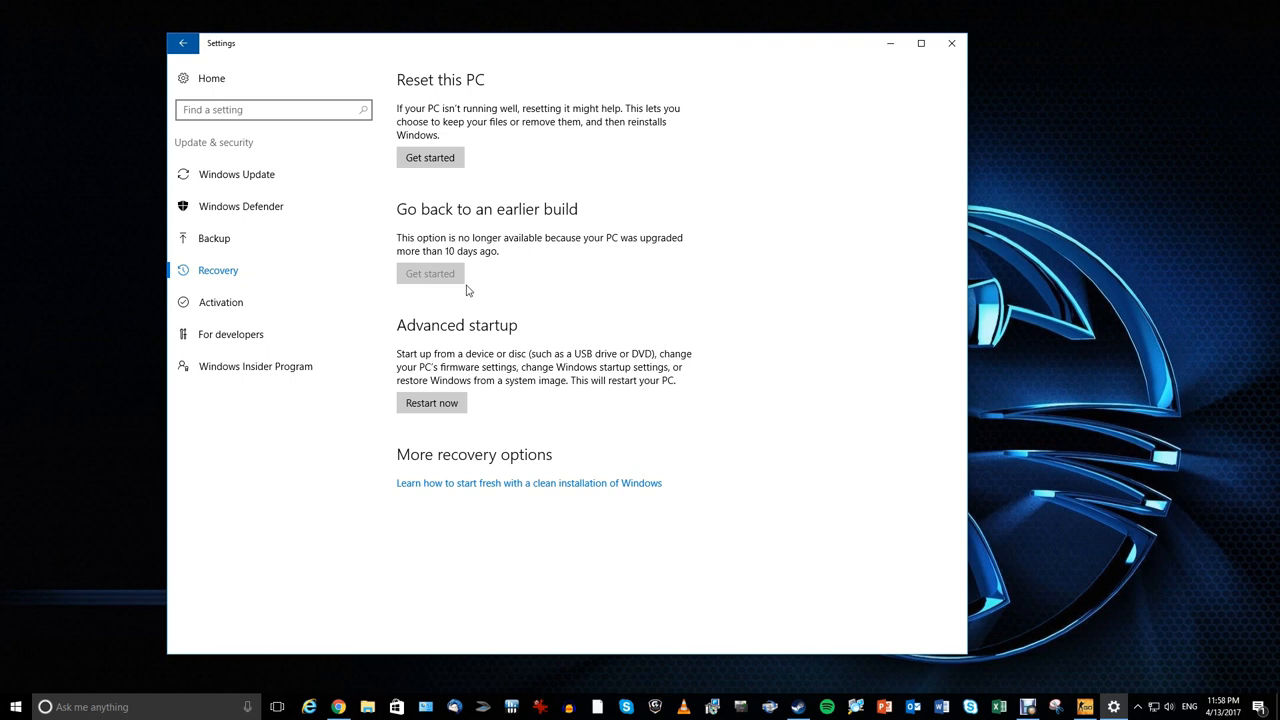
{"action": "mouse_move", "coordinate": [518, 297]}
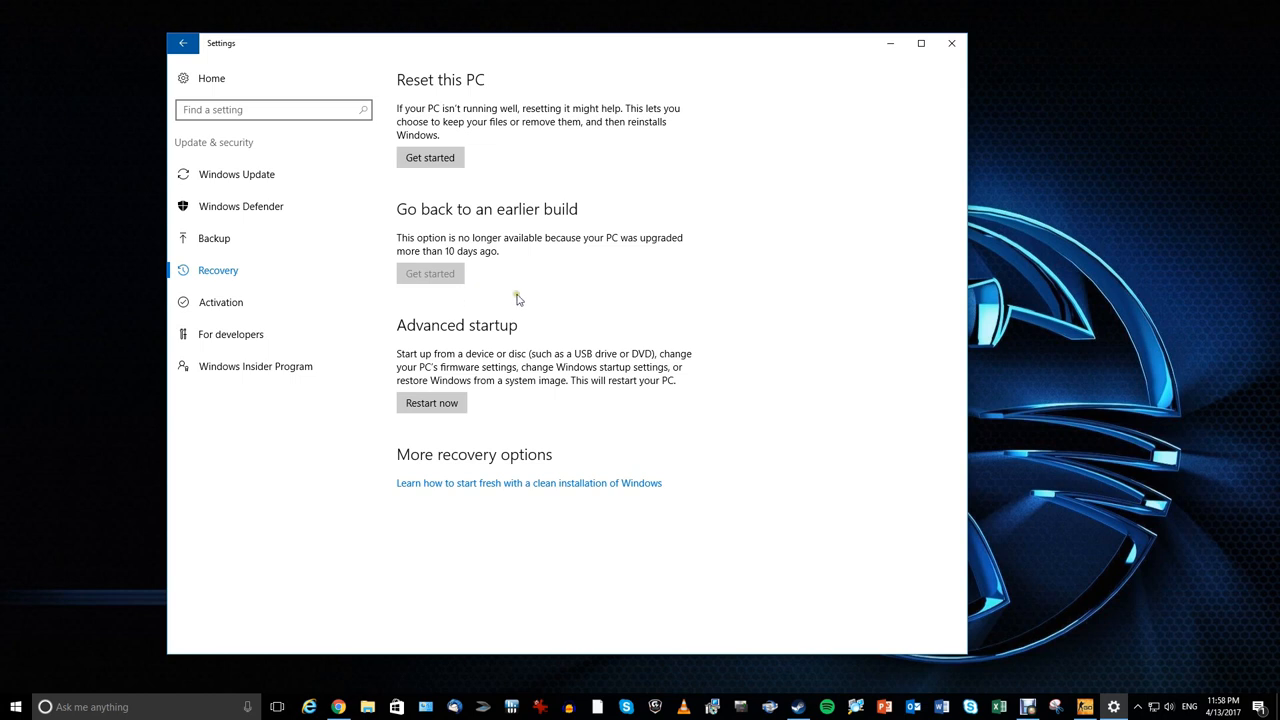
{"action": "mouse_move", "coordinate": [543, 306]}
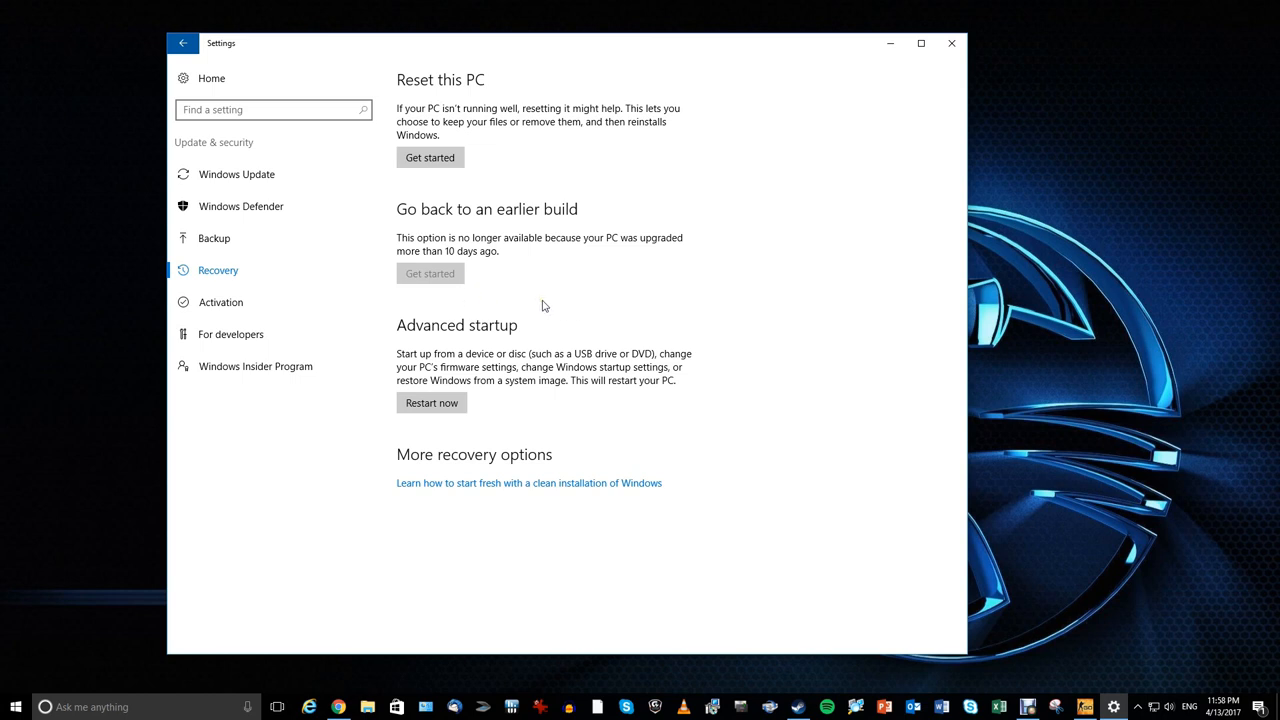
{"action": "mouse_move", "coordinate": [534, 296]}
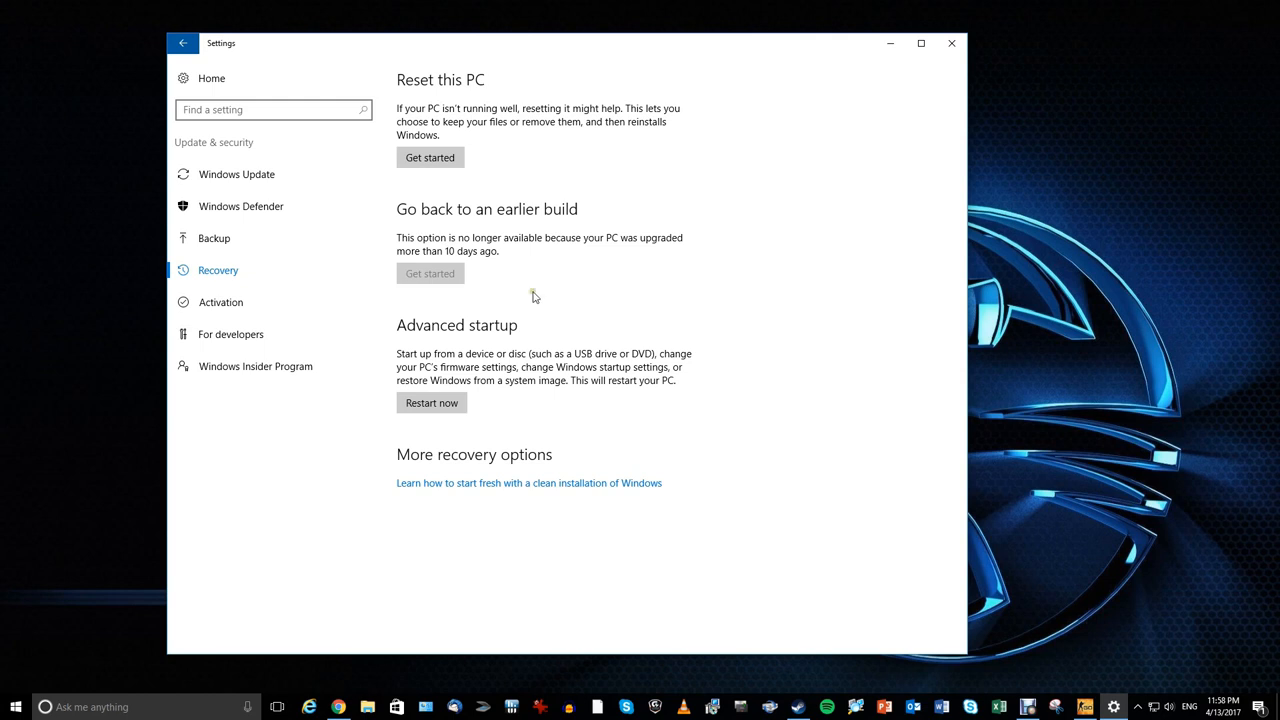
{"action": "mouse_move", "coordinate": [574, 301]}
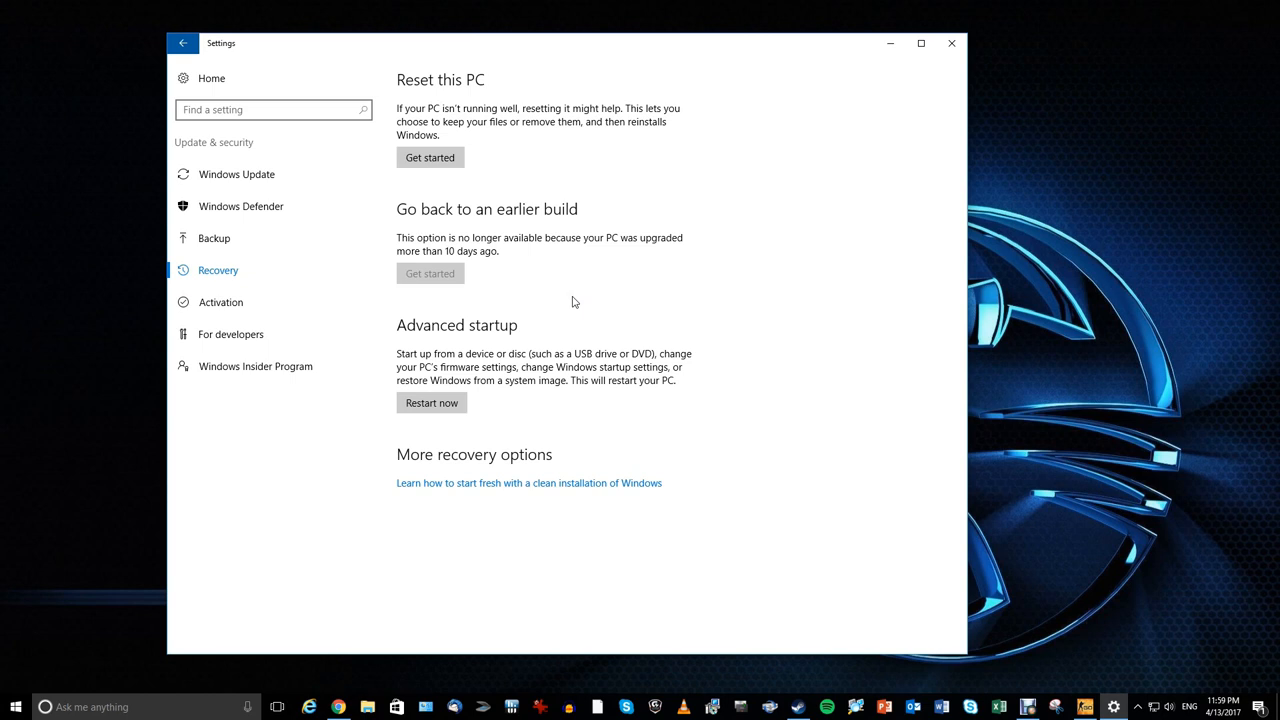
{"action": "mouse_move", "coordinate": [574, 264]}
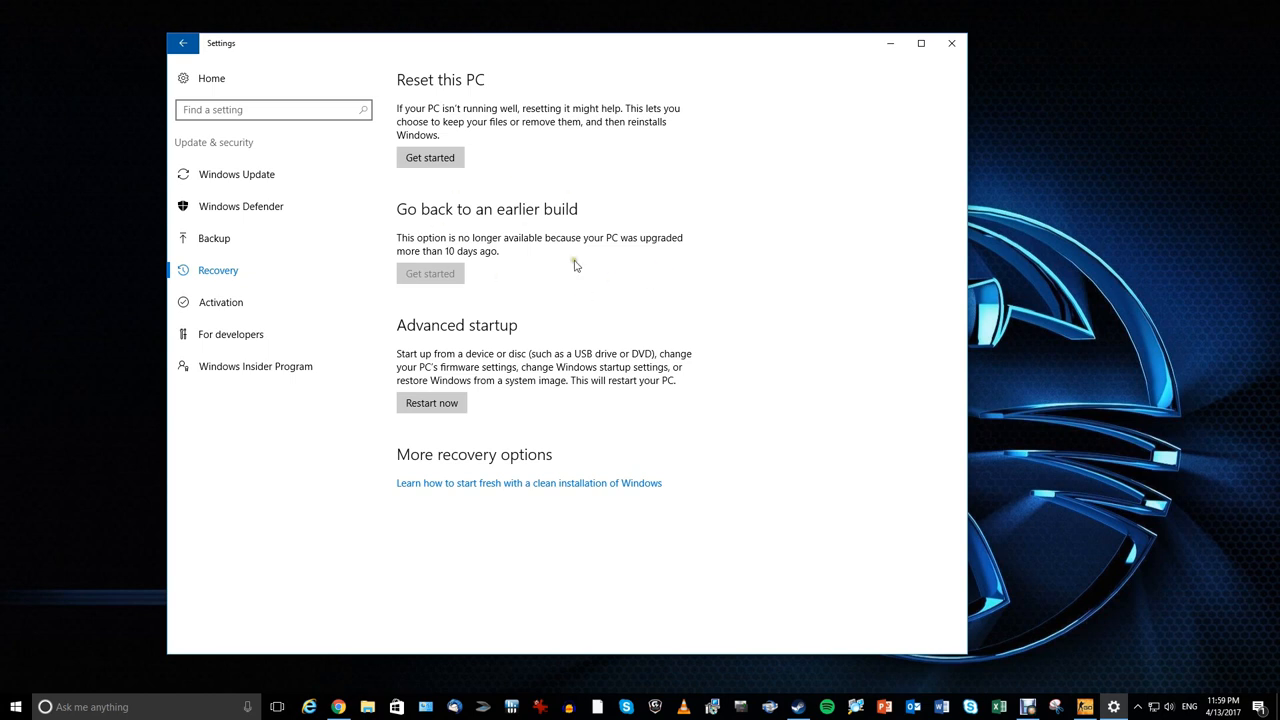
{"action": "mouse_move", "coordinate": [452, 250]}
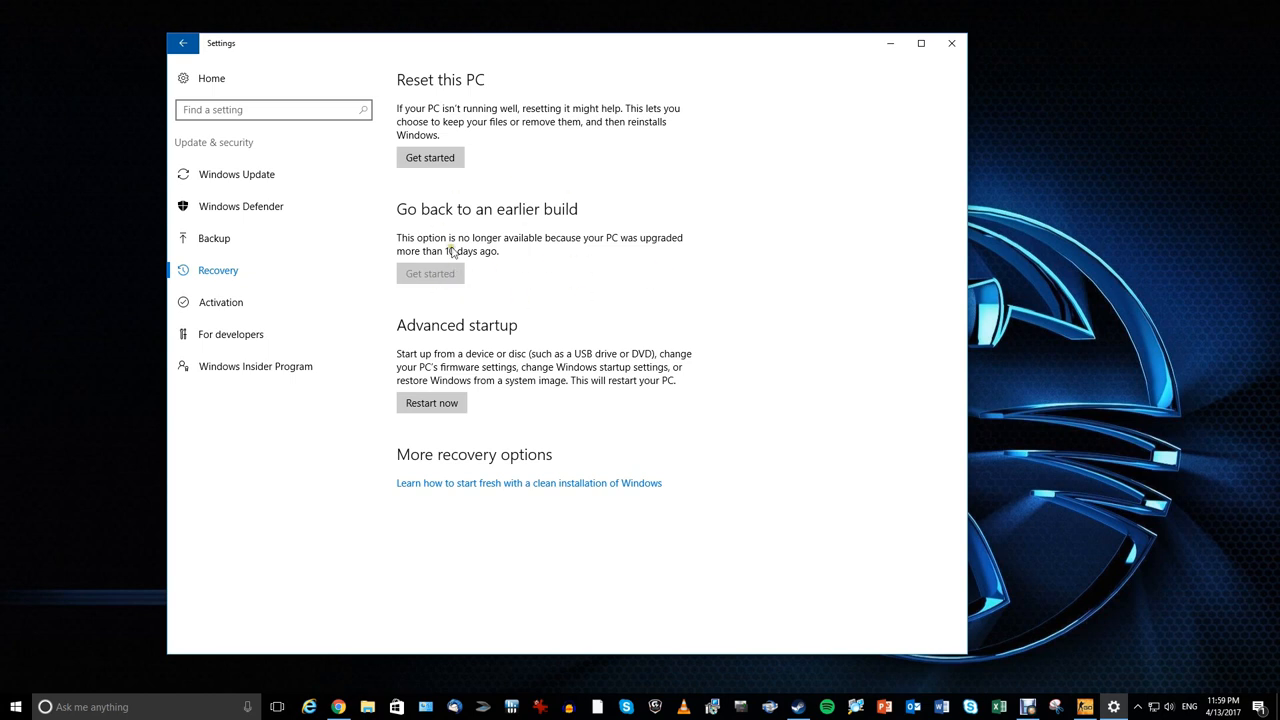
{"action": "mouse_move", "coordinate": [714, 296]}
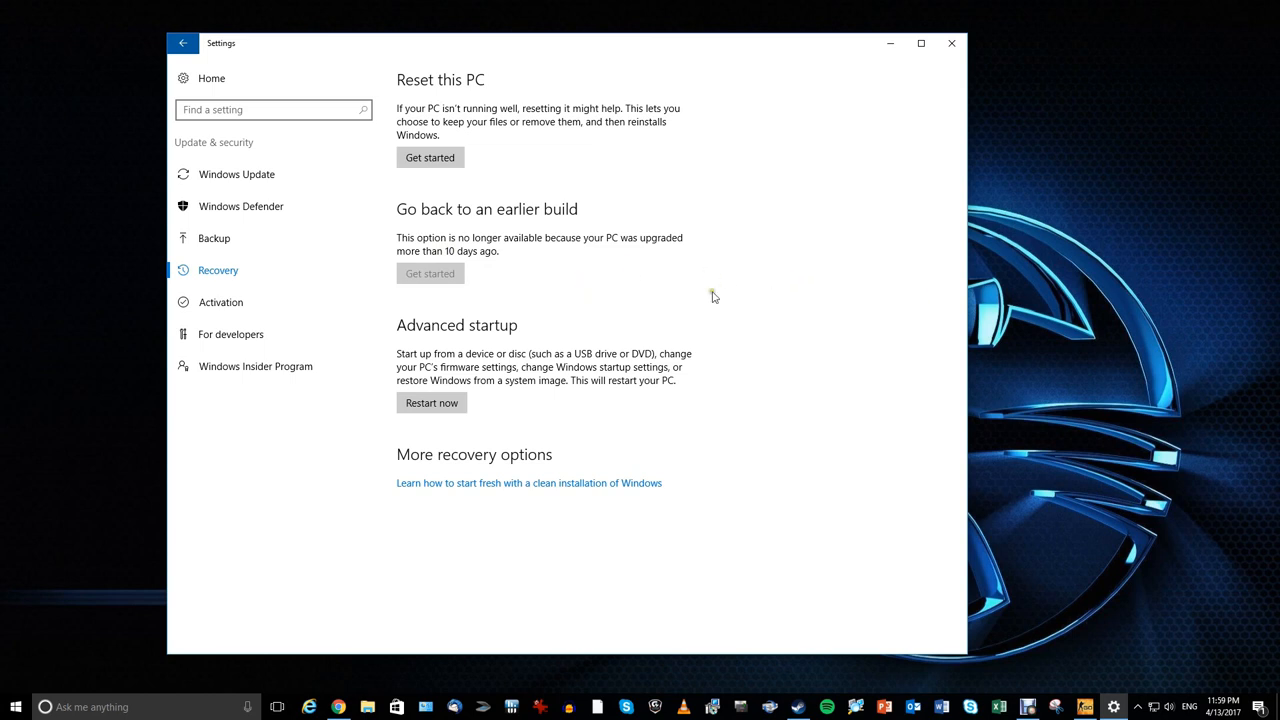
{"action": "mouse_move", "coordinate": [654, 288]}
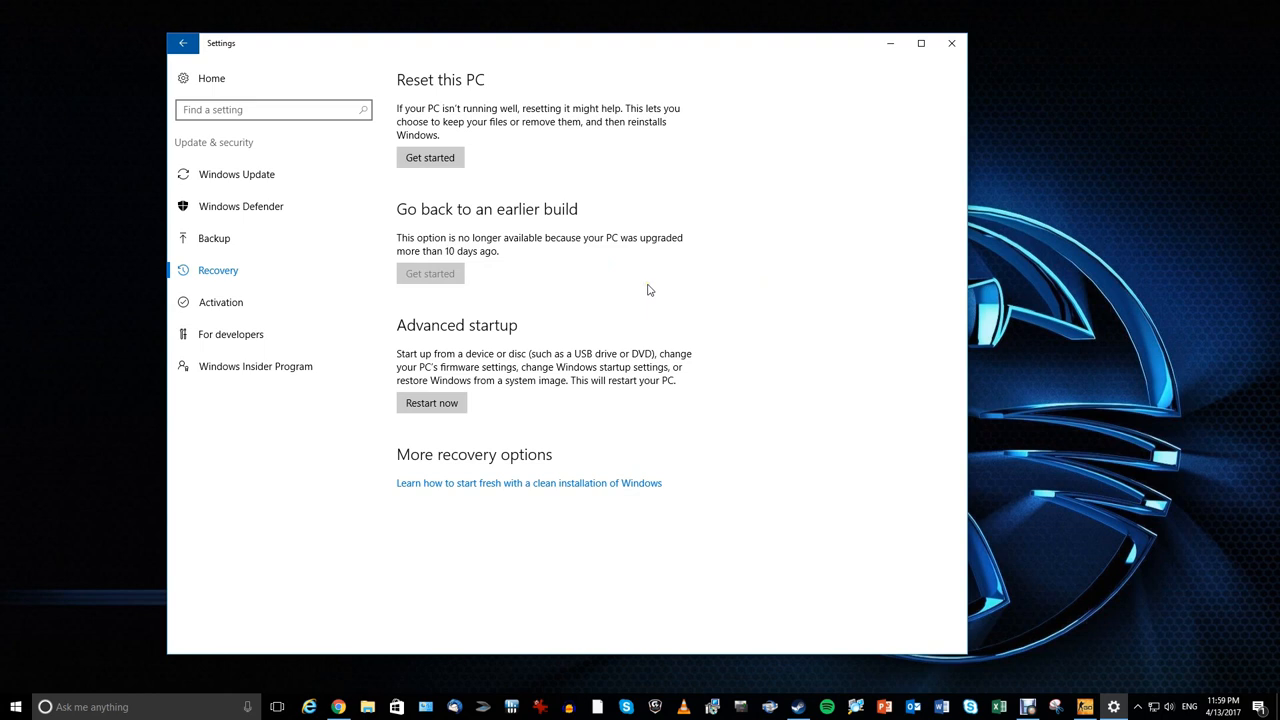
{"action": "mouse_move", "coordinate": [635, 298]}
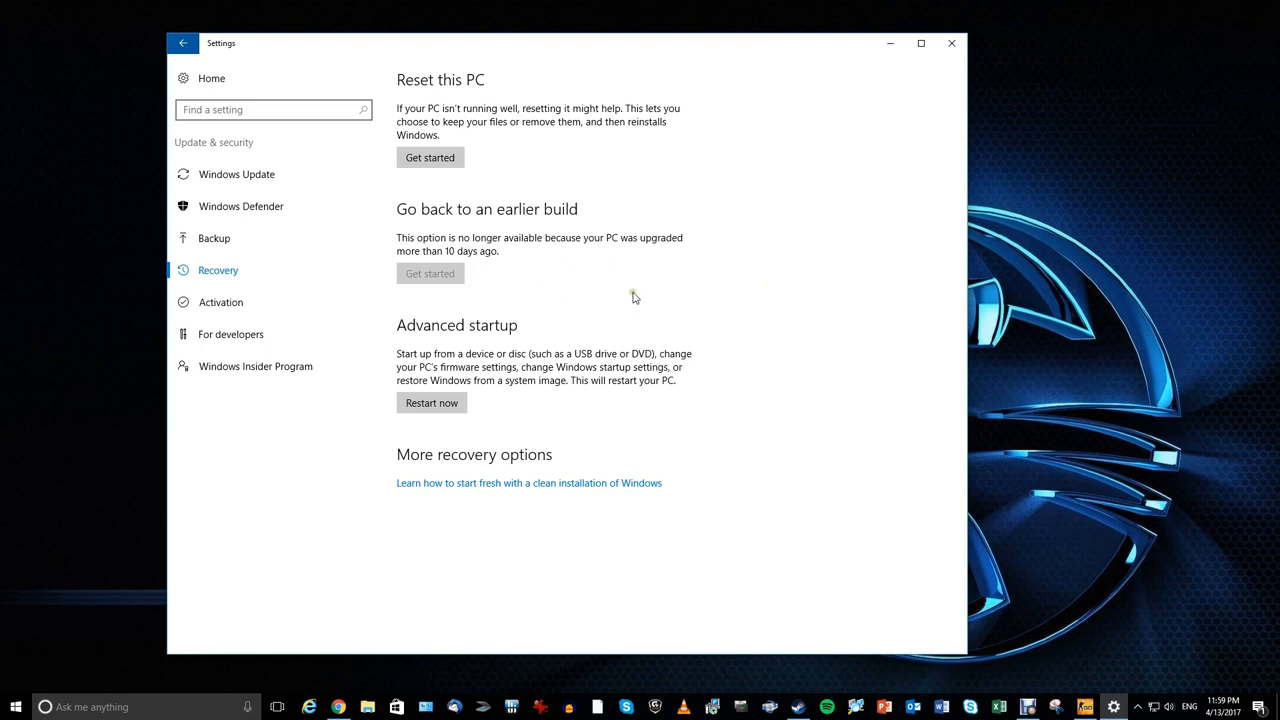
{"action": "mouse_move", "coordinate": [475, 241]}
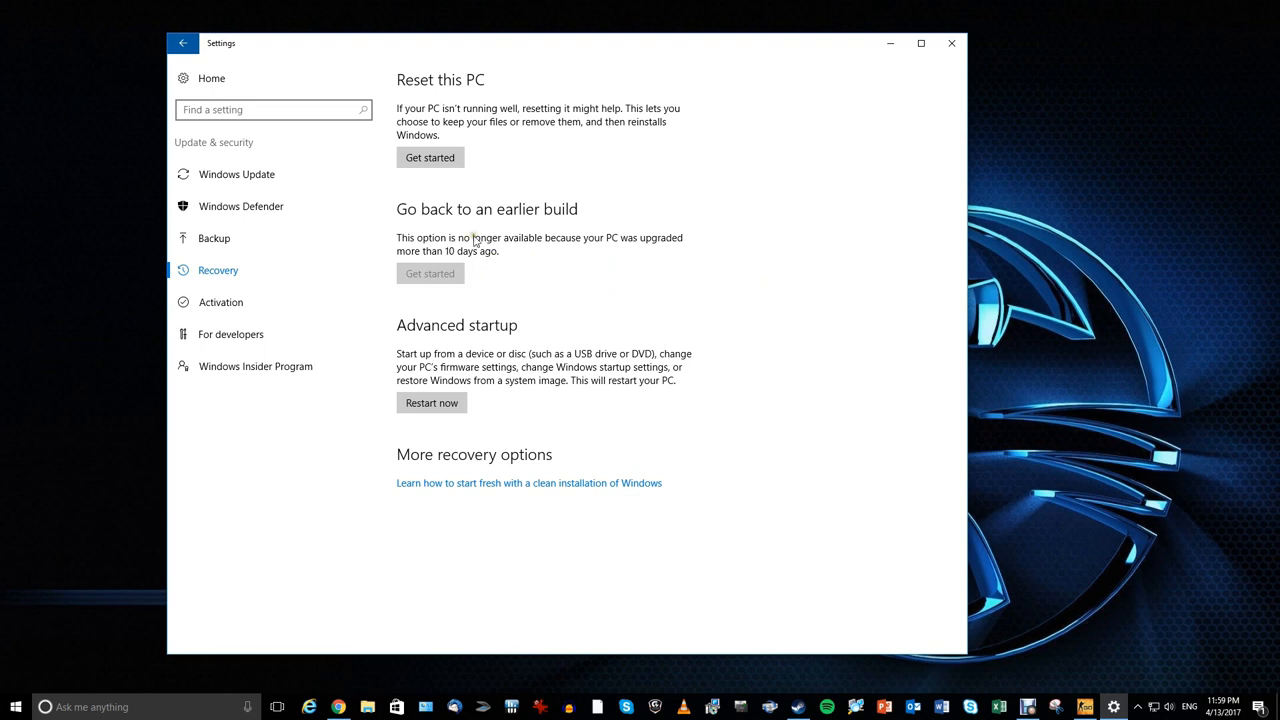
{"action": "mouse_move", "coordinate": [604, 274]}
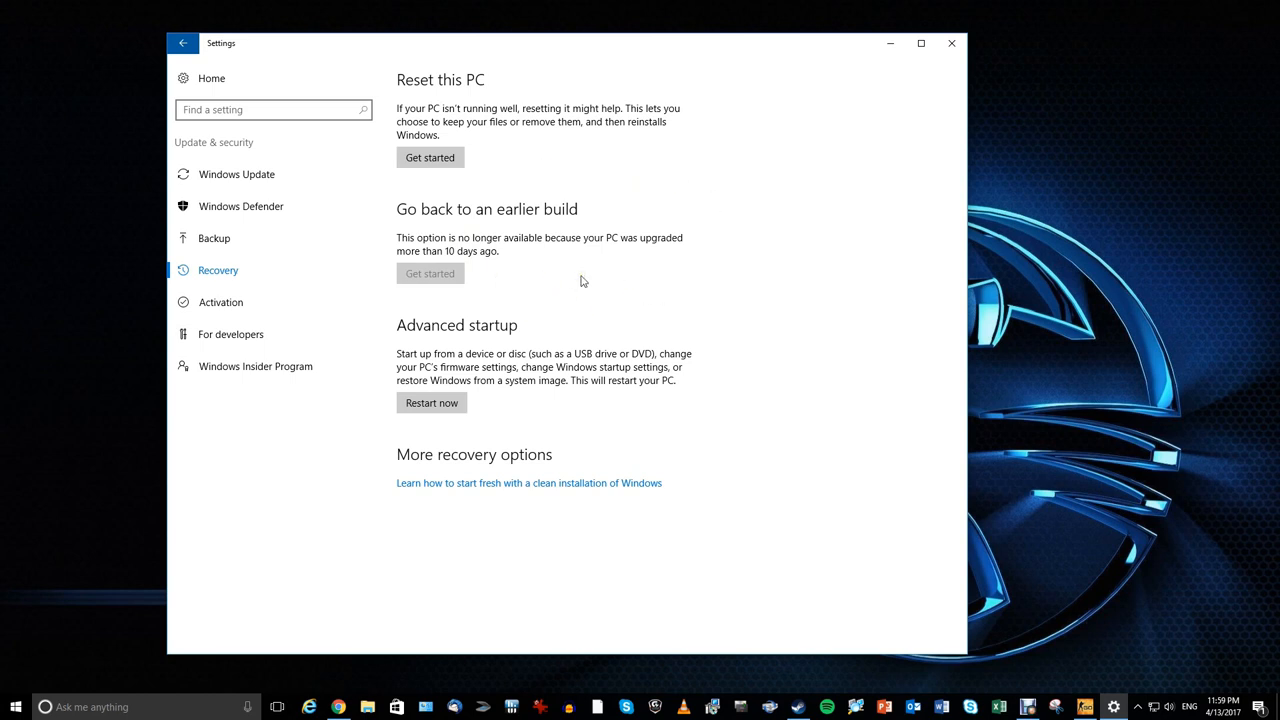
{"action": "mouse_move", "coordinate": [620, 273]}
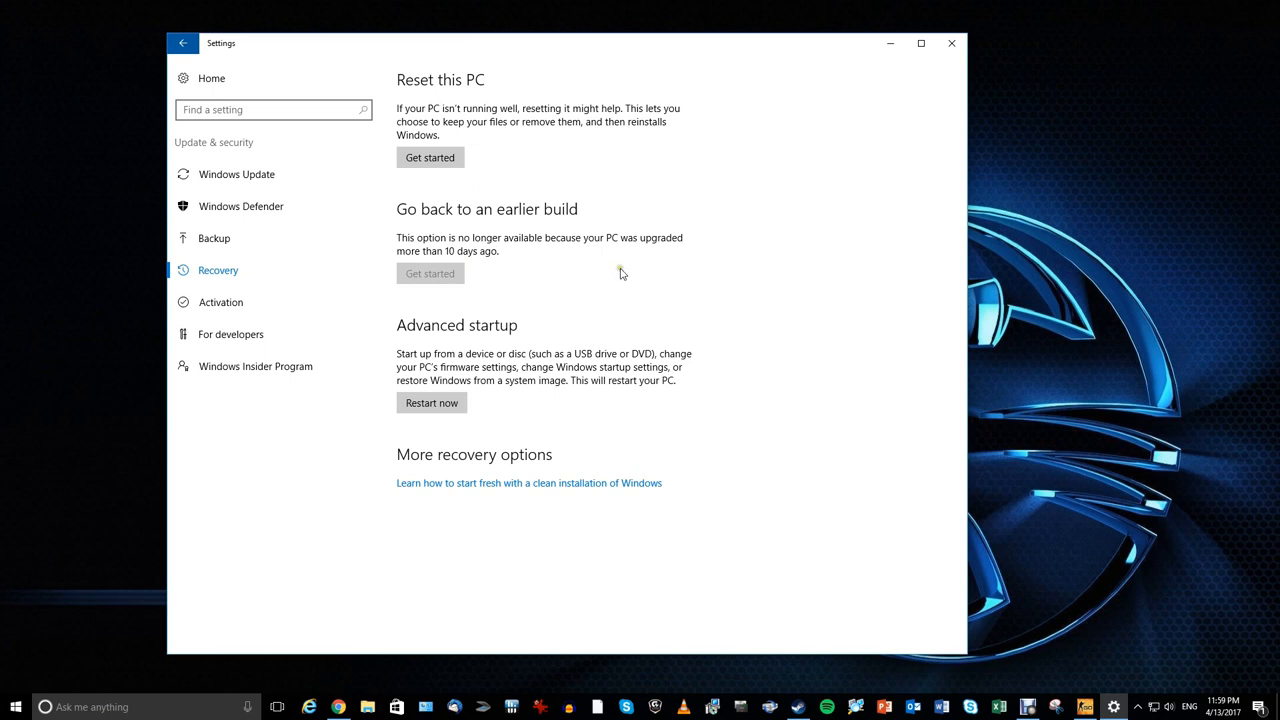
{"action": "mouse_move", "coordinate": [692, 296]}
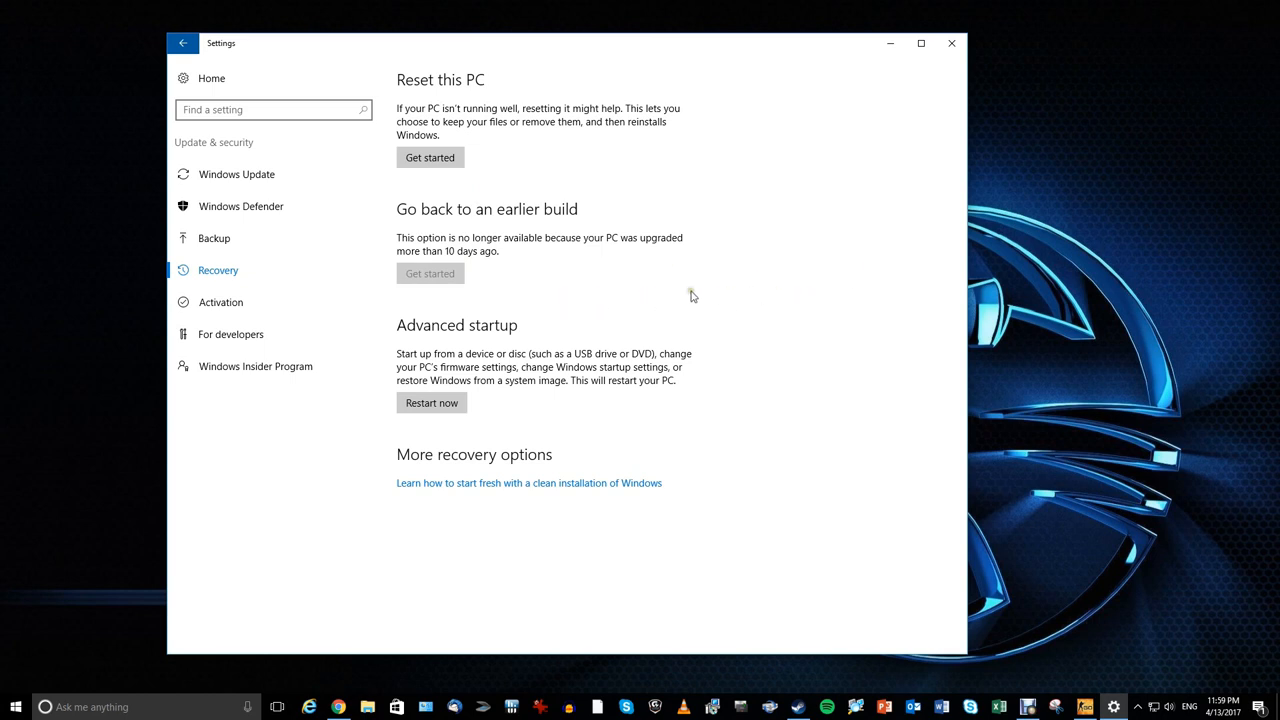
{"action": "mouse_move", "coordinate": [836, 294]}
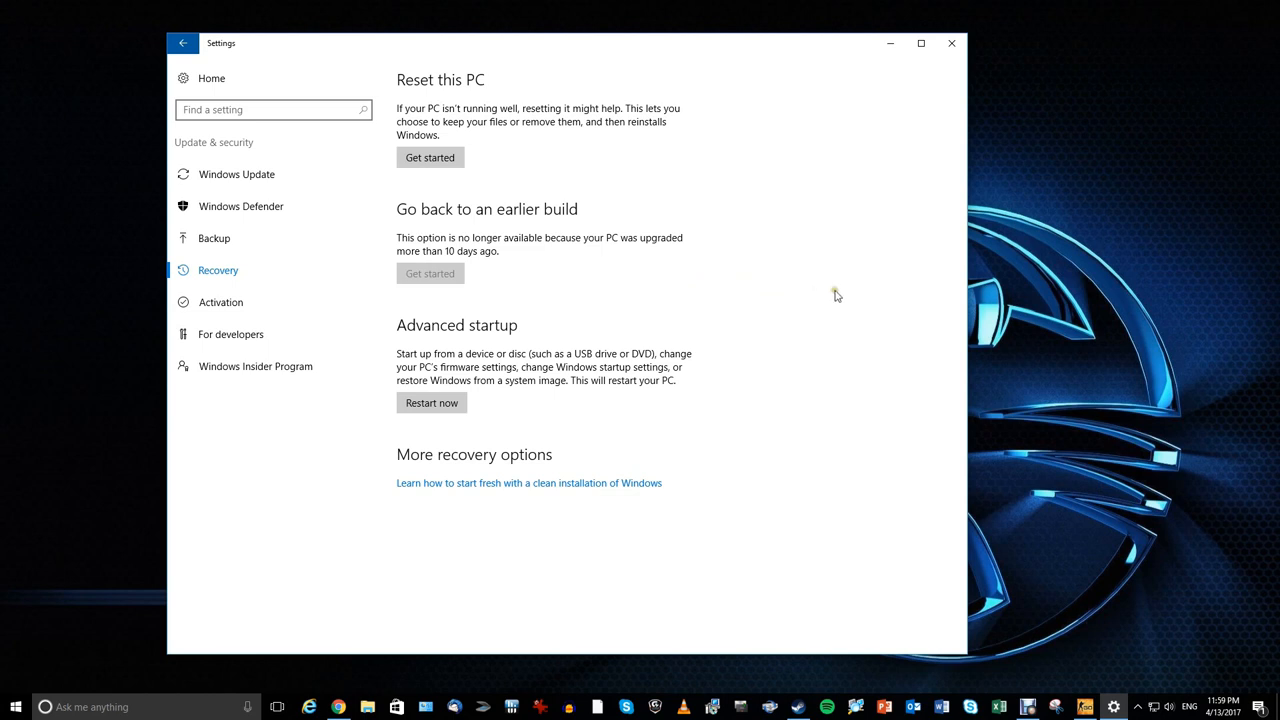
{"action": "mouse_move", "coordinate": [703, 291]}
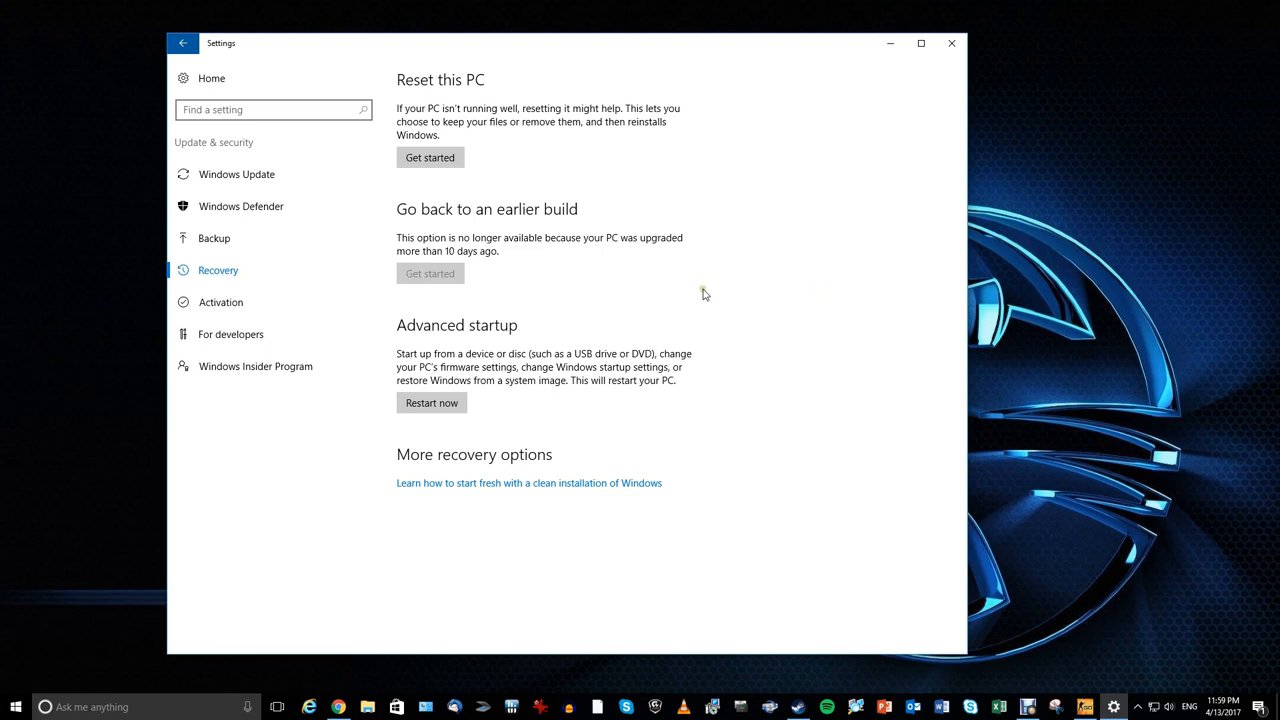
{"action": "mouse_move", "coordinate": [610, 298]}
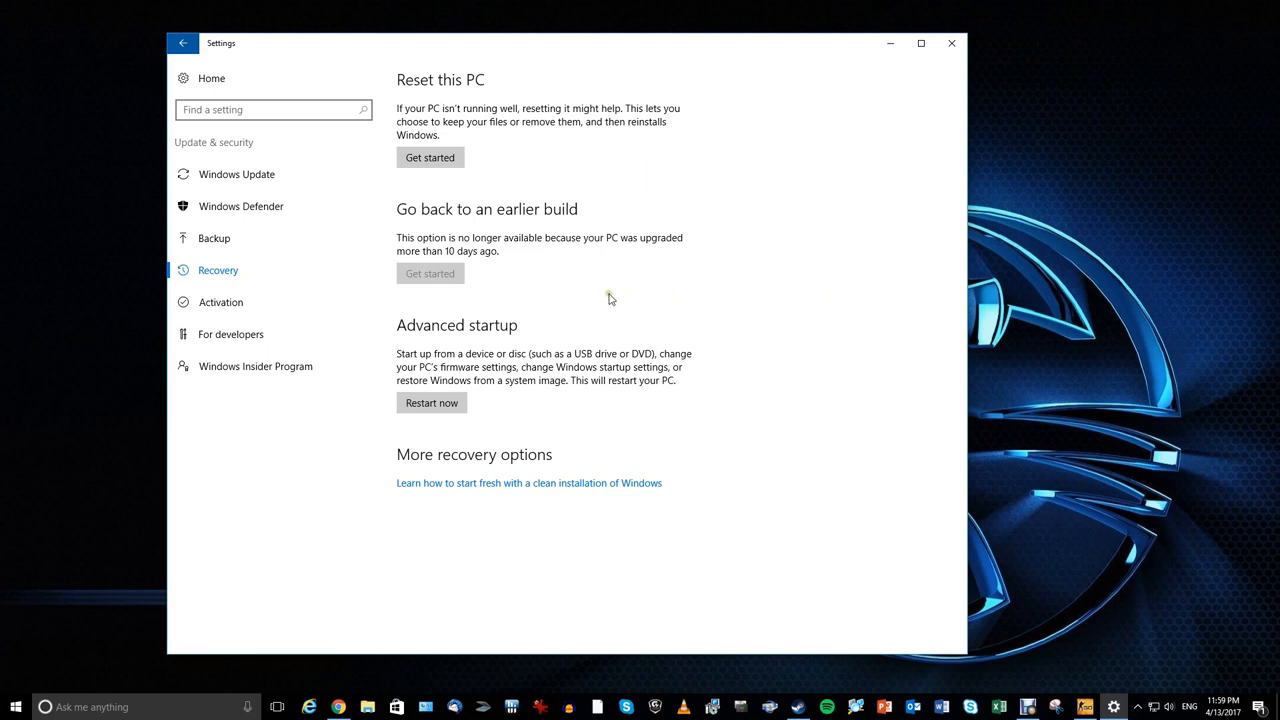
{"action": "mouse_move", "coordinate": [602, 296]}
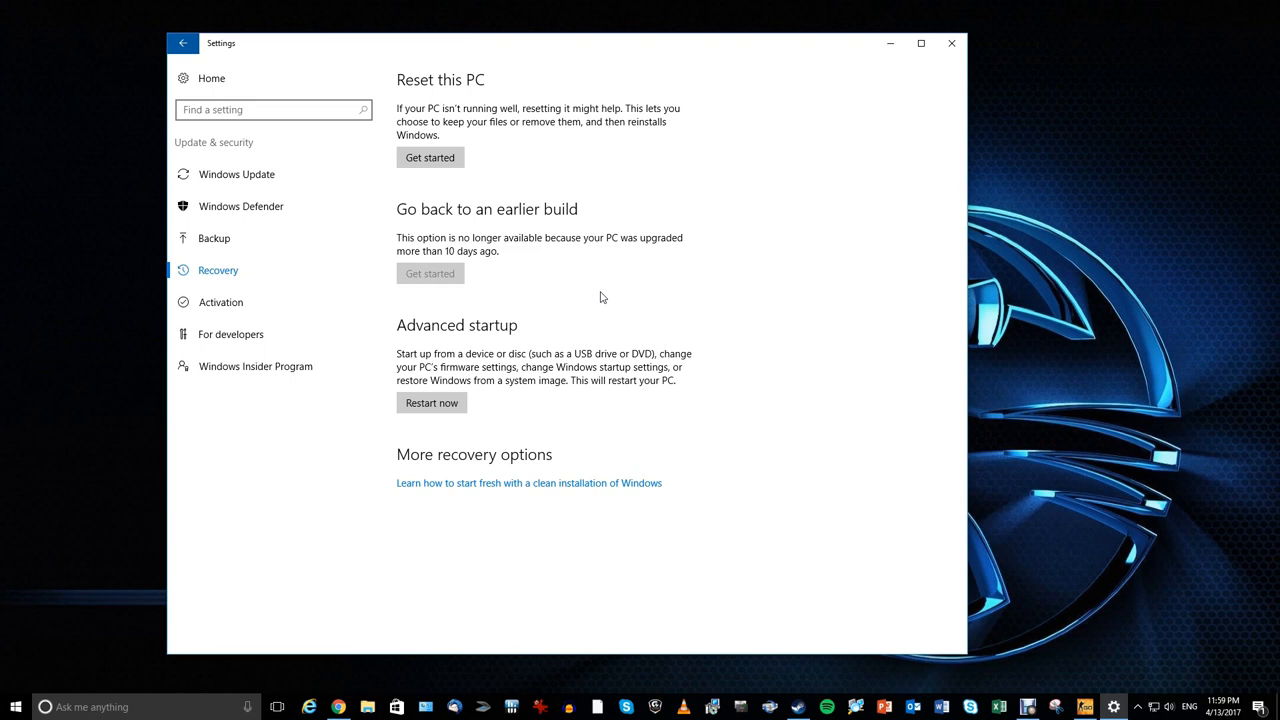
{"action": "mouse_move", "coordinate": [682, 280]}
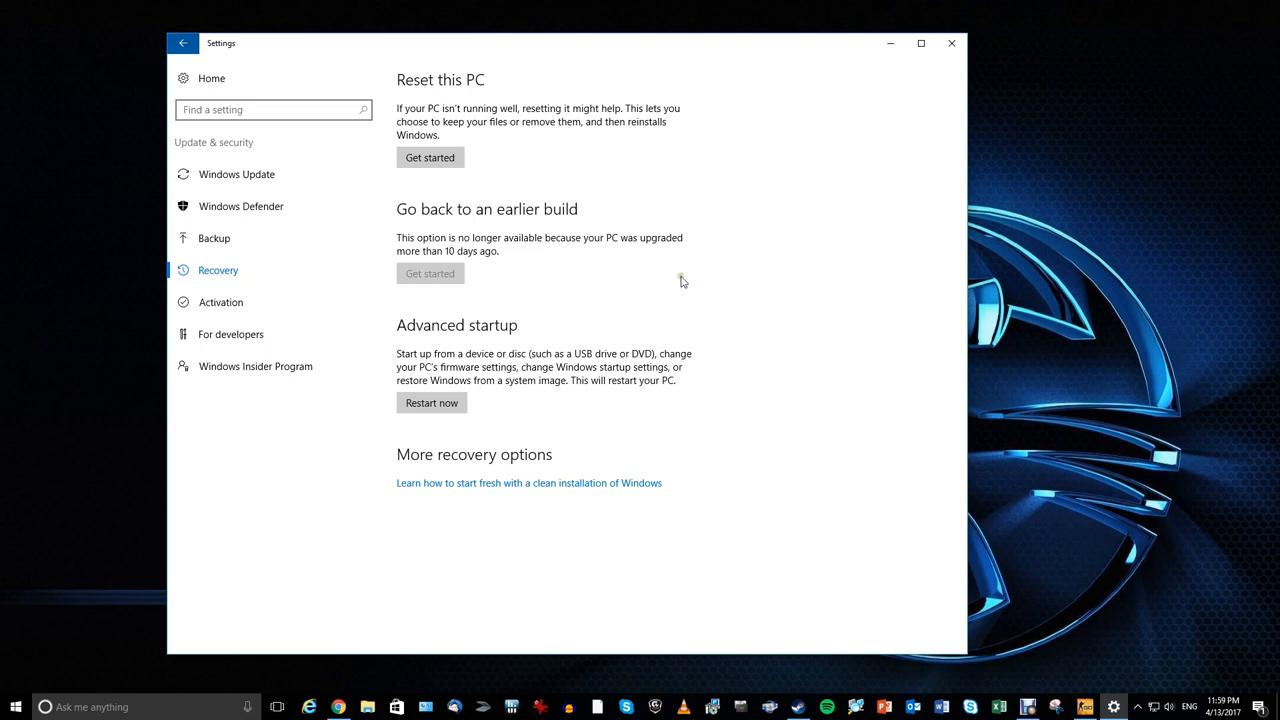
{"action": "mouse_move", "coordinate": [657, 299]}
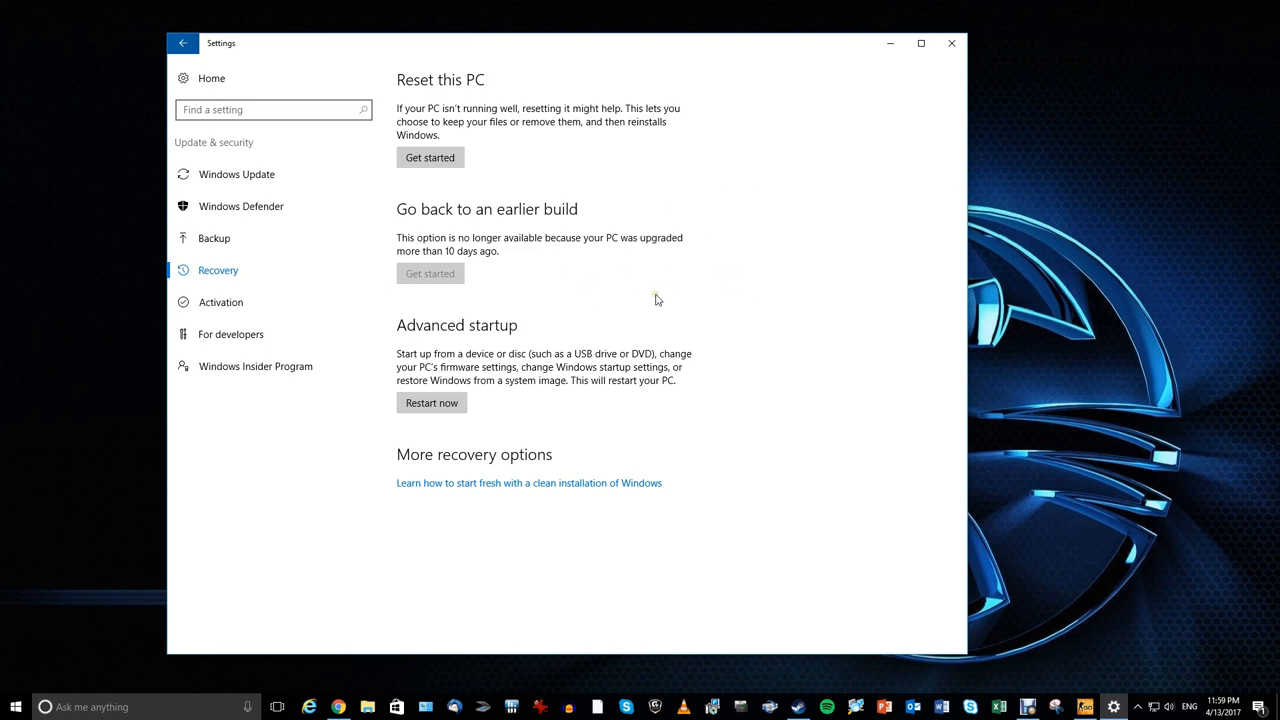
{"action": "mouse_move", "coordinate": [609, 293]}
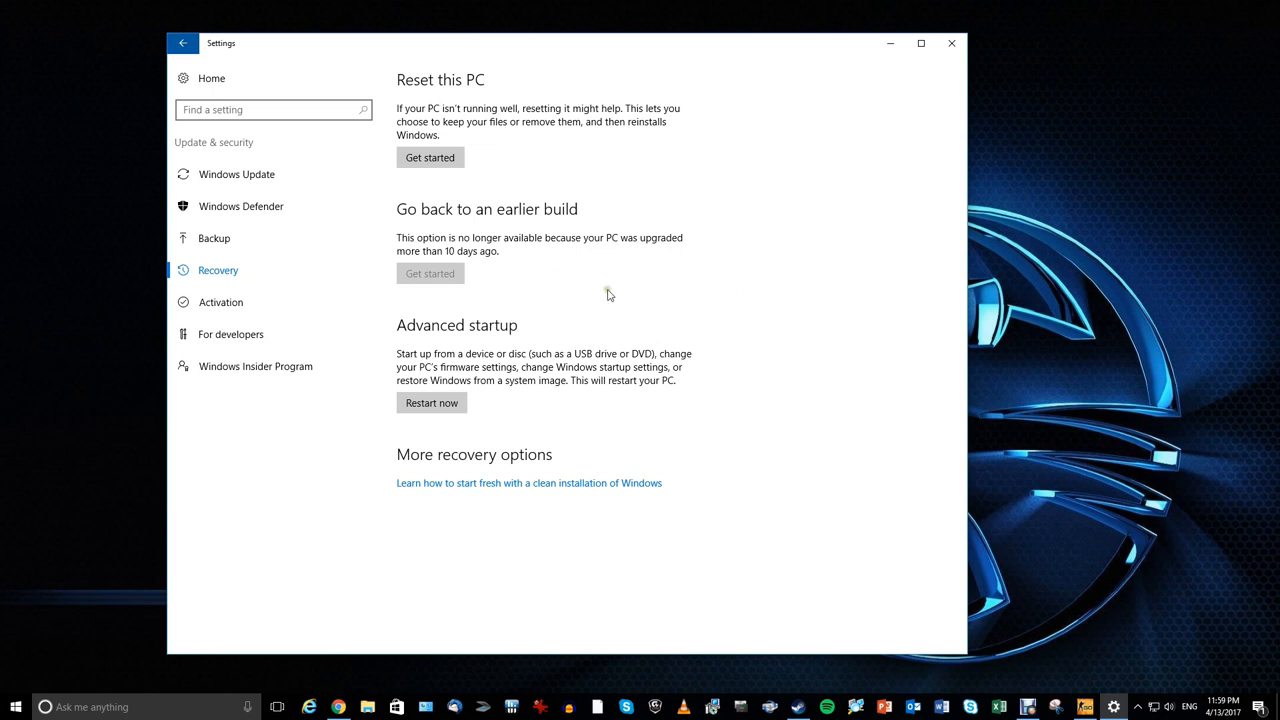
{"action": "mouse_move", "coordinate": [605, 296]}
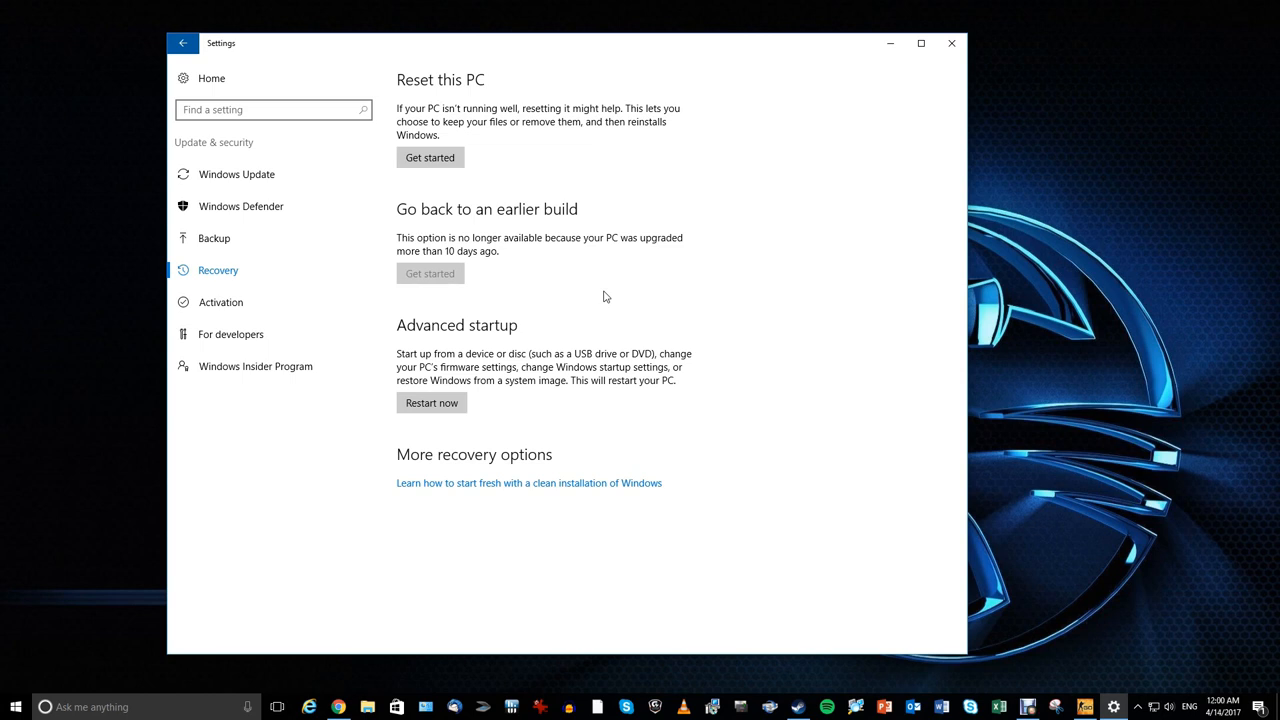
{"action": "mouse_move", "coordinate": [679, 292]}
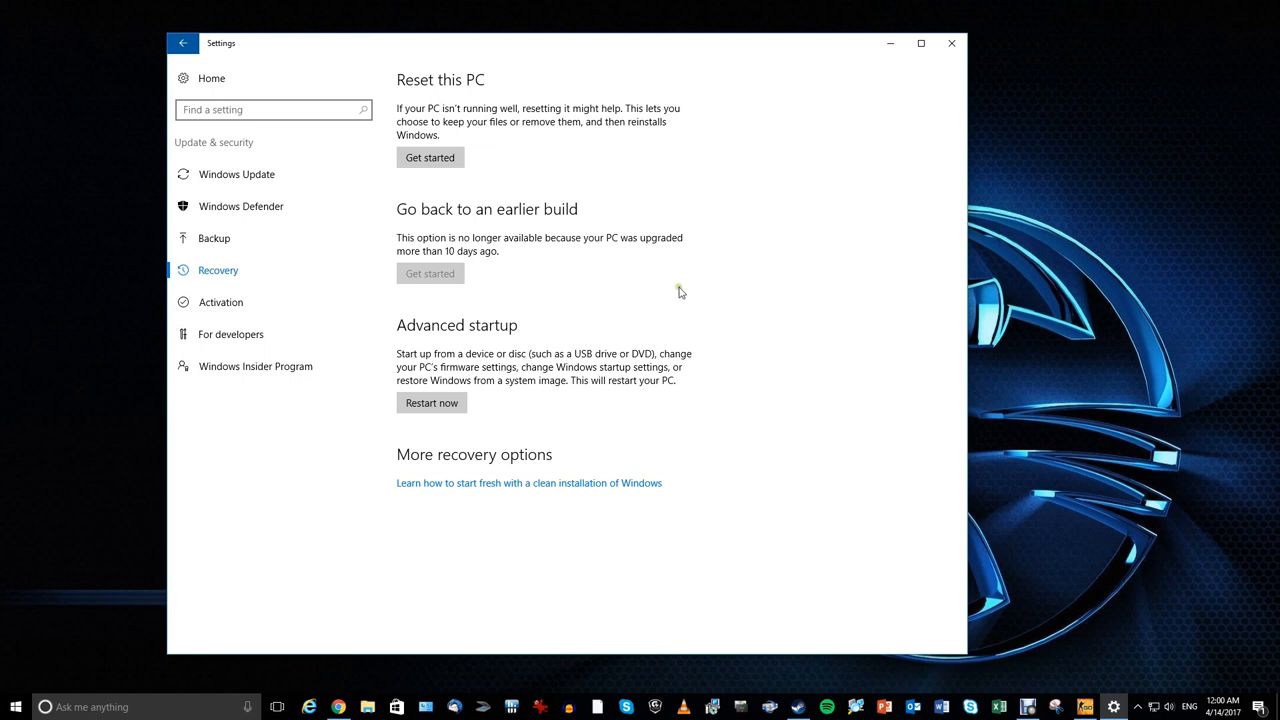
{"action": "mouse_move", "coordinate": [677, 293]}
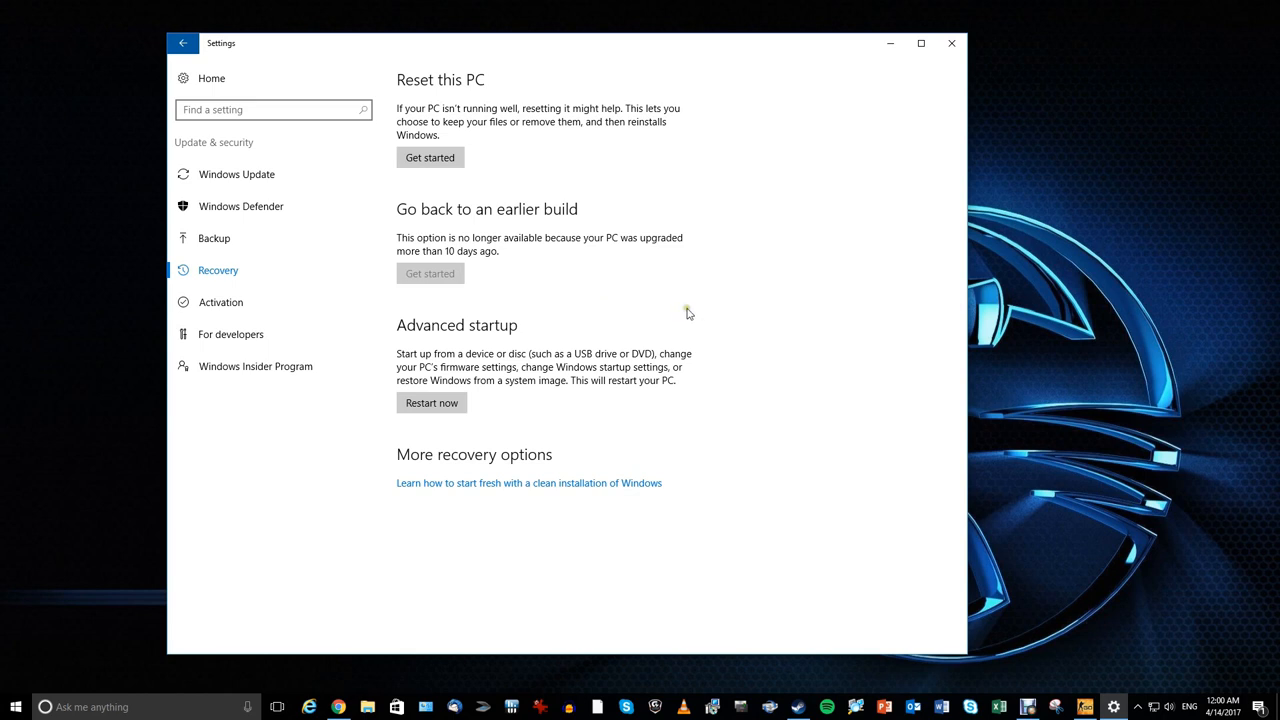
{"action": "mouse_move", "coordinate": [709, 330]}
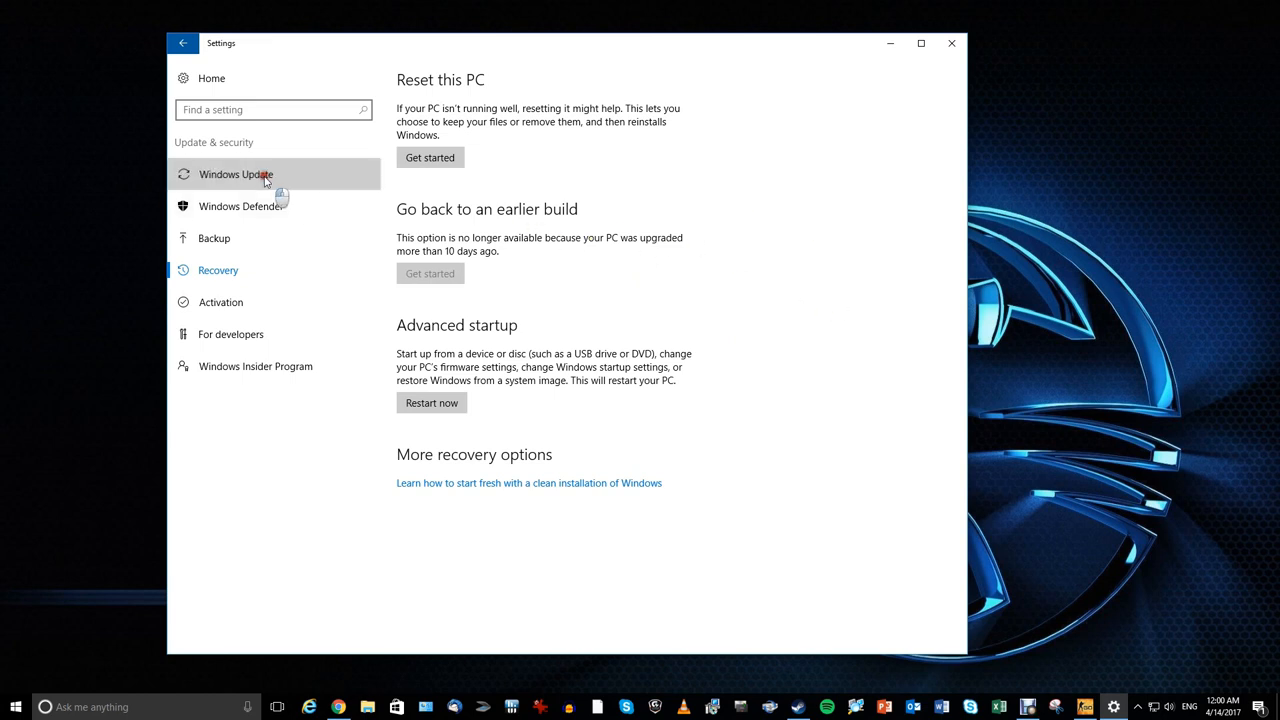
Check Windows Update's Advanced options, then return to the Windows Update page with the printer error.
{"action": "left_click", "coordinate": [237, 174]}
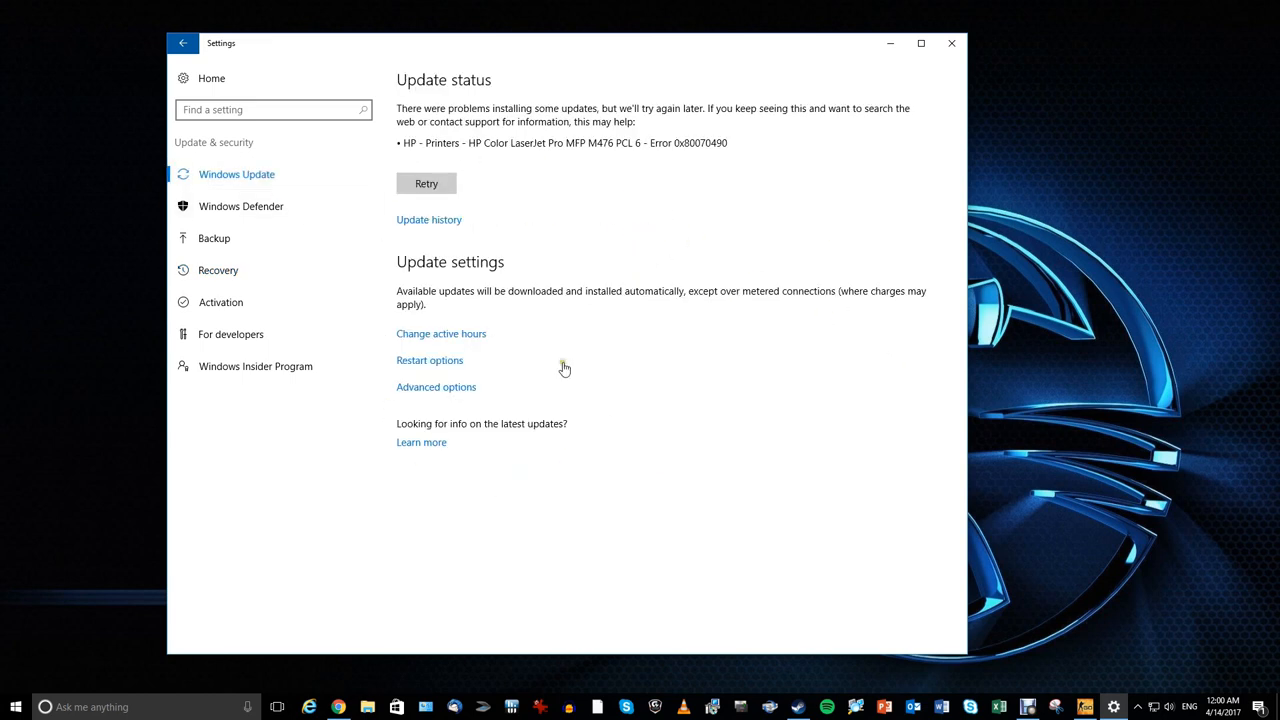
{"action": "mouse_move", "coordinate": [520, 442]}
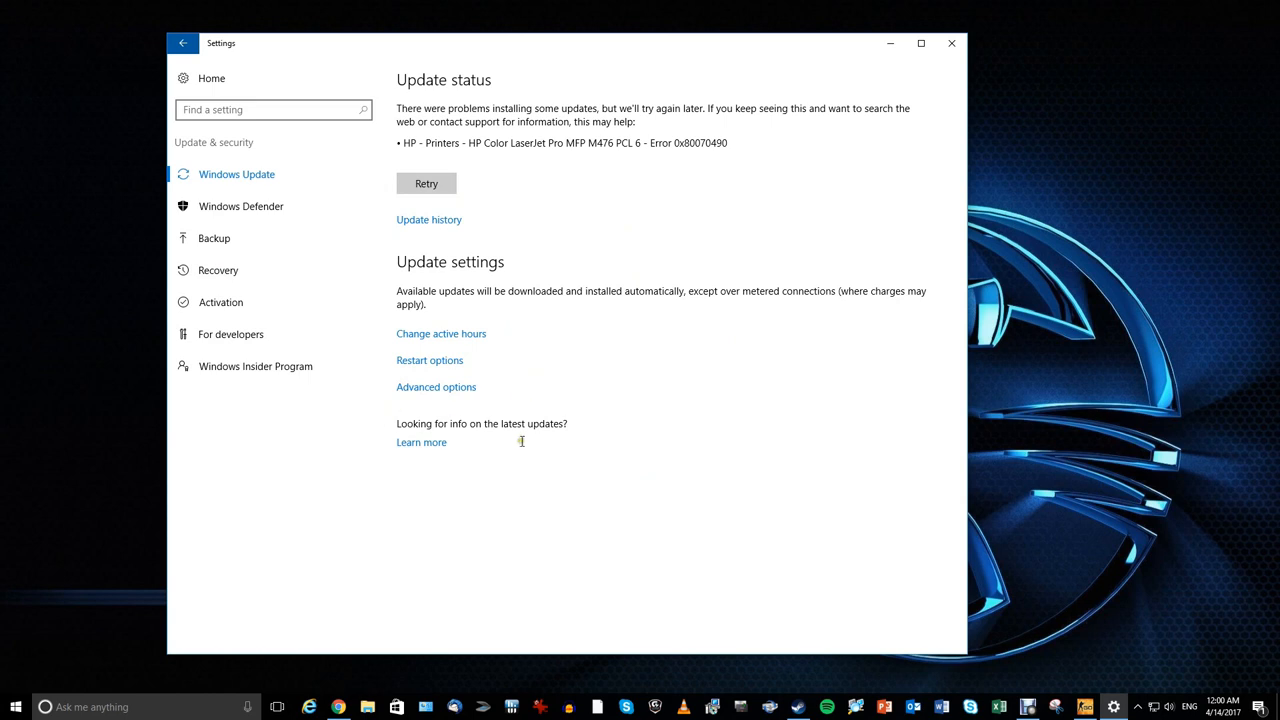
{"action": "left_click", "coordinate": [436, 386]}
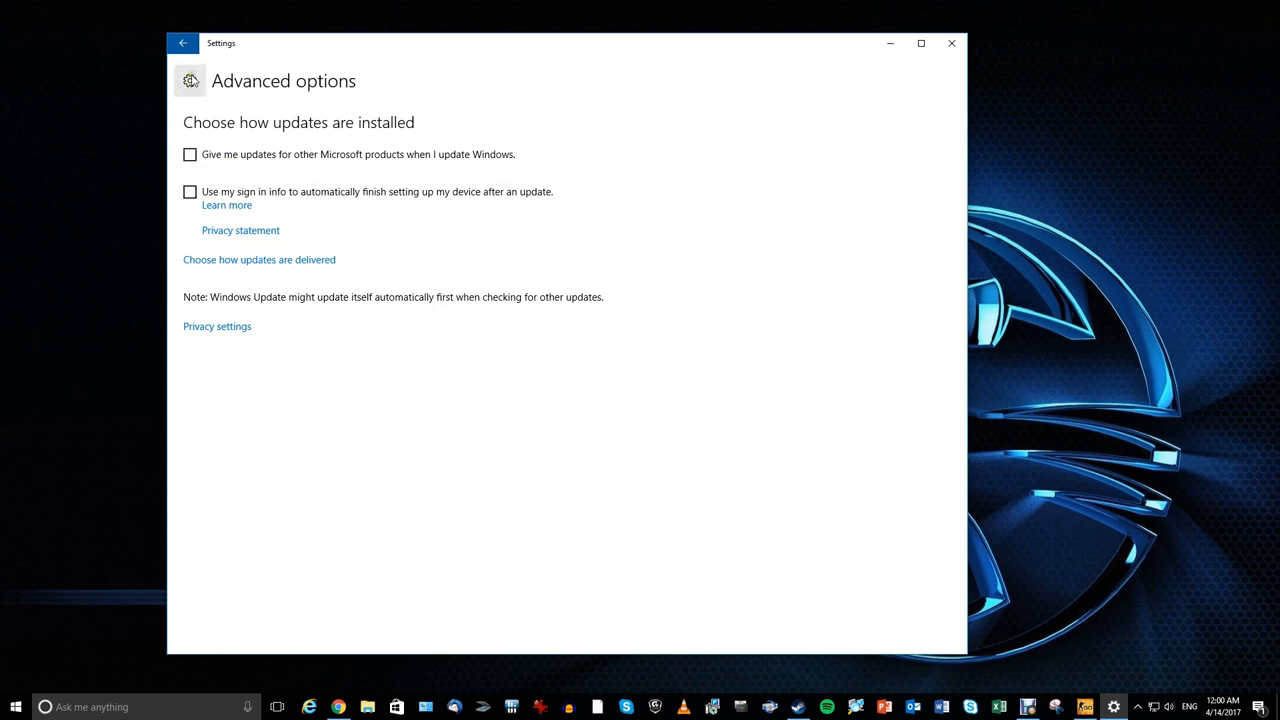
{"action": "left_click", "coordinate": [188, 43]}
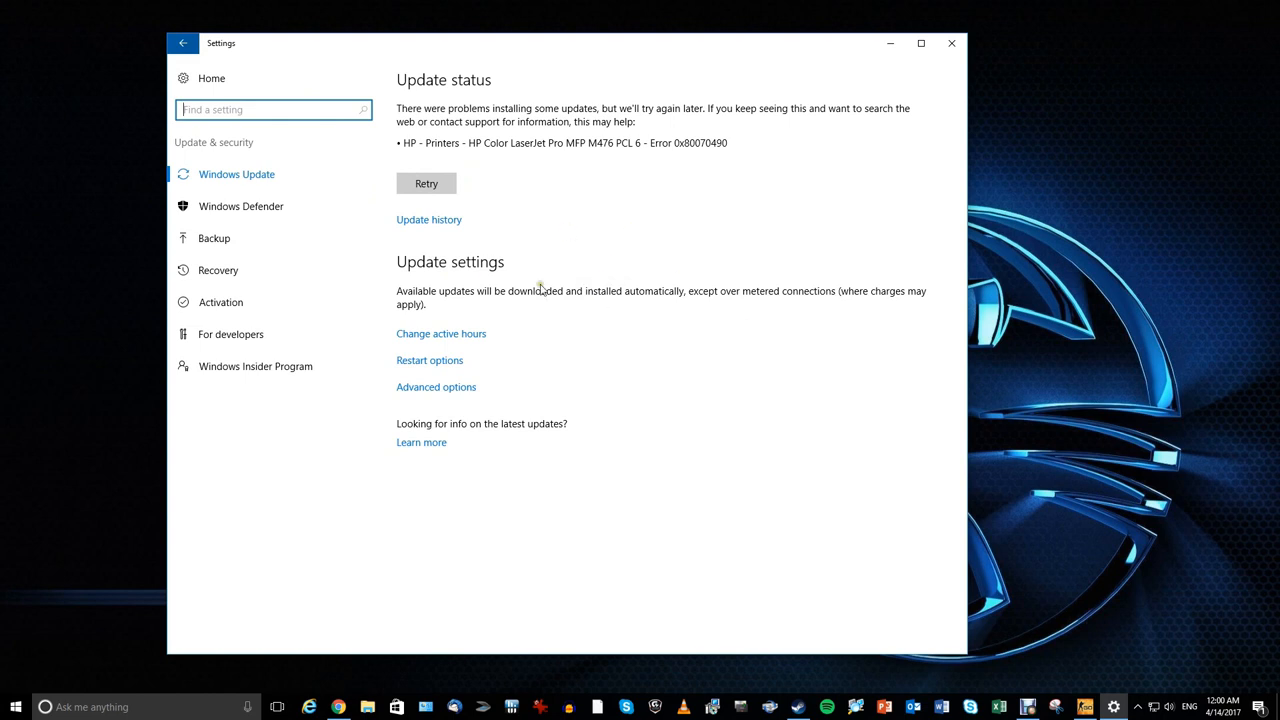
{"action": "mouse_move", "coordinate": [629, 253]}
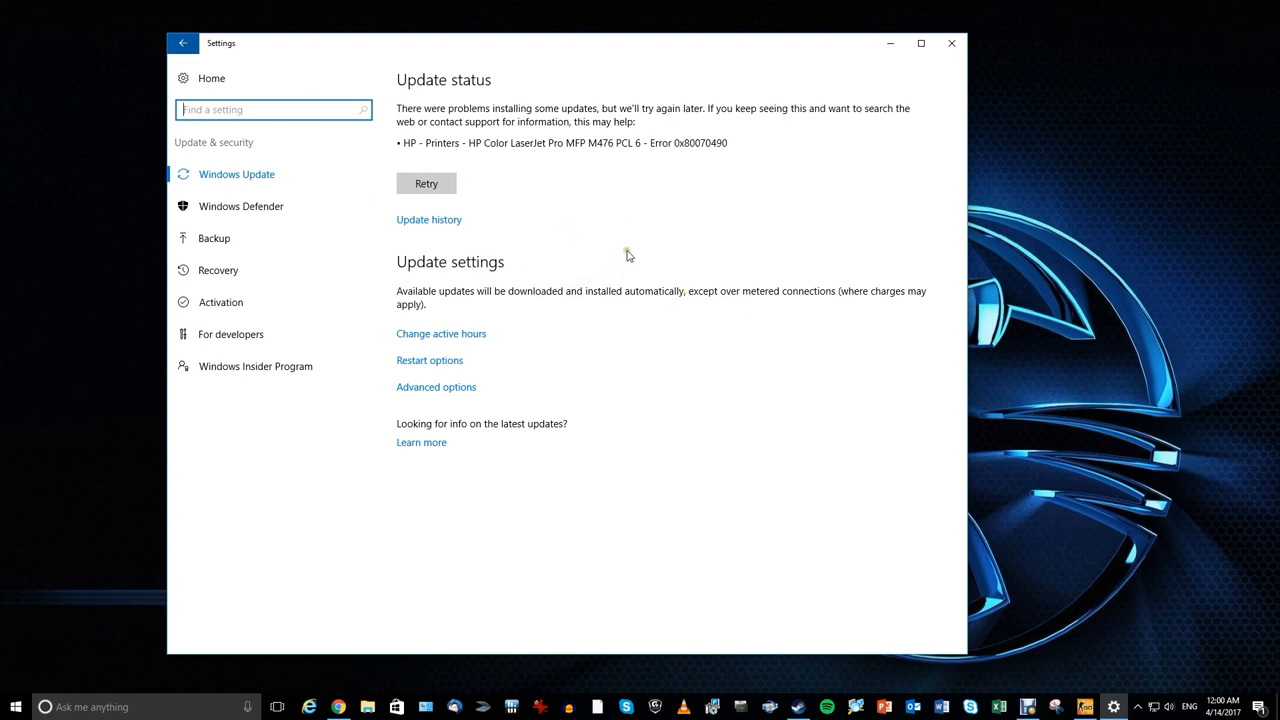
Select Recovery in the Update & security sidebar.
{"action": "left_click", "coordinate": [218, 270]}
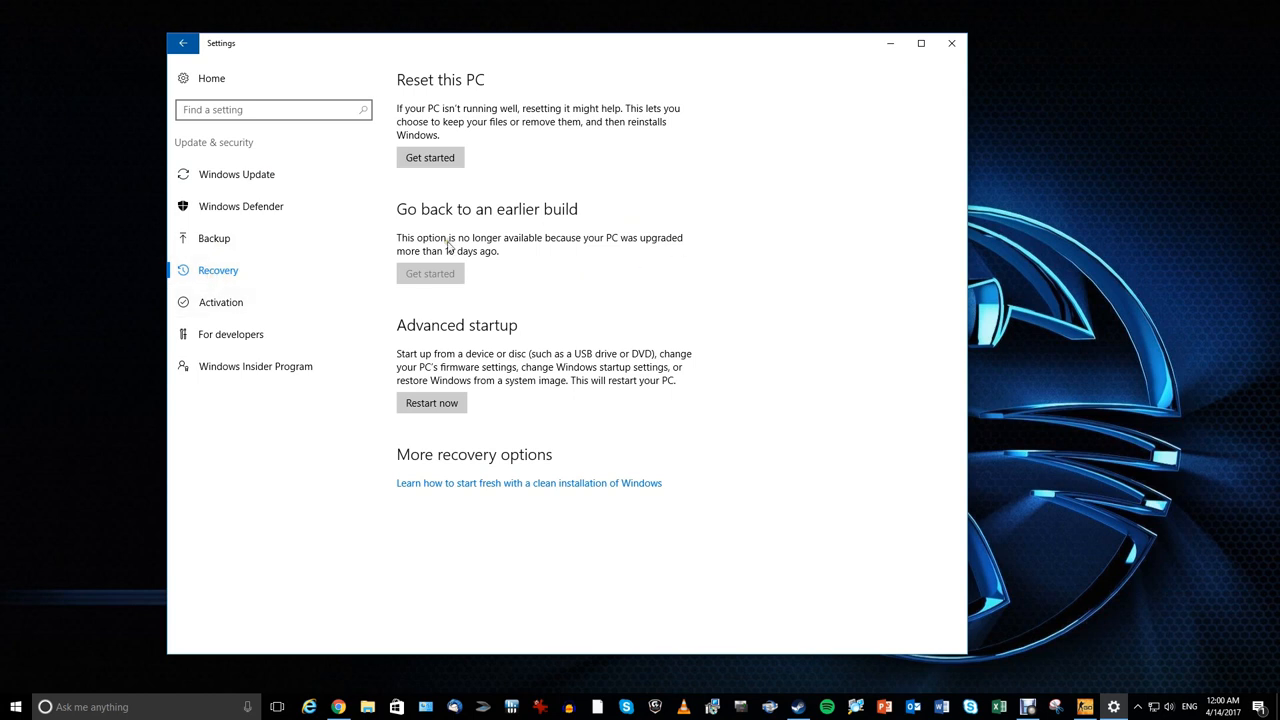
{"action": "mouse_move", "coordinate": [603, 294]}
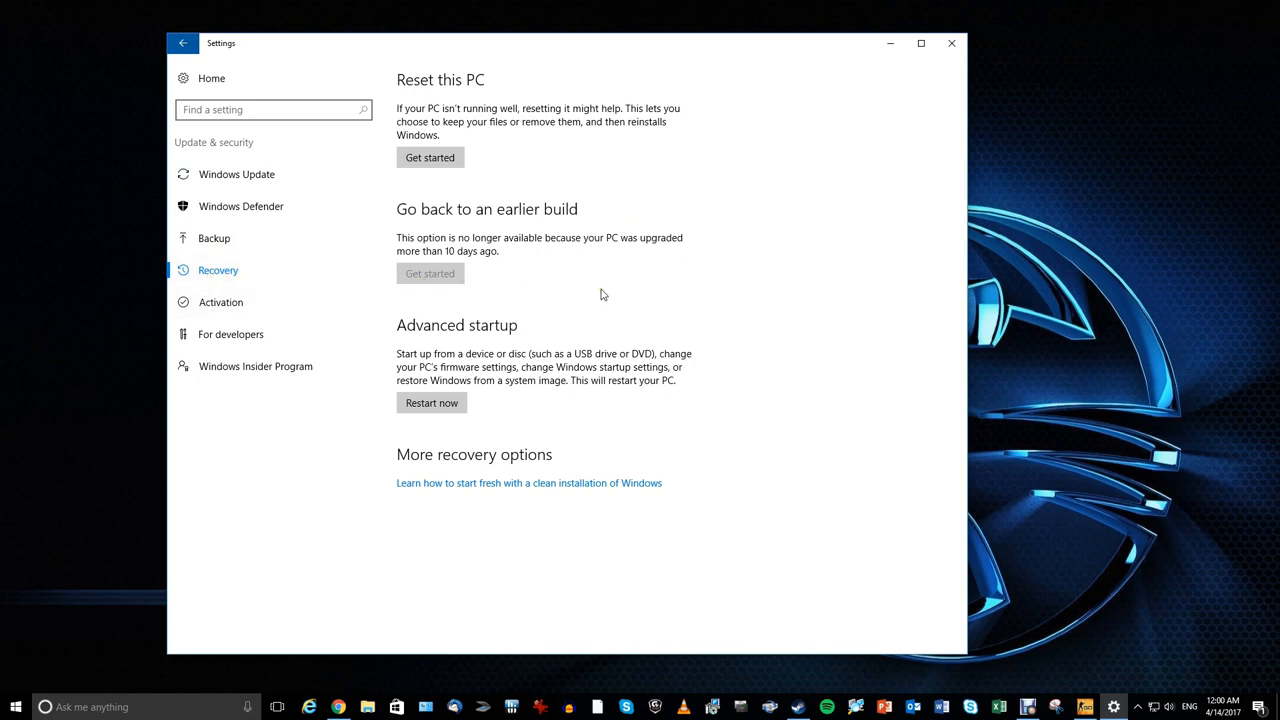
{"action": "mouse_move", "coordinate": [387, 332]}
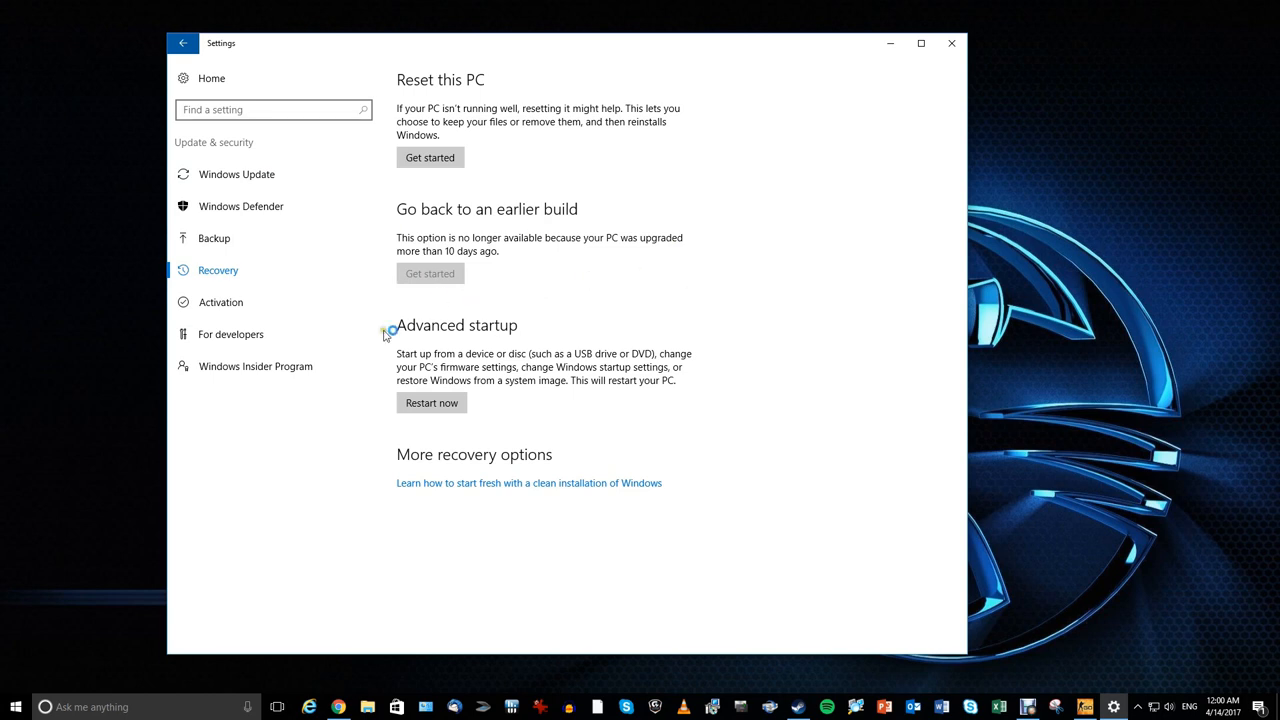
{"action": "mouse_move", "coordinate": [750, 343]}
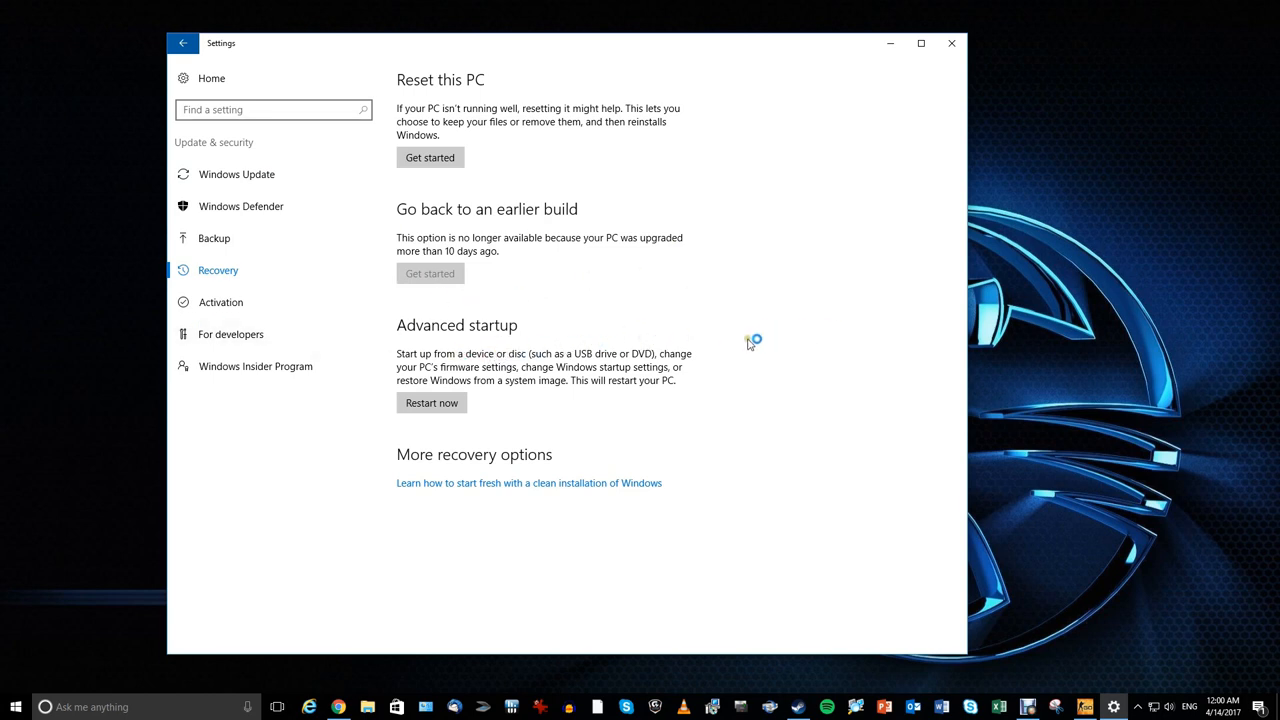
{"action": "mouse_move", "coordinate": [751, 352]}
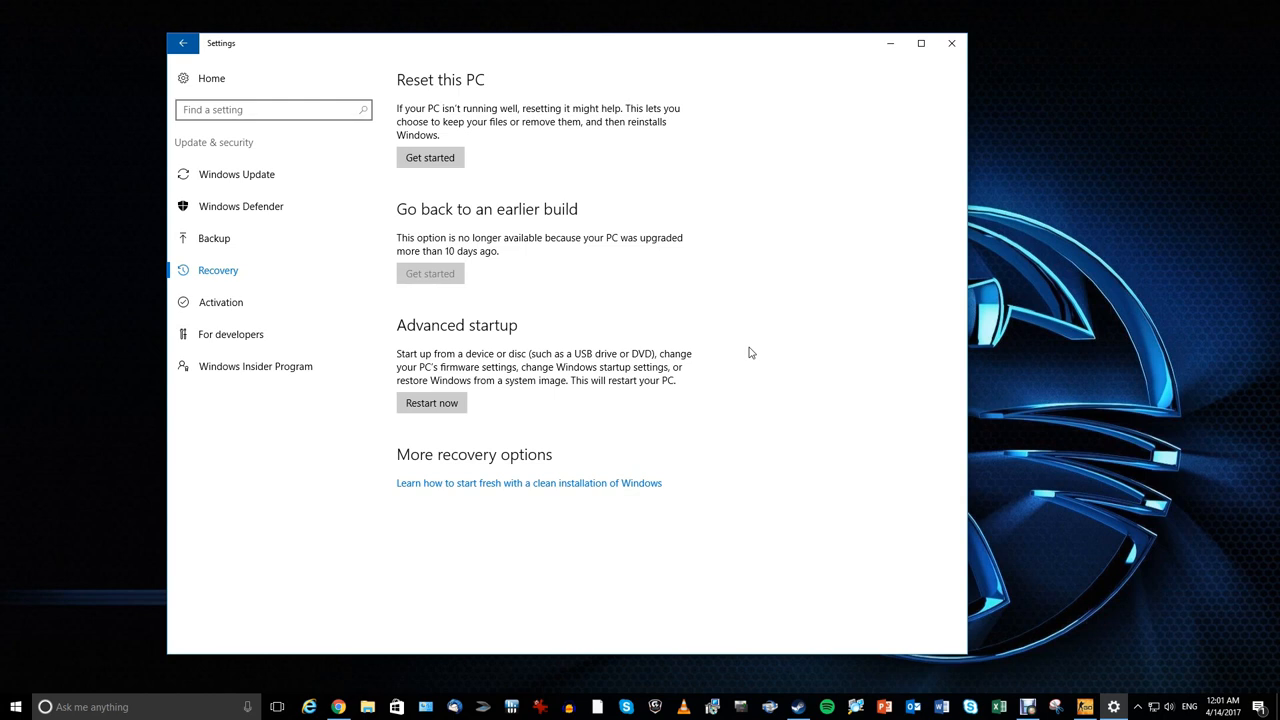
{"action": "mouse_move", "coordinate": [742, 333]}
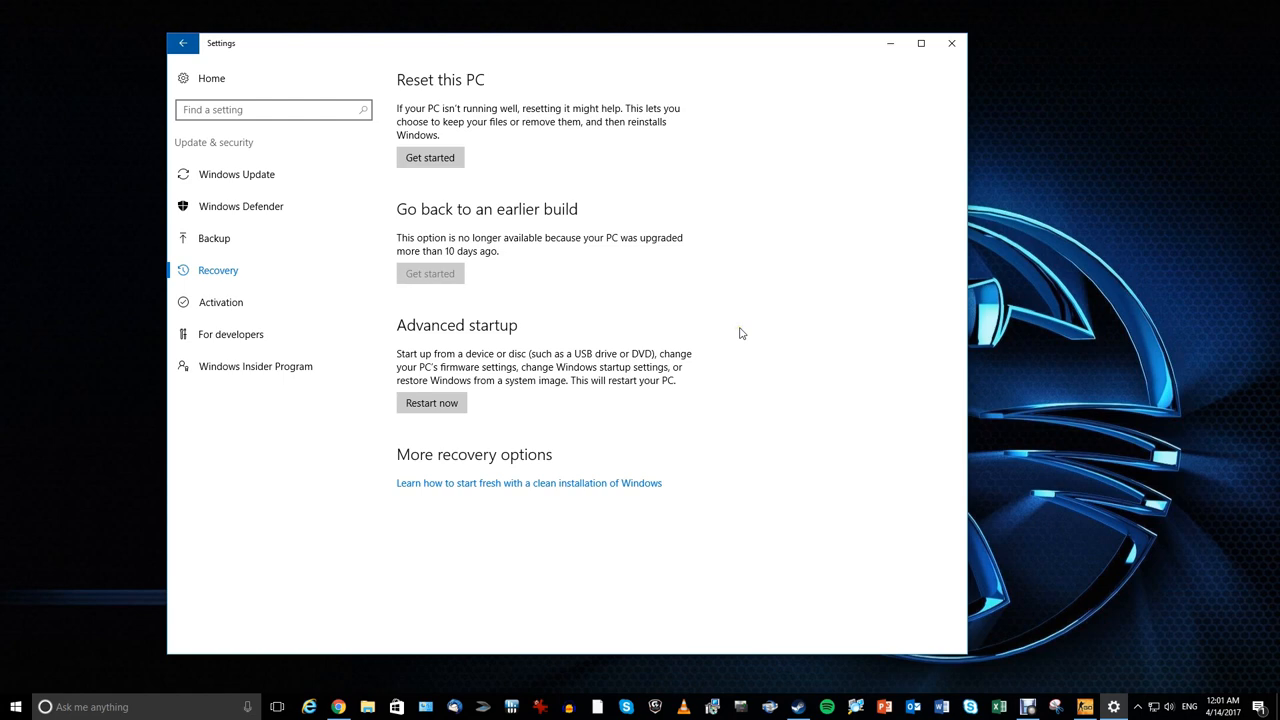
{"action": "mouse_move", "coordinate": [728, 326]}
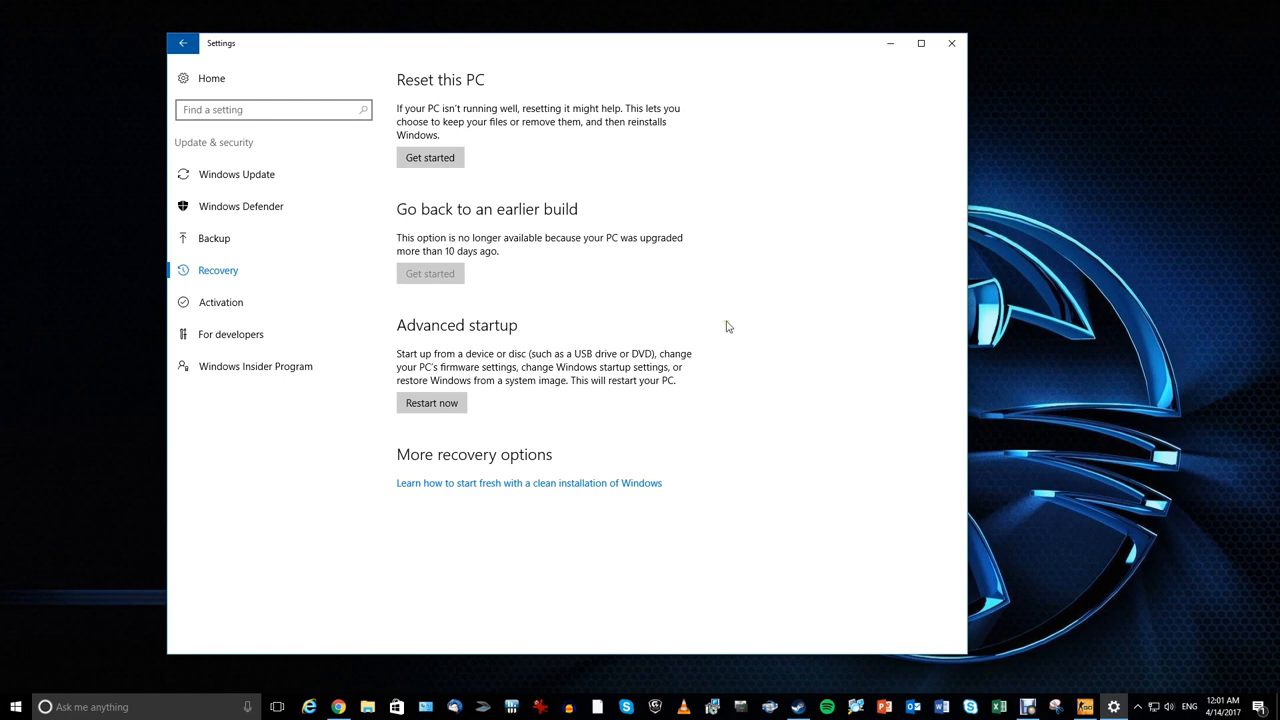